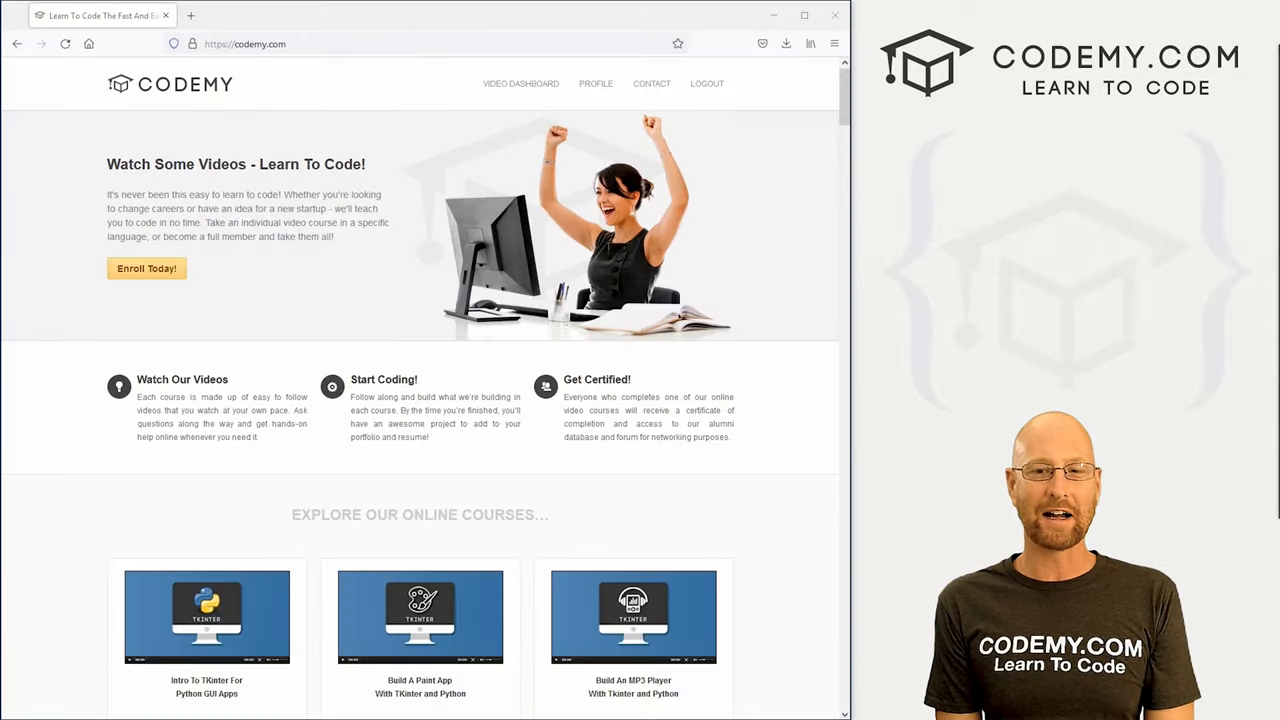
Close the running CustomTkinter demo window
scroll(down, 3)
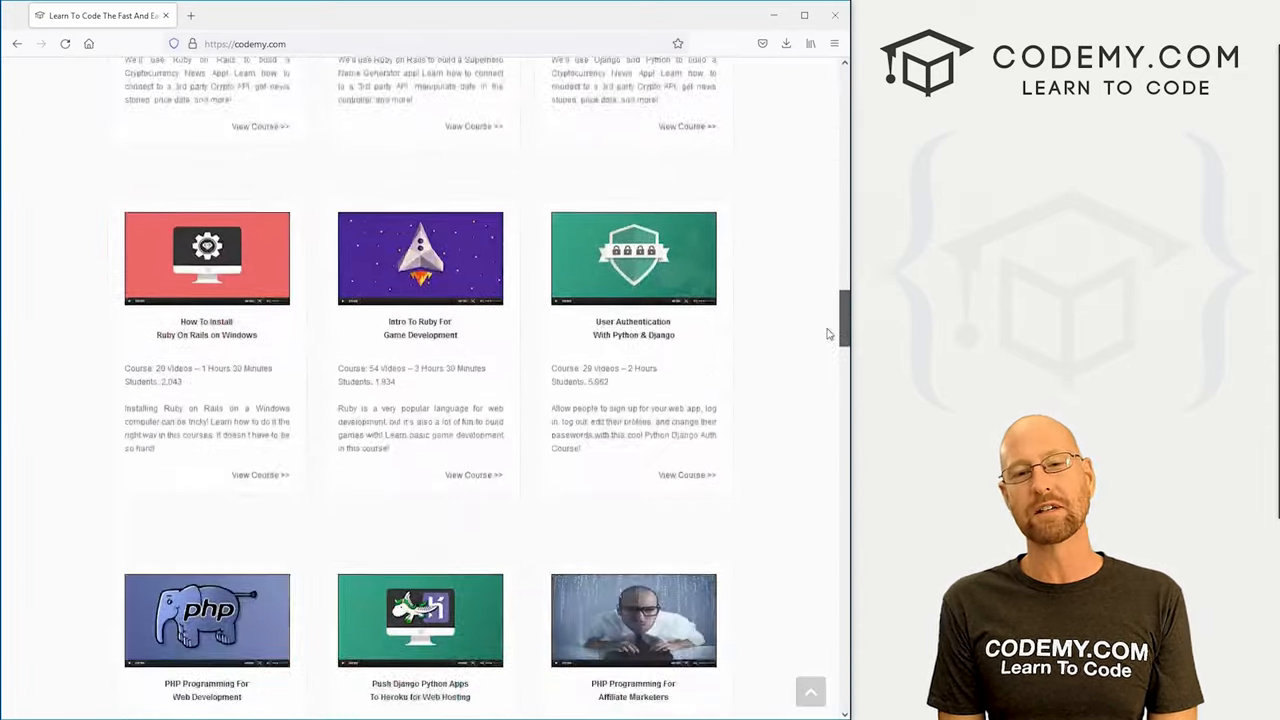
scroll(down, 3)
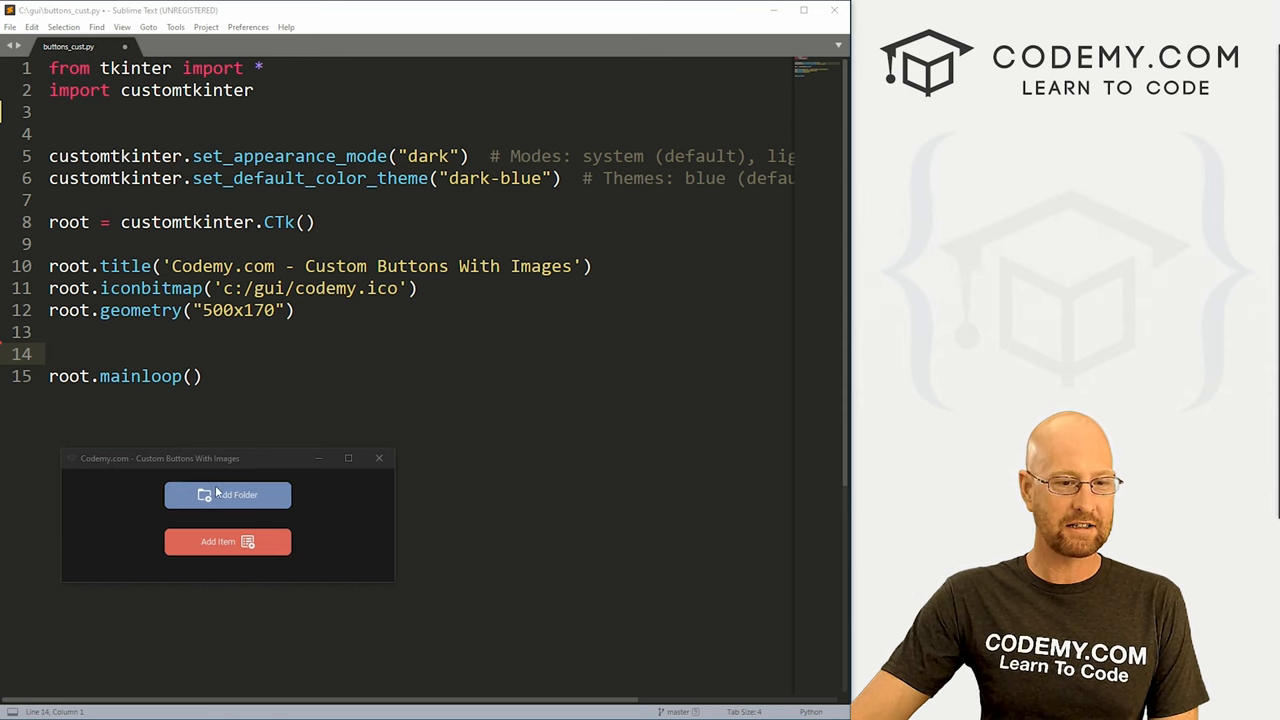
mouse_move(227, 541)
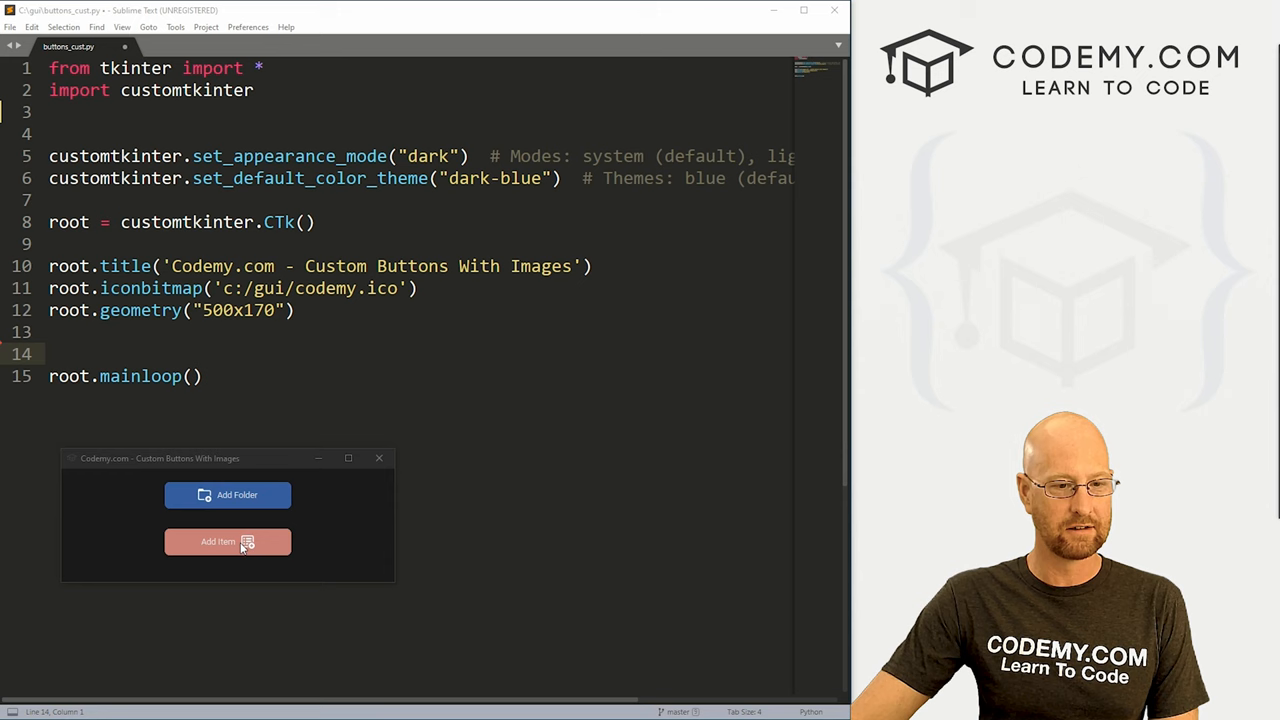
mouse_move(175, 523)
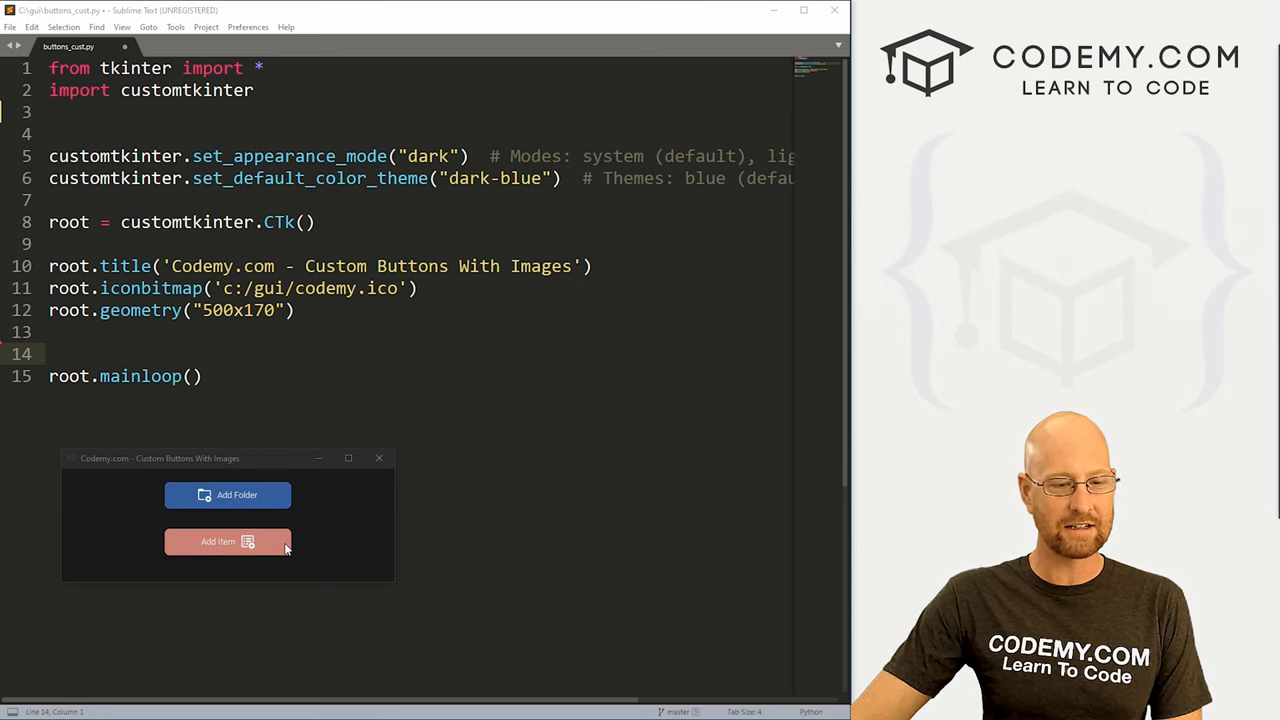
mouse_move(227, 494)
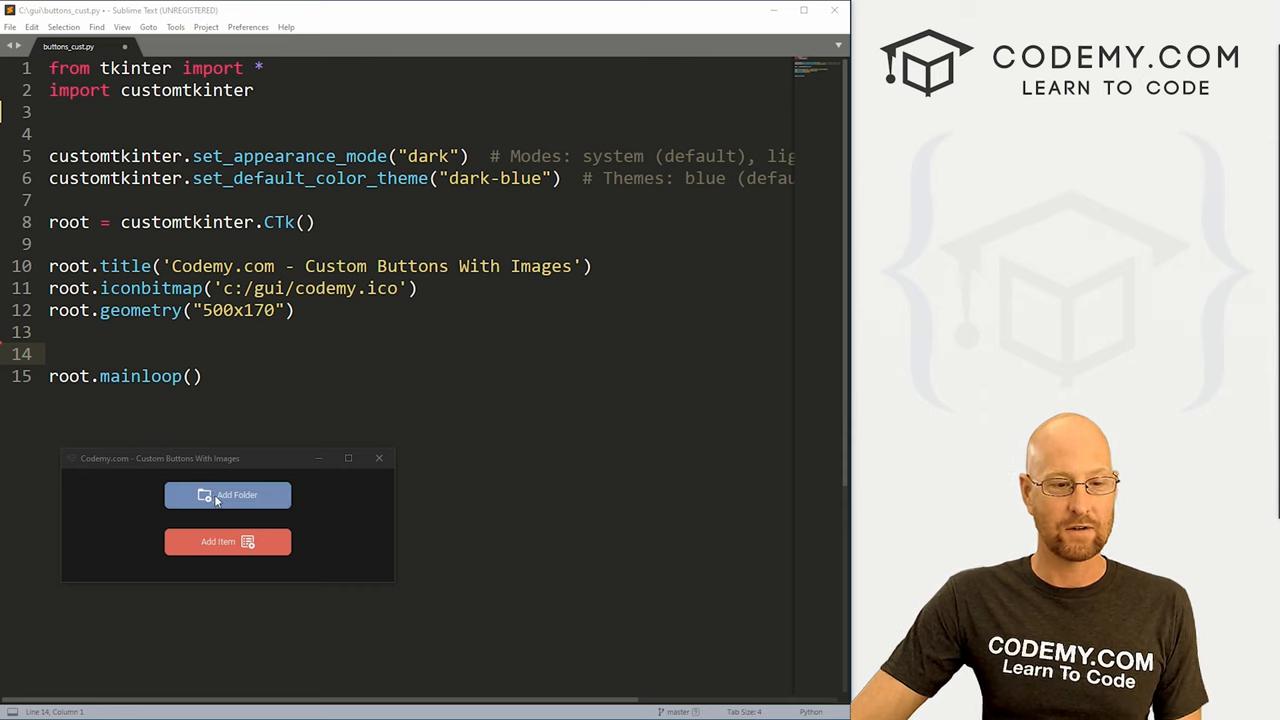
mouse_move(224, 497)
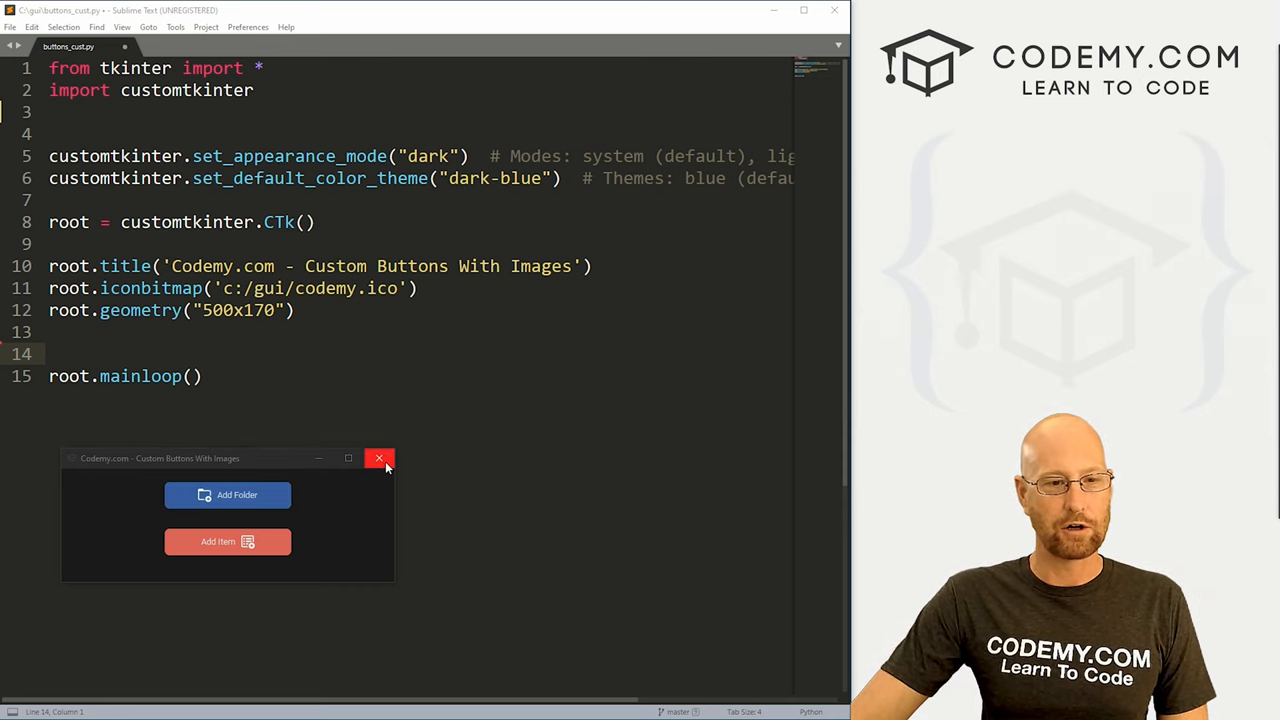
click(379, 458)
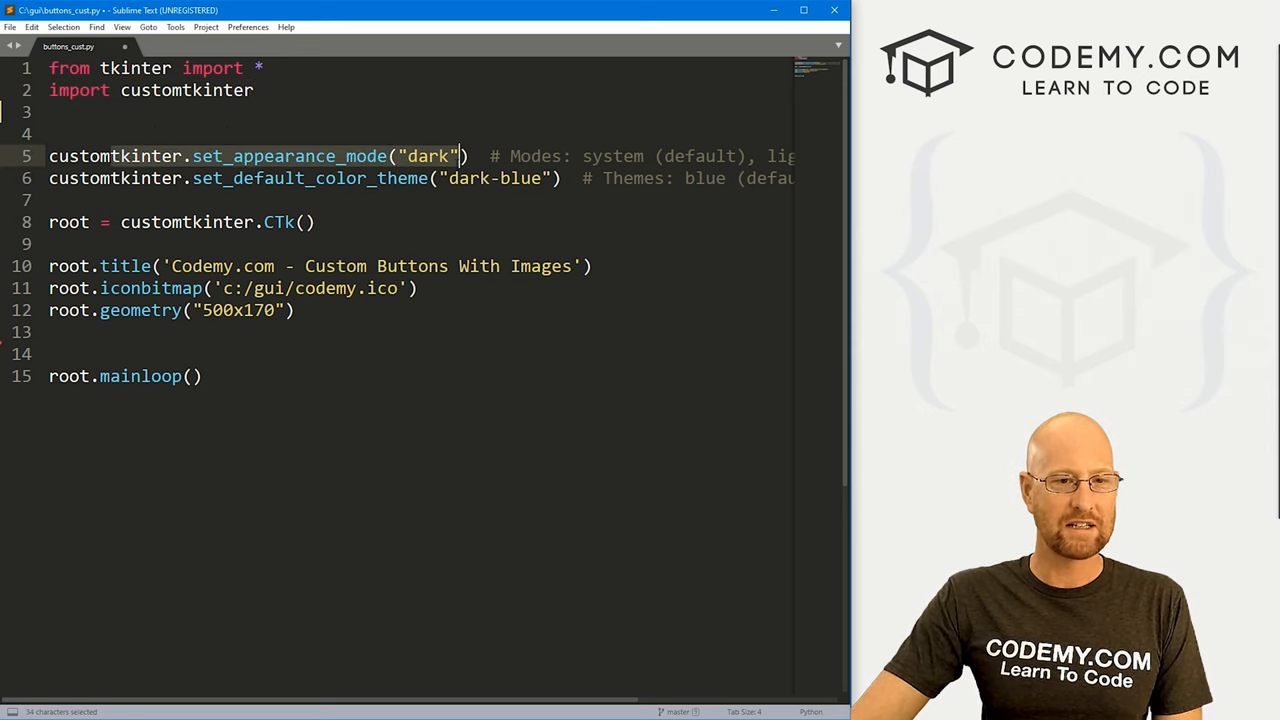
Insert blank lines above the mainloop call in buttons_cust.py
click(530, 178)
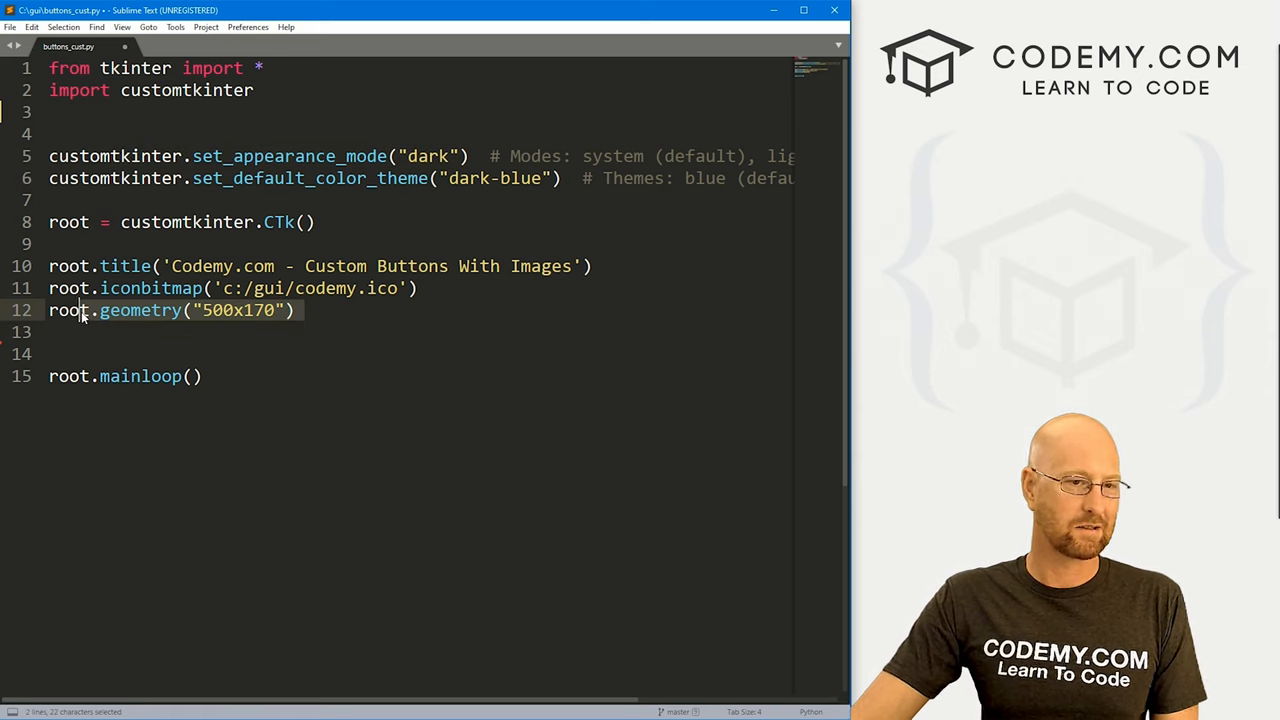
key(enter)
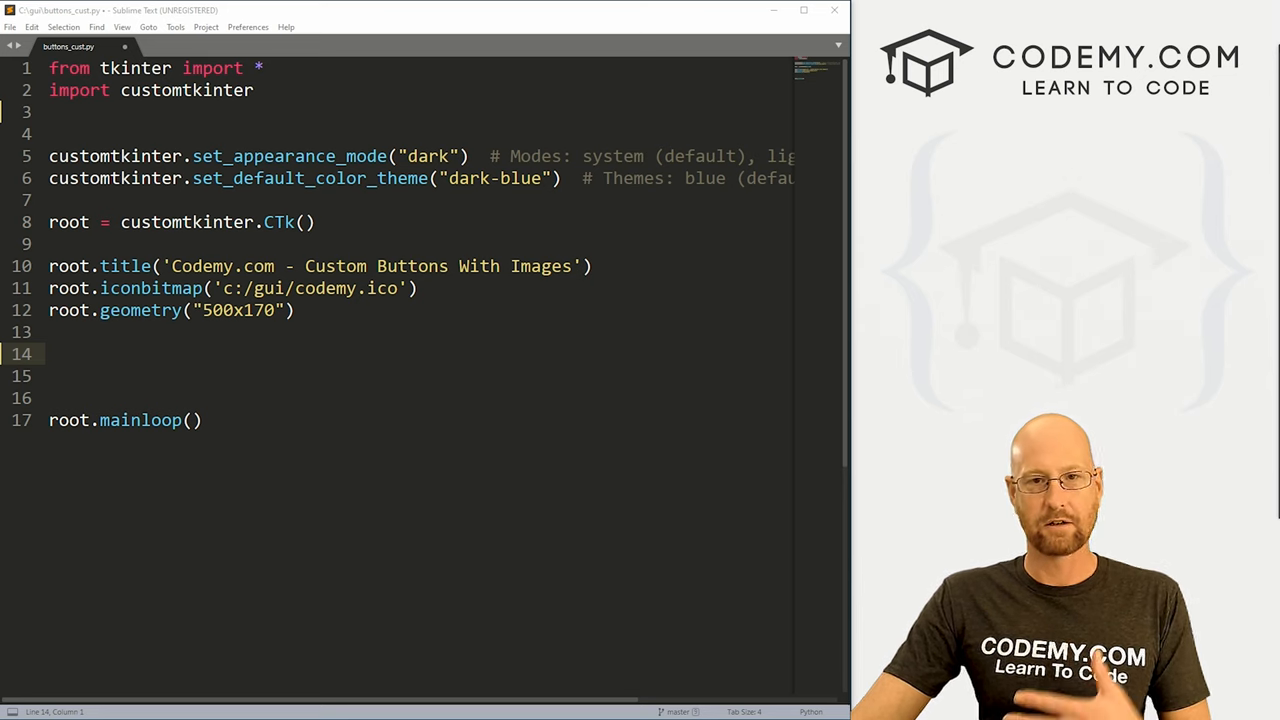
mouse_move(1143, 141)
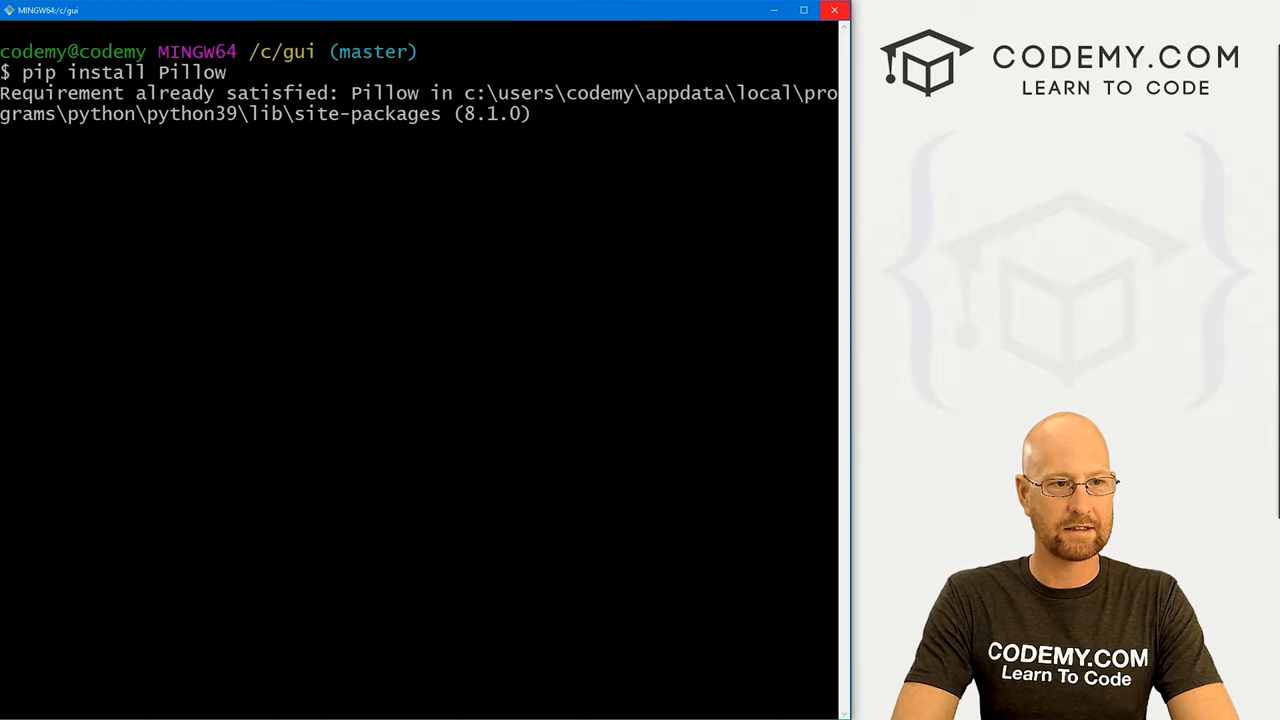
text(customtkinter)
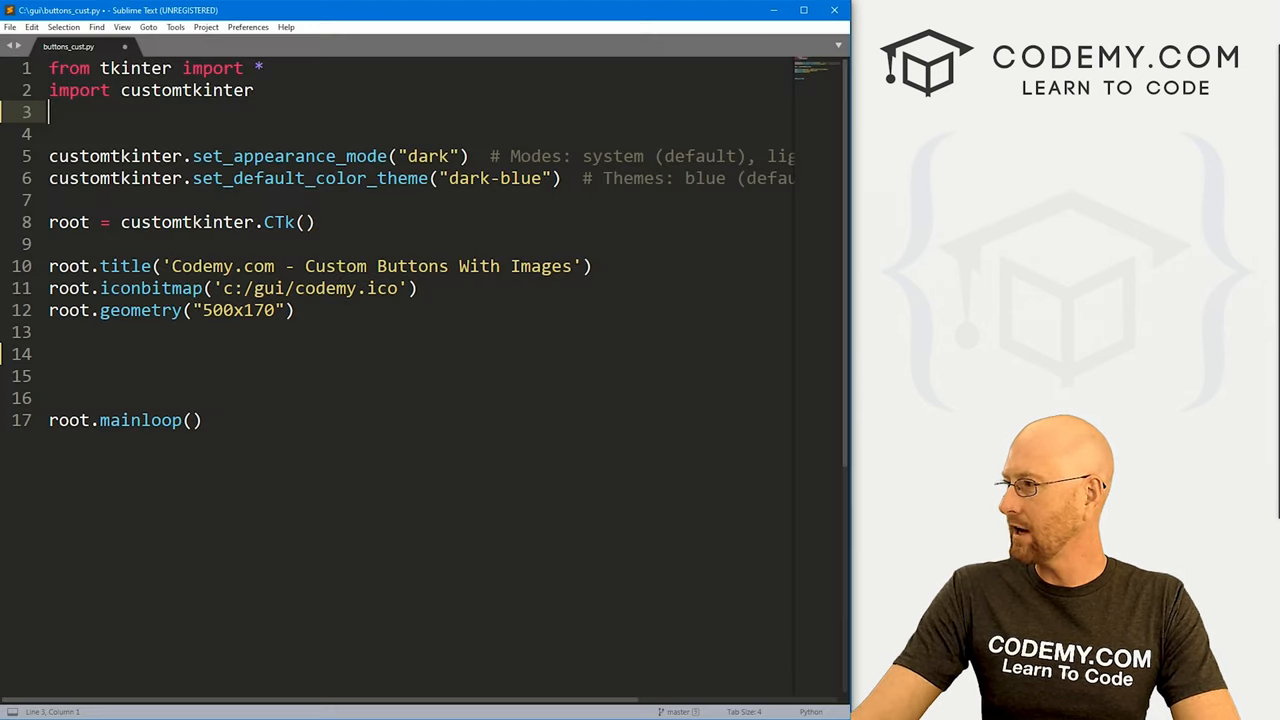
Type 'from PIL import Image, ImageTk' on line 3
text(f)
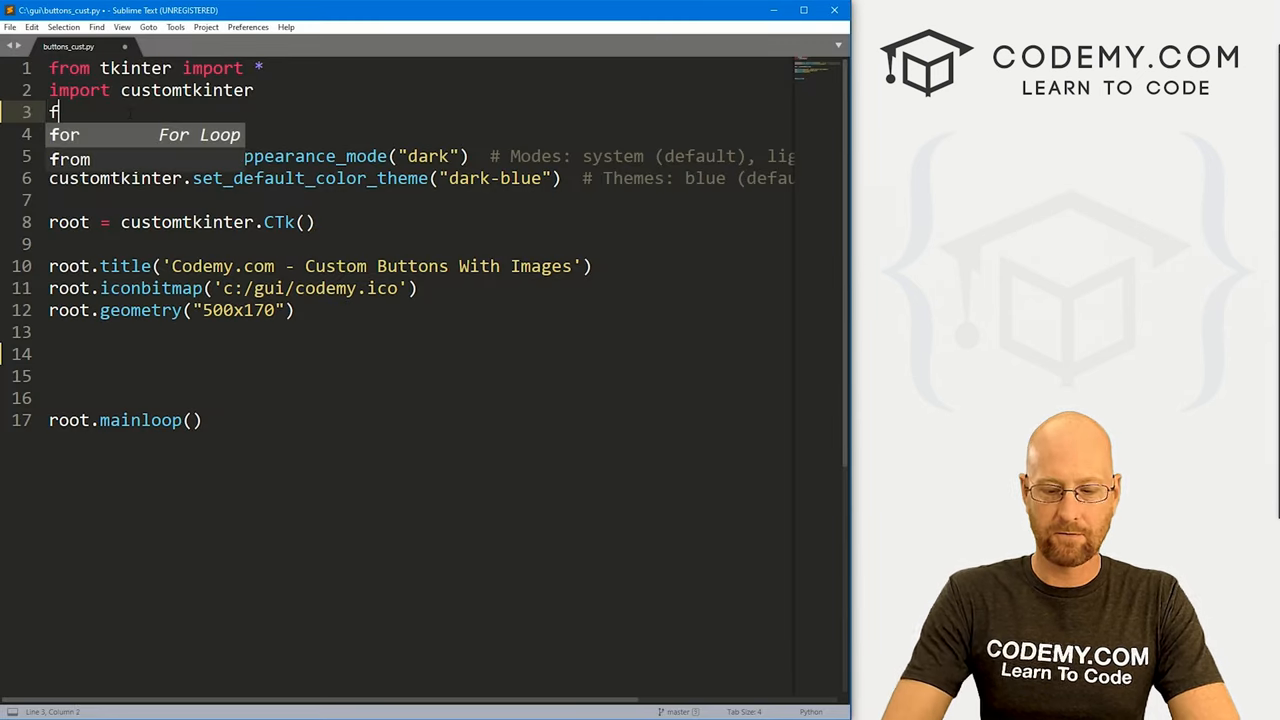
text(rom PIL)
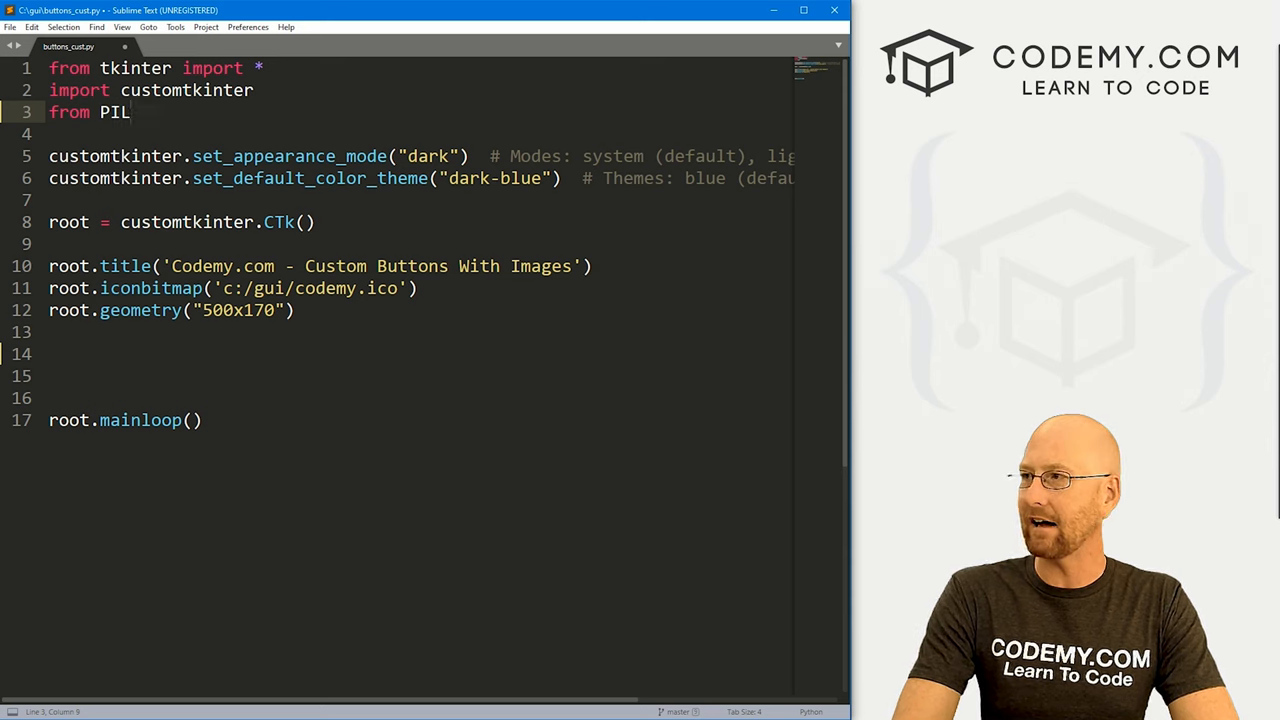
text(import I)
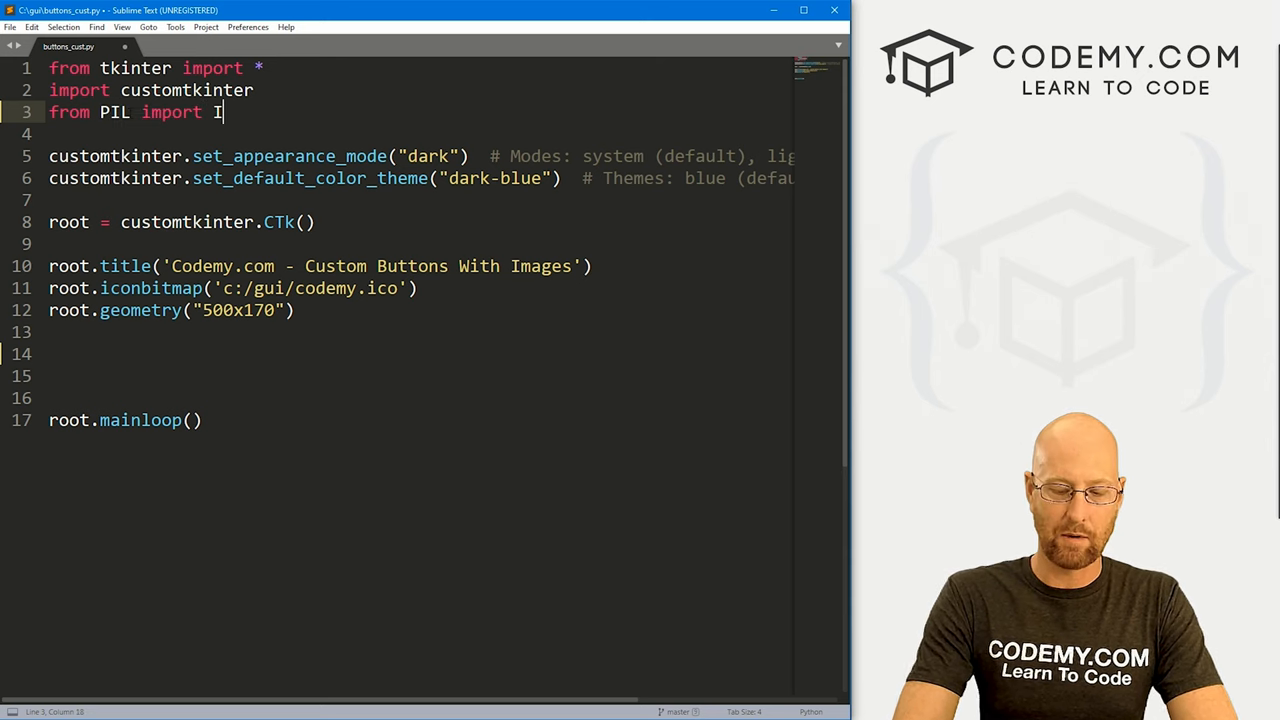
text(mage, ImageT)
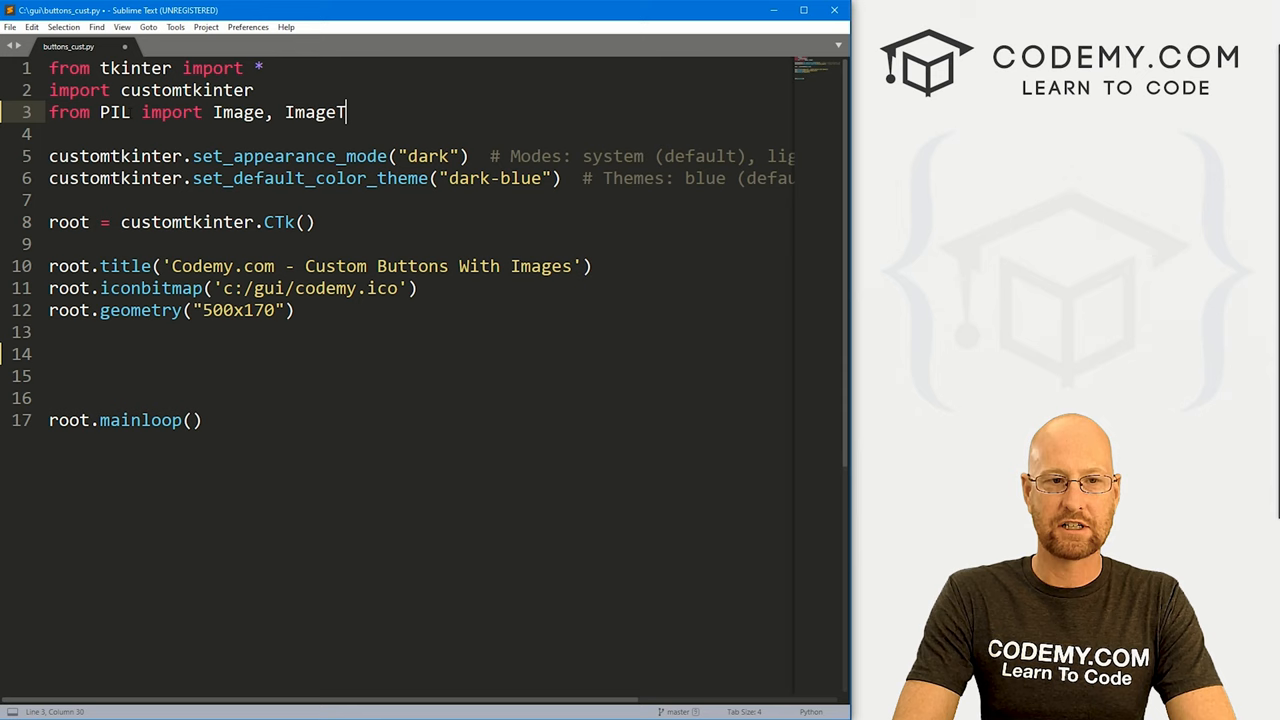
text(k)
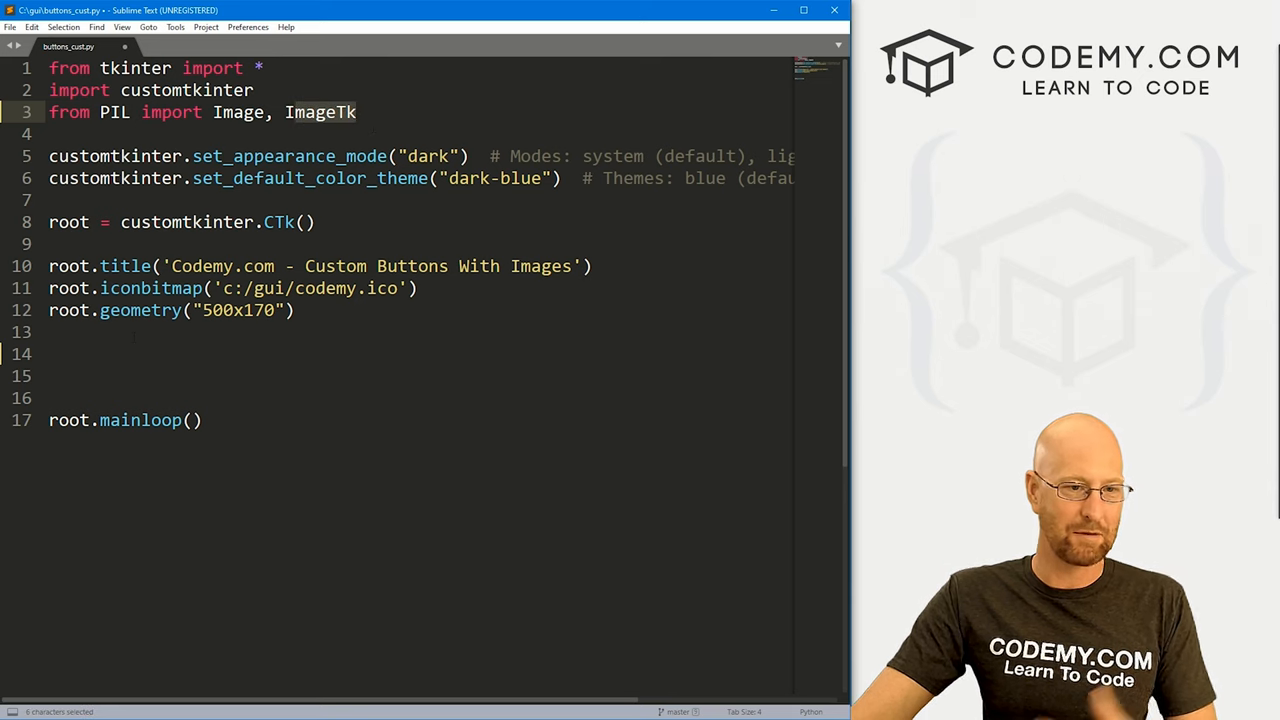
Type the comment '# Define Our Images' on line 14
text(# Defin)
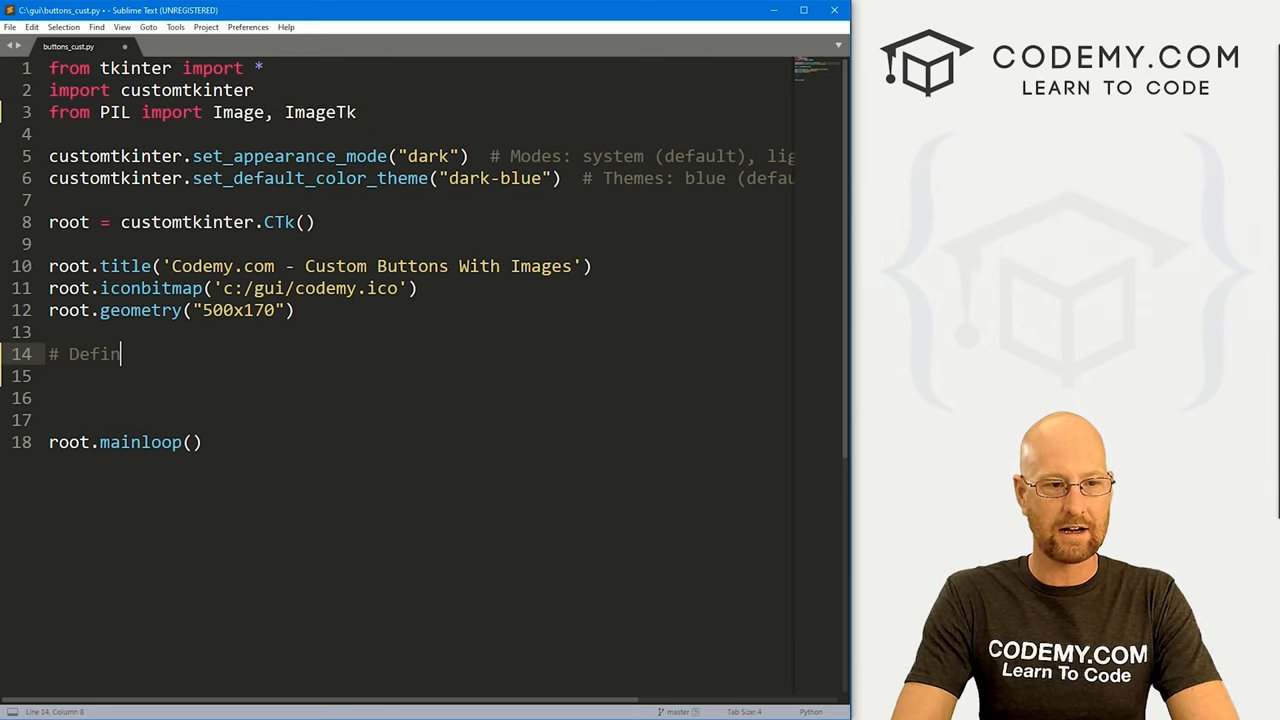
text(e Our Images)
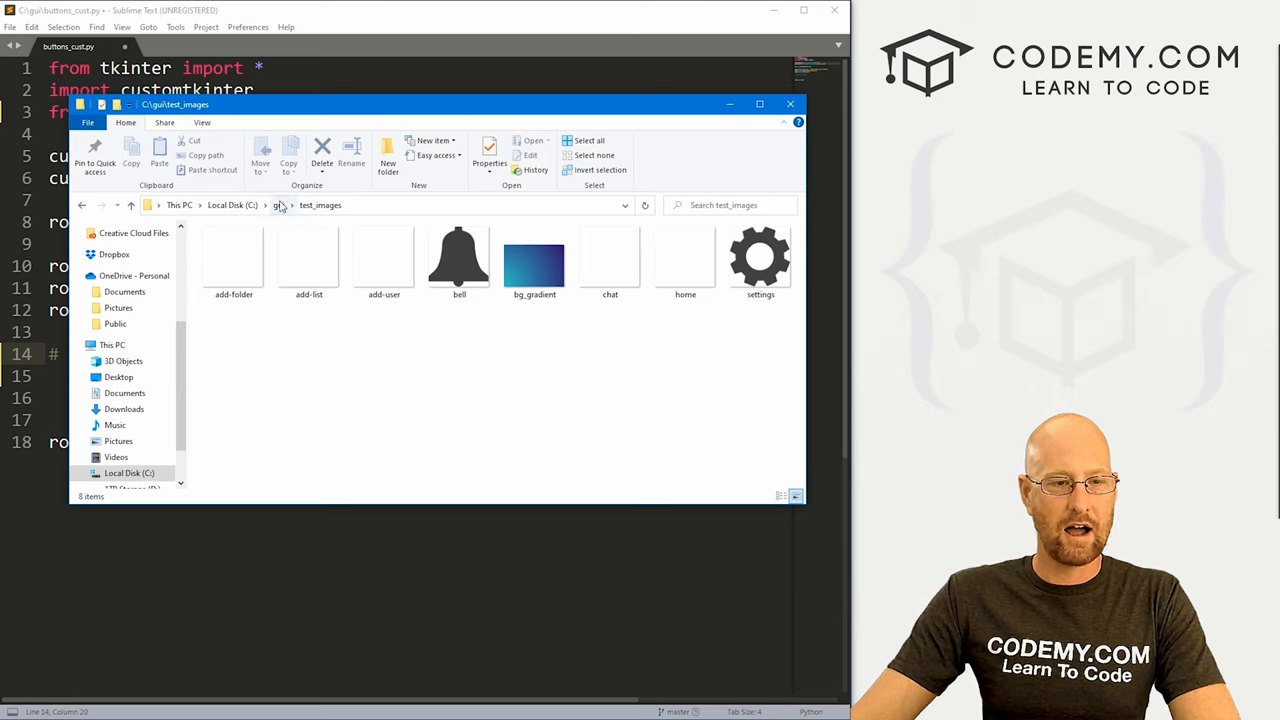
mouse_move(320, 205)
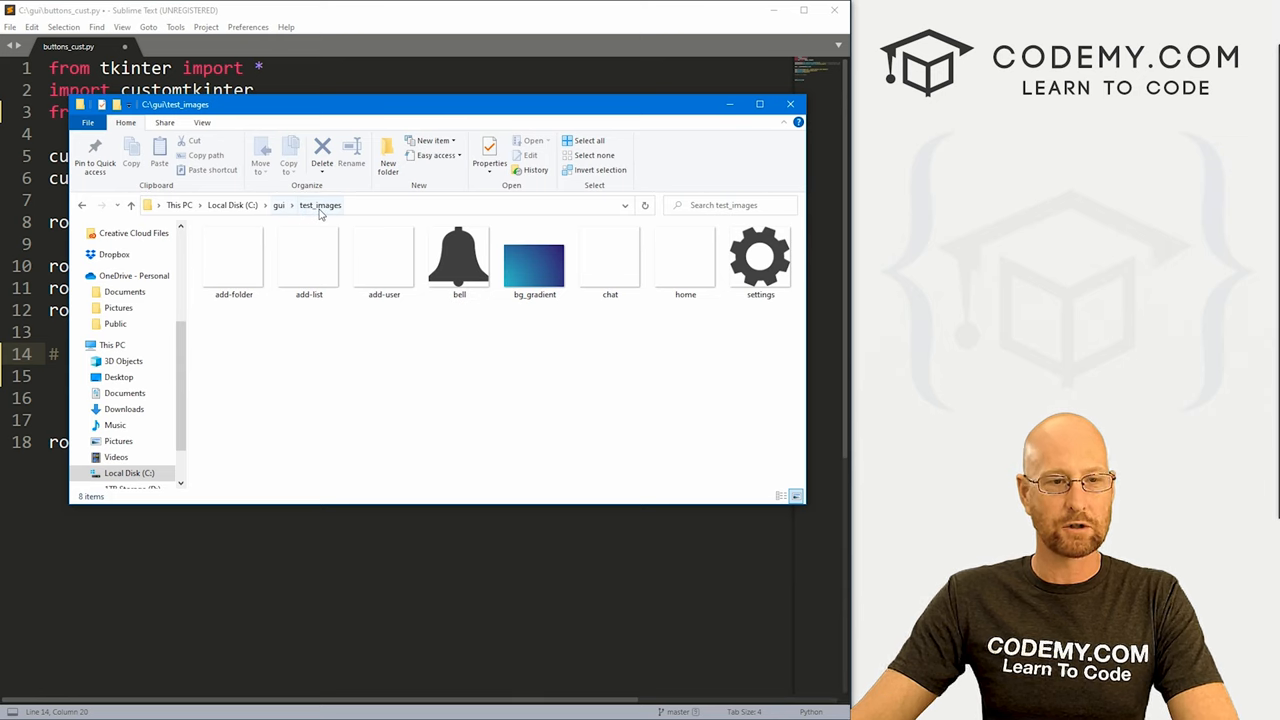
In C:\gui\test_images, preview add-folder.png in Photos, then close the preview
click(309, 258)
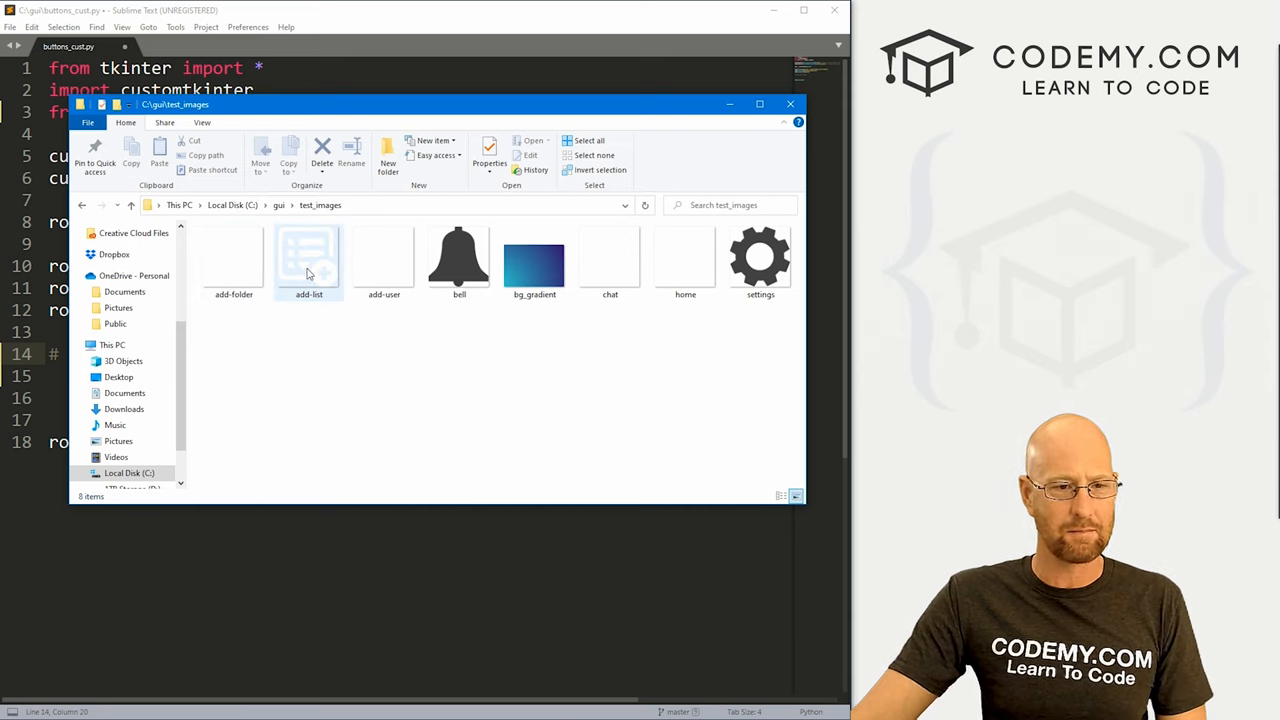
mouse_move(308, 260)
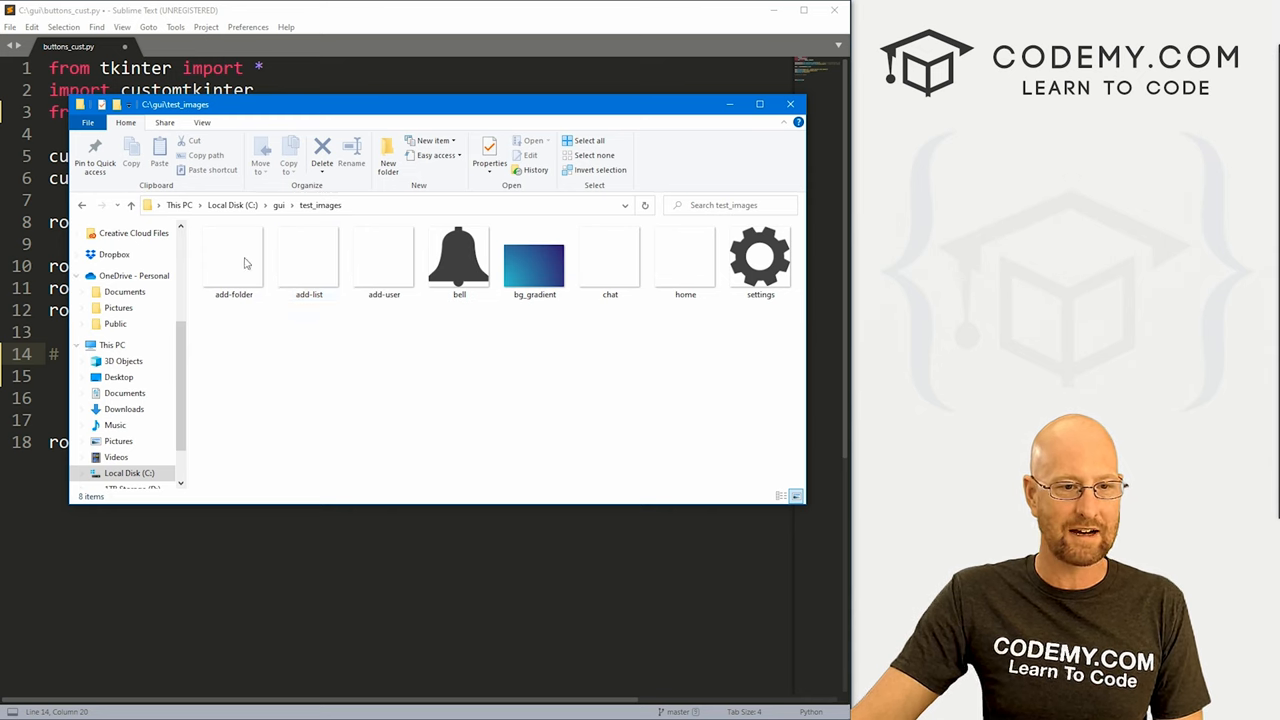
click(233, 258)
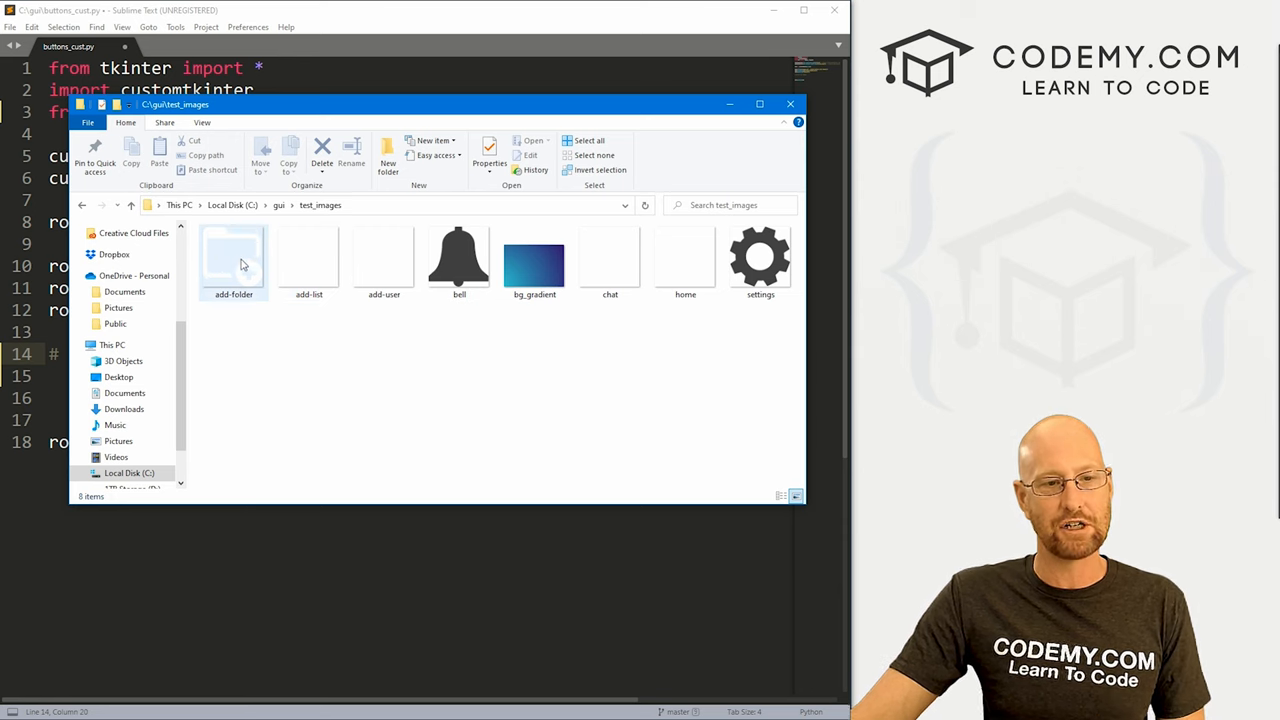
click(233, 260)
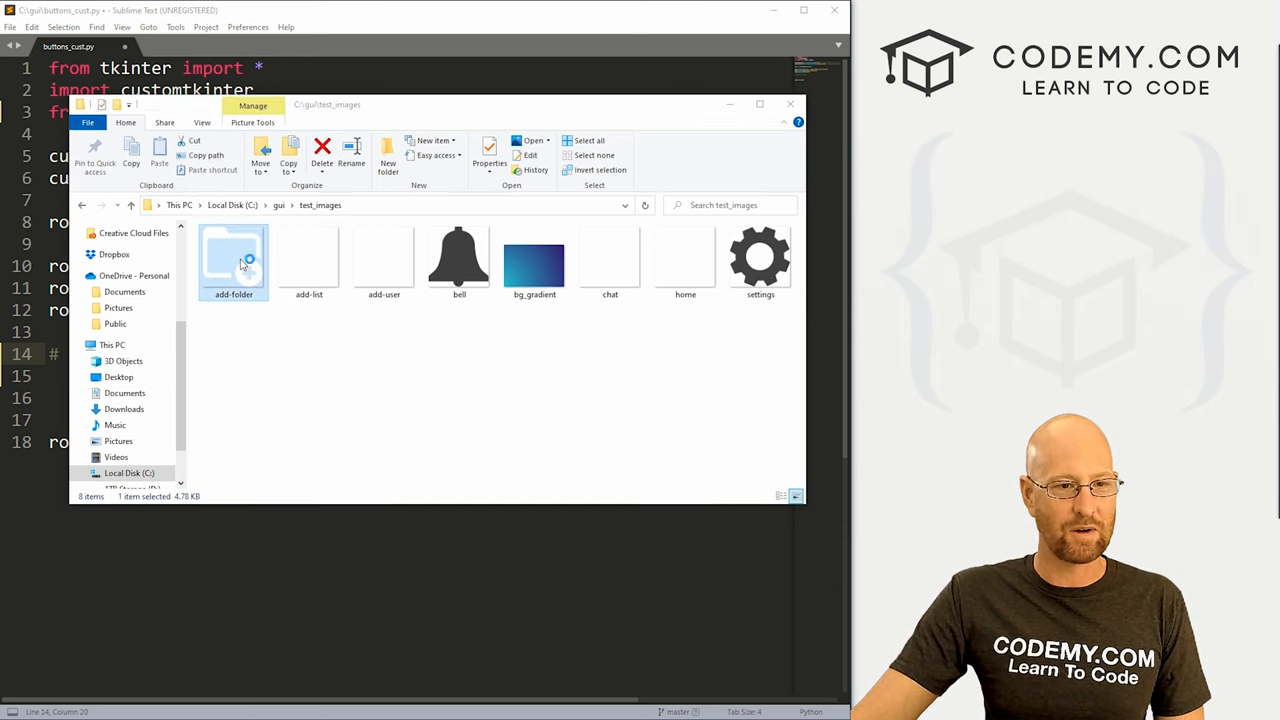
double_click(233, 260)
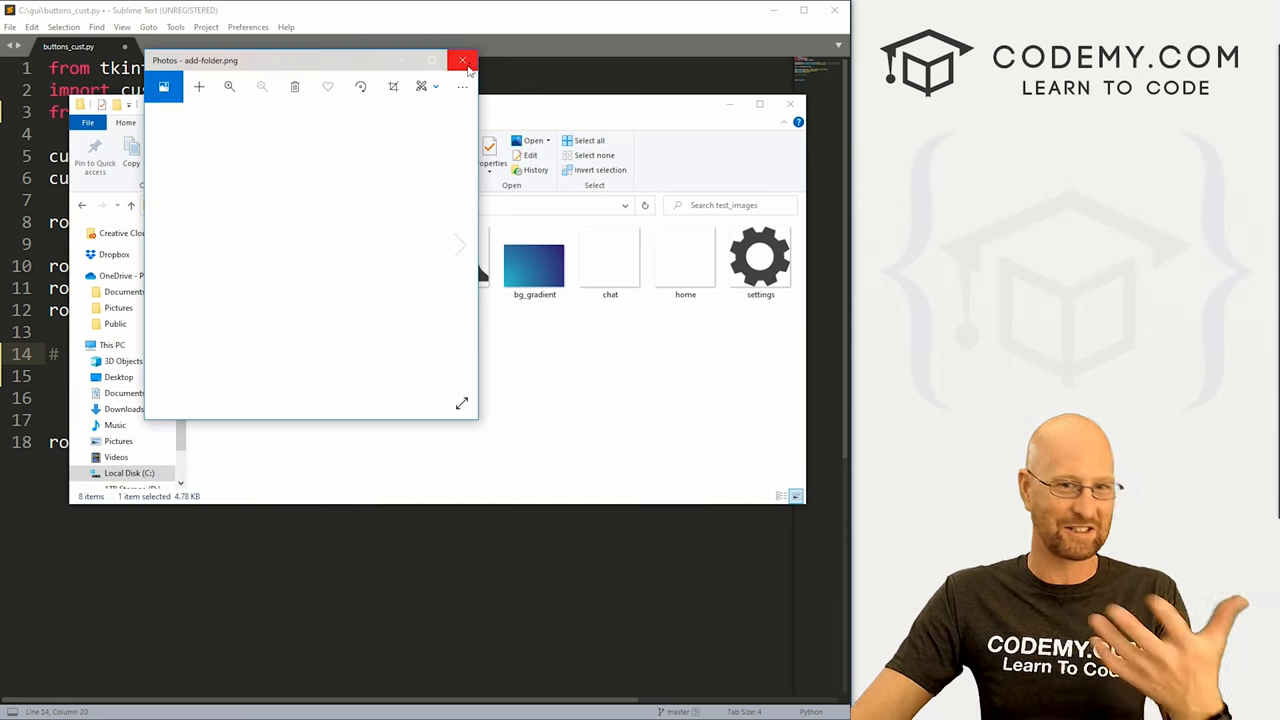
click(462, 60)
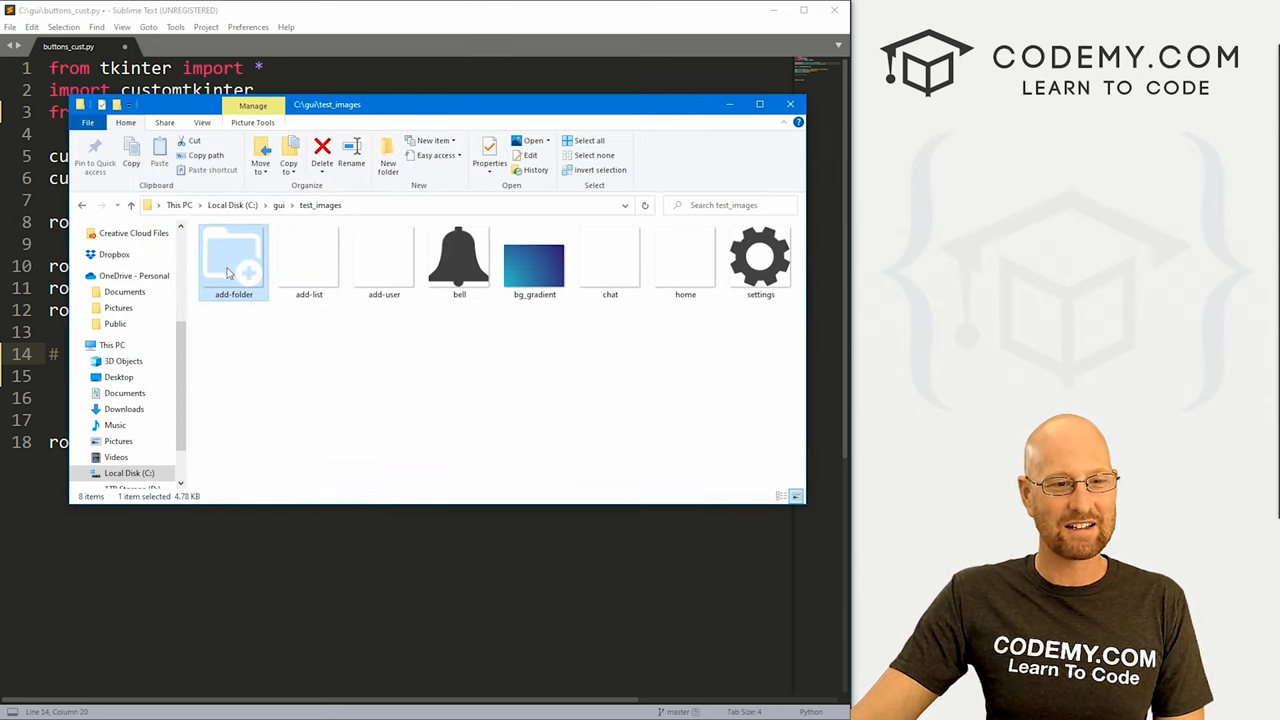
mouse_move(309, 260)
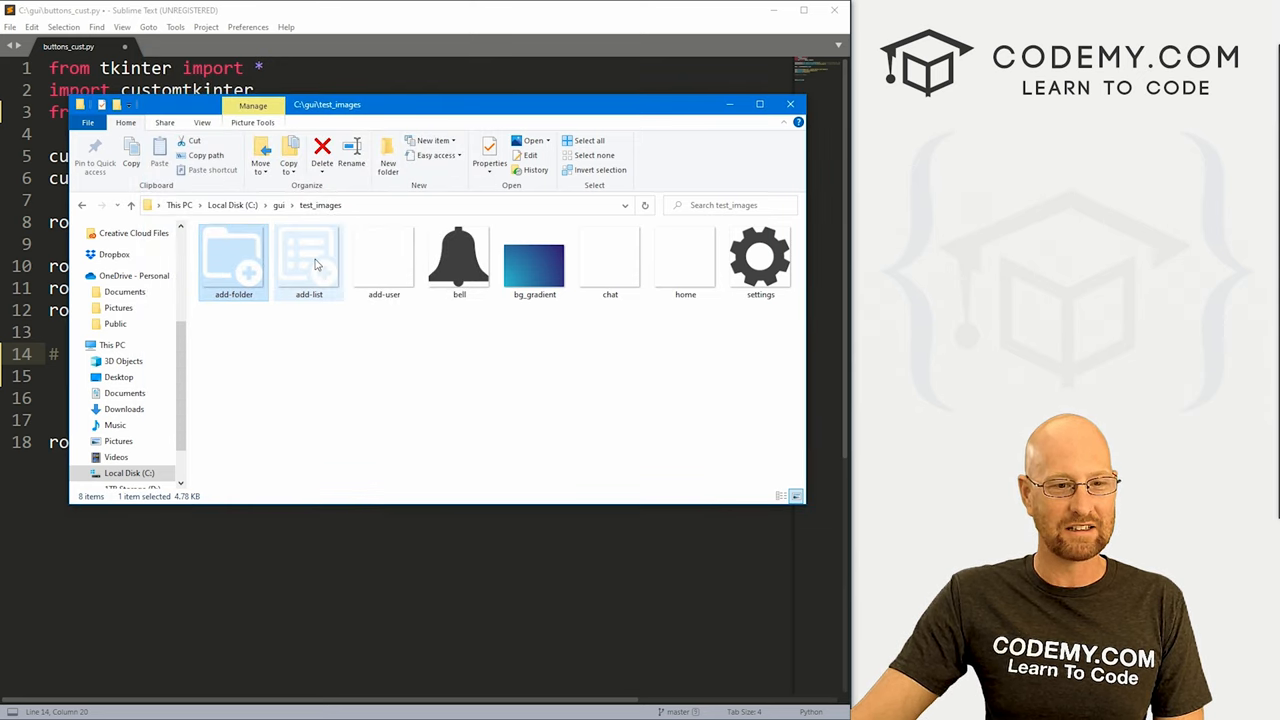
mouse_move(308, 328)
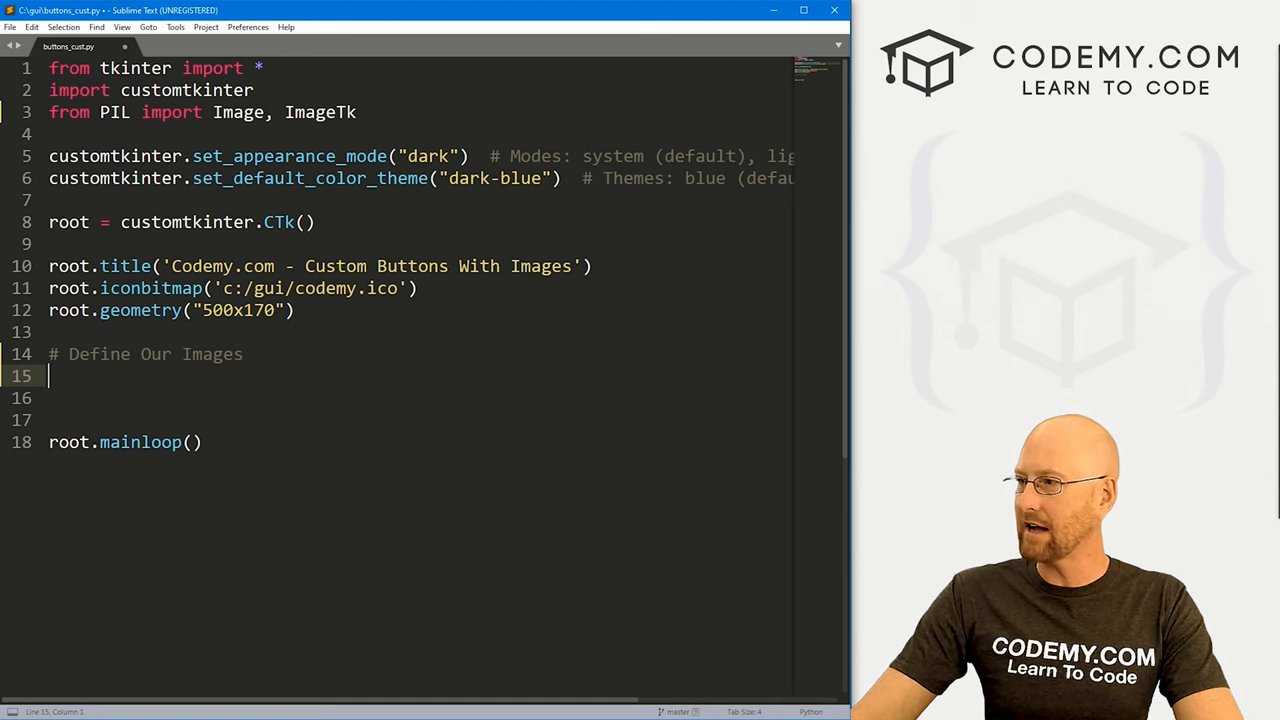
Define add_folder_image as a PhotoImage opening test_images/add-folder.png
text(add_fol)
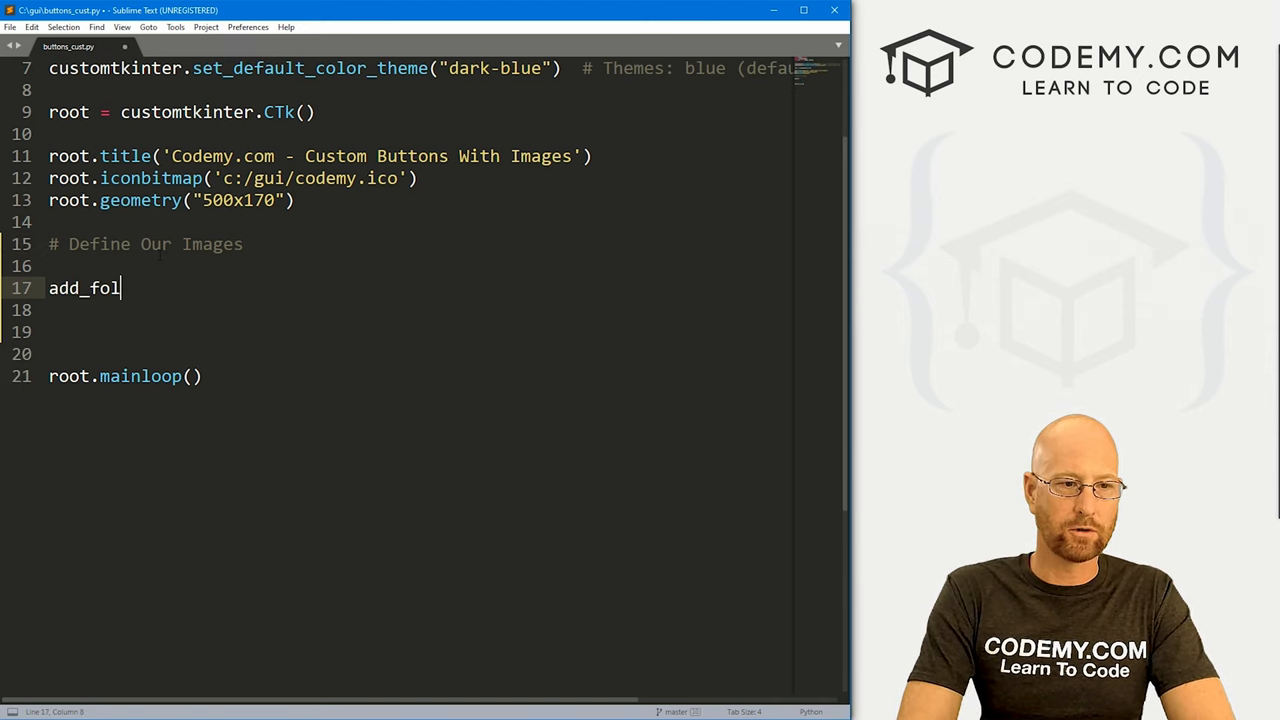
text(der_image = ImageTk.)
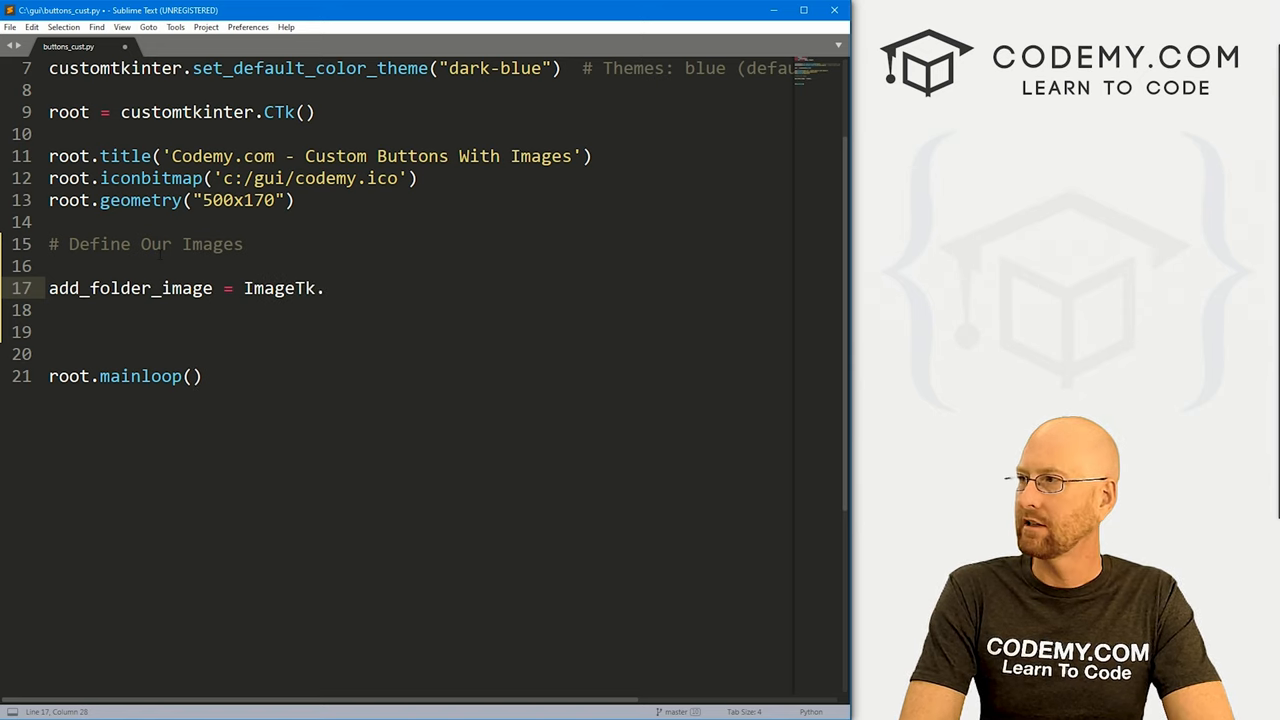
text(PhotoImage)
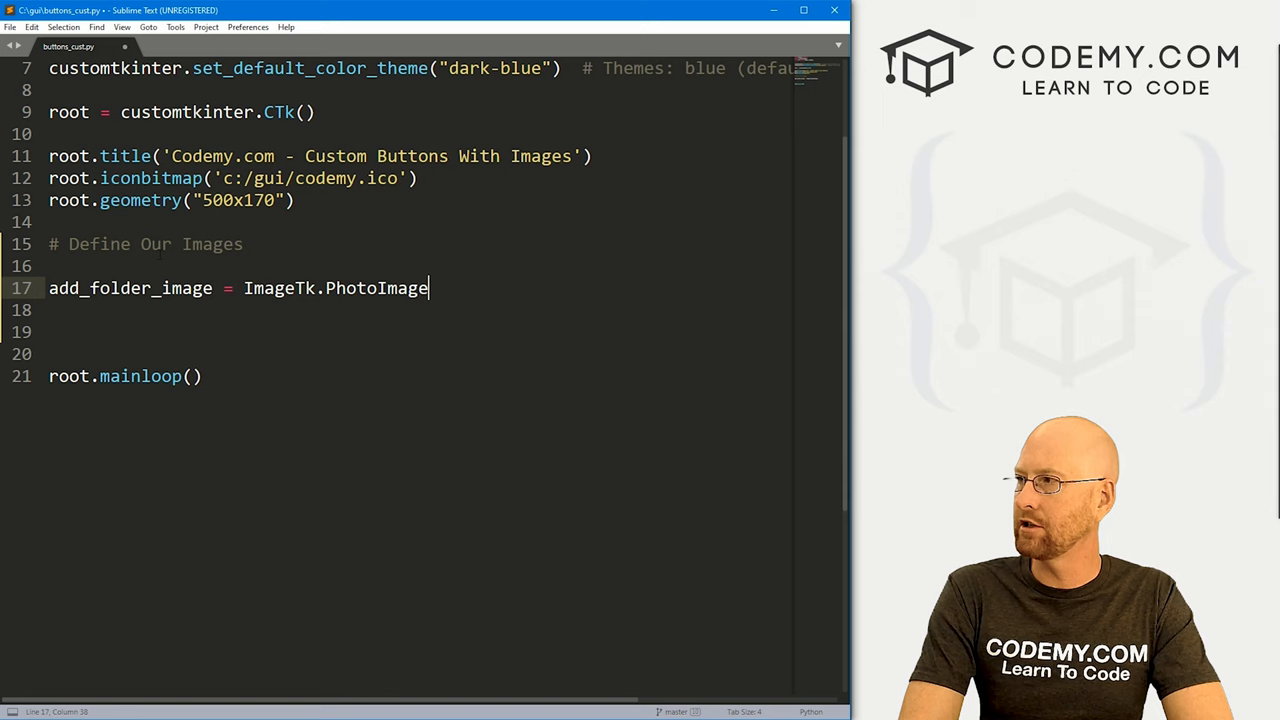
text(())
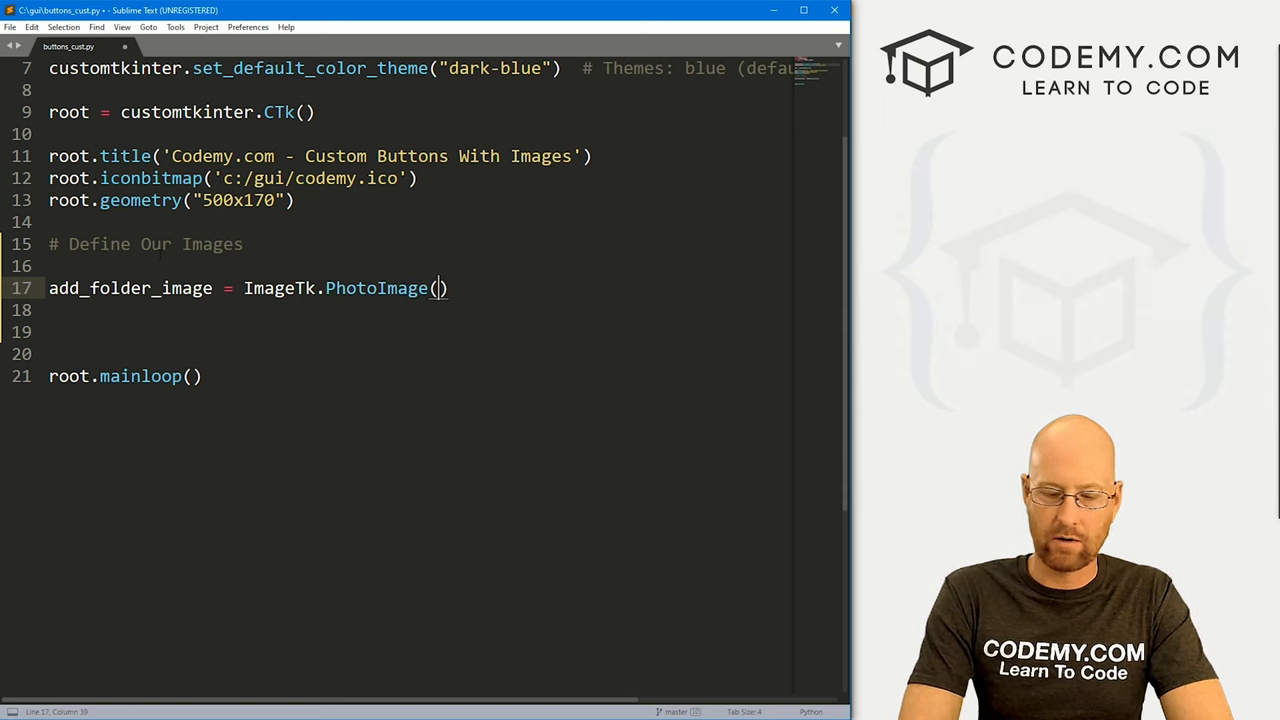
text(Image.opr)
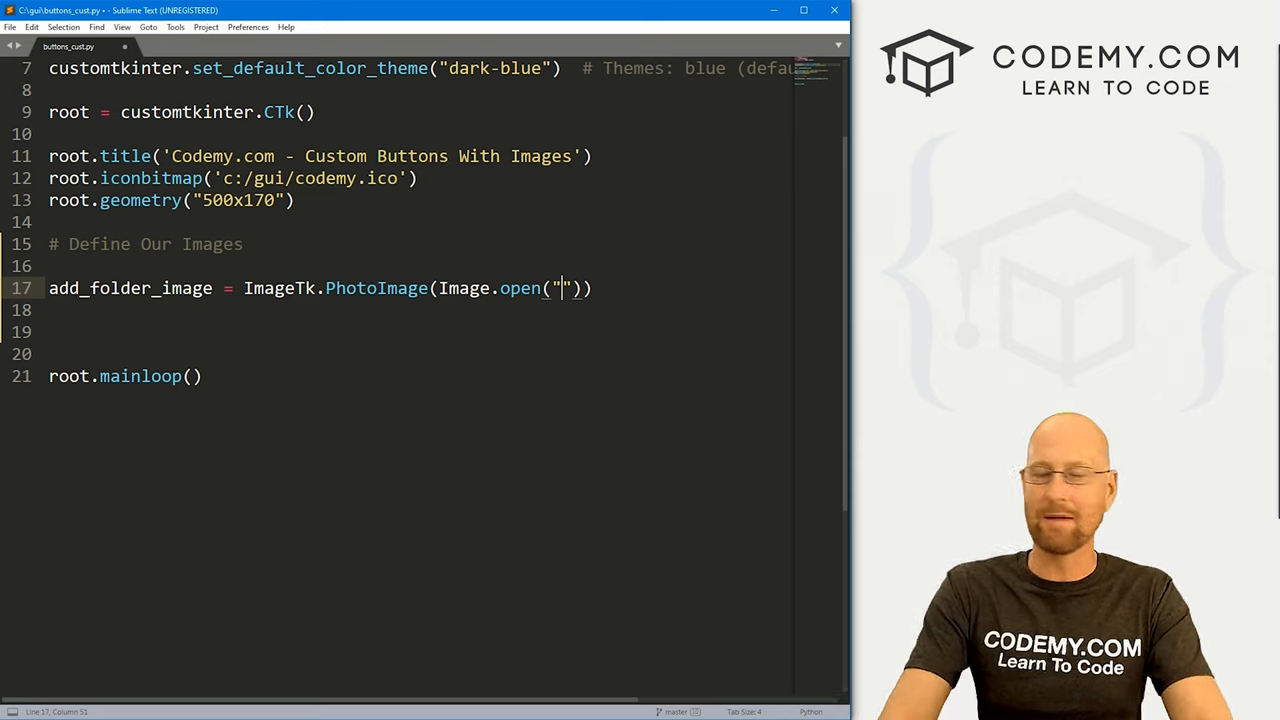
text(test)
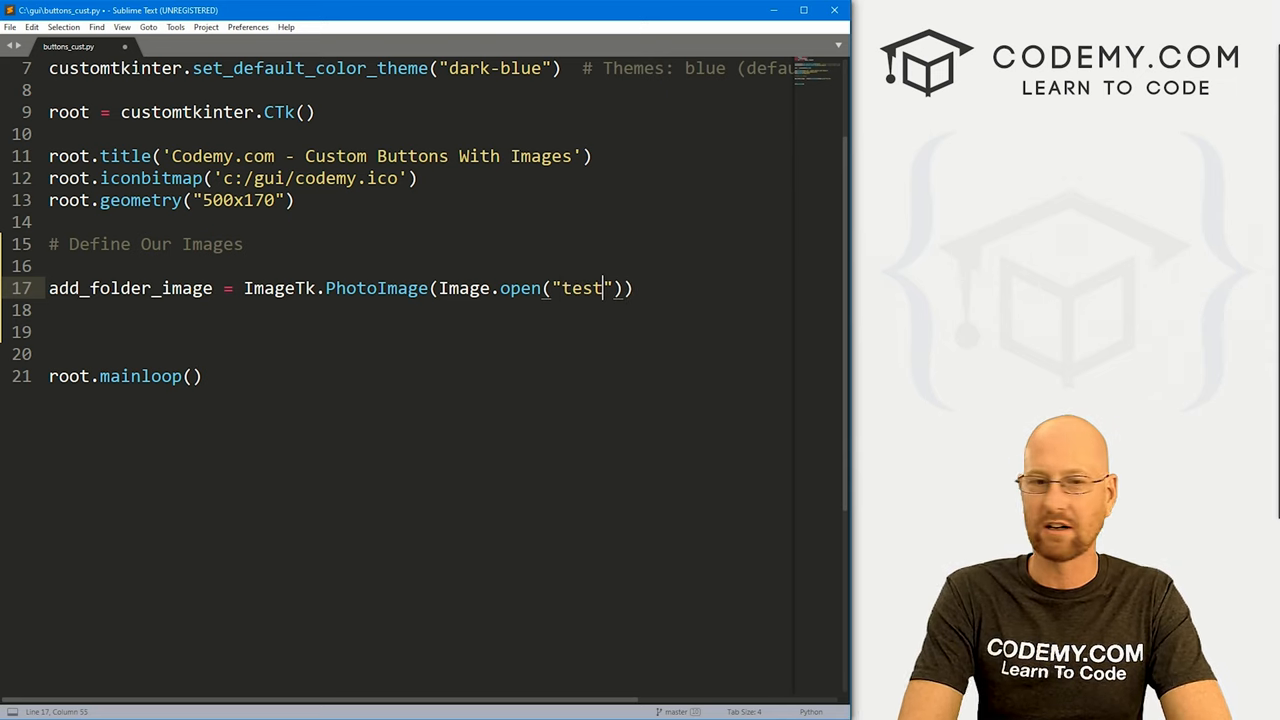
text(_images/)
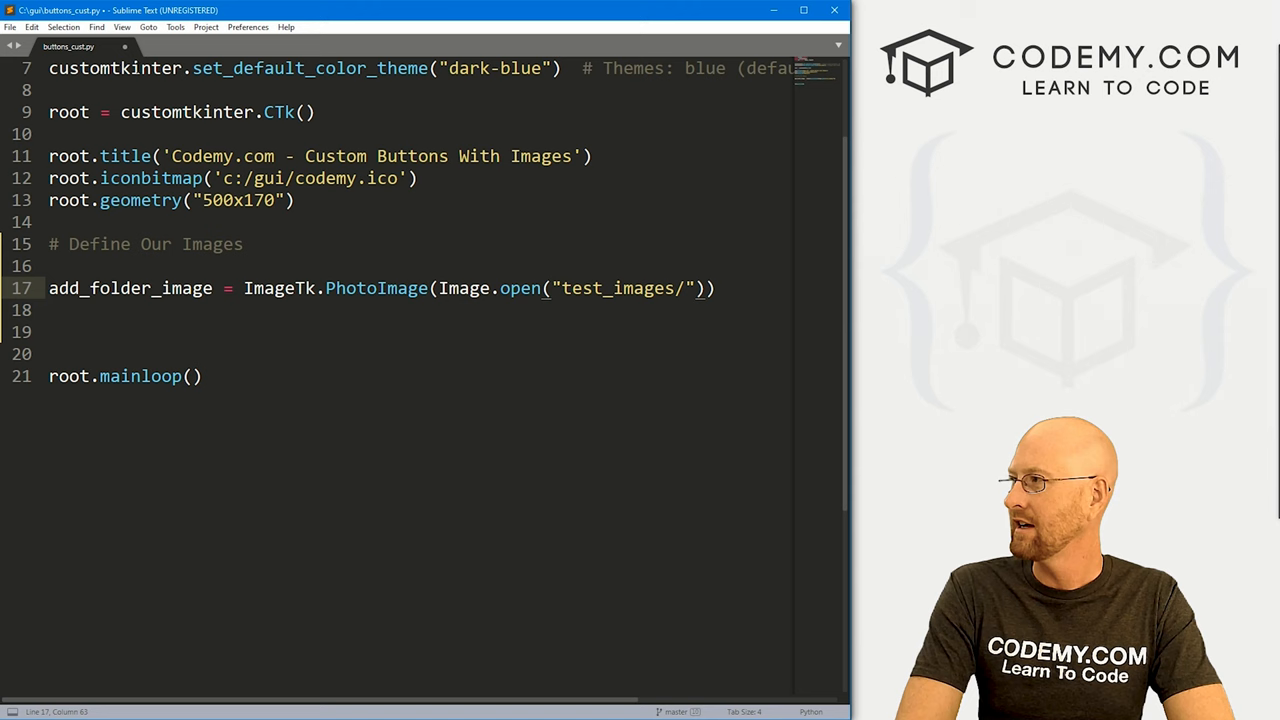
text(add)
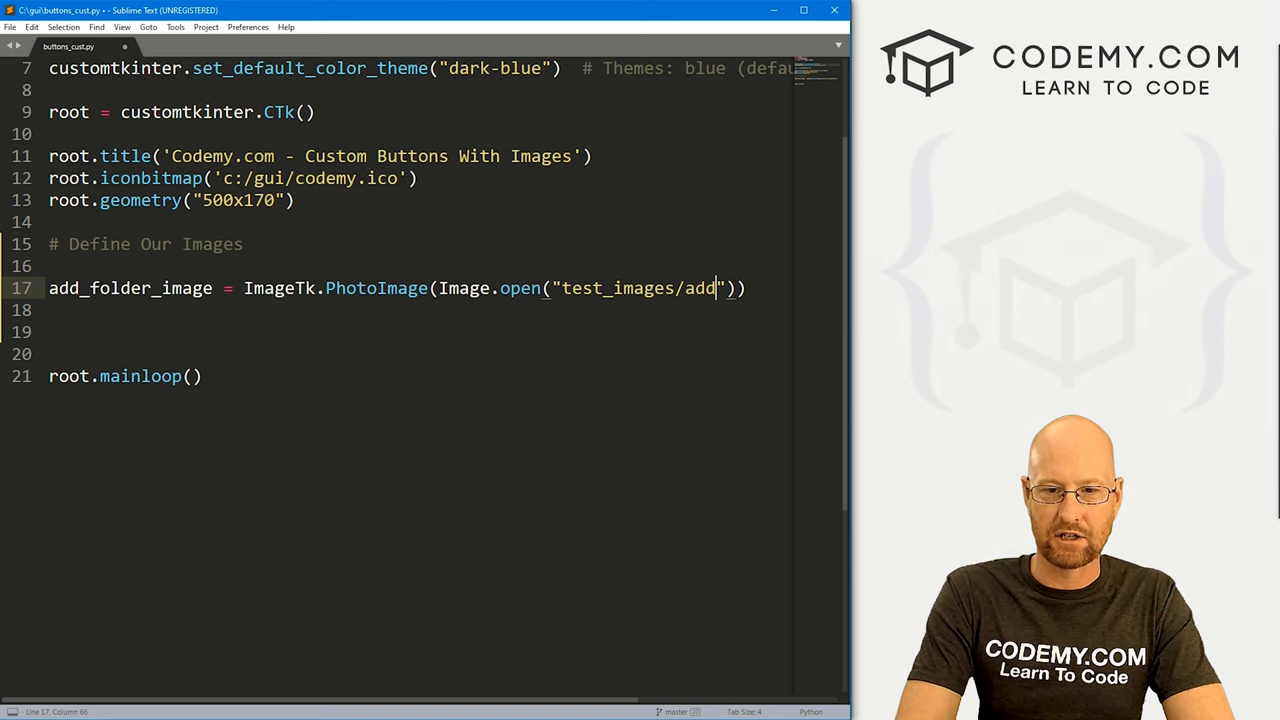
text(-folder.png)
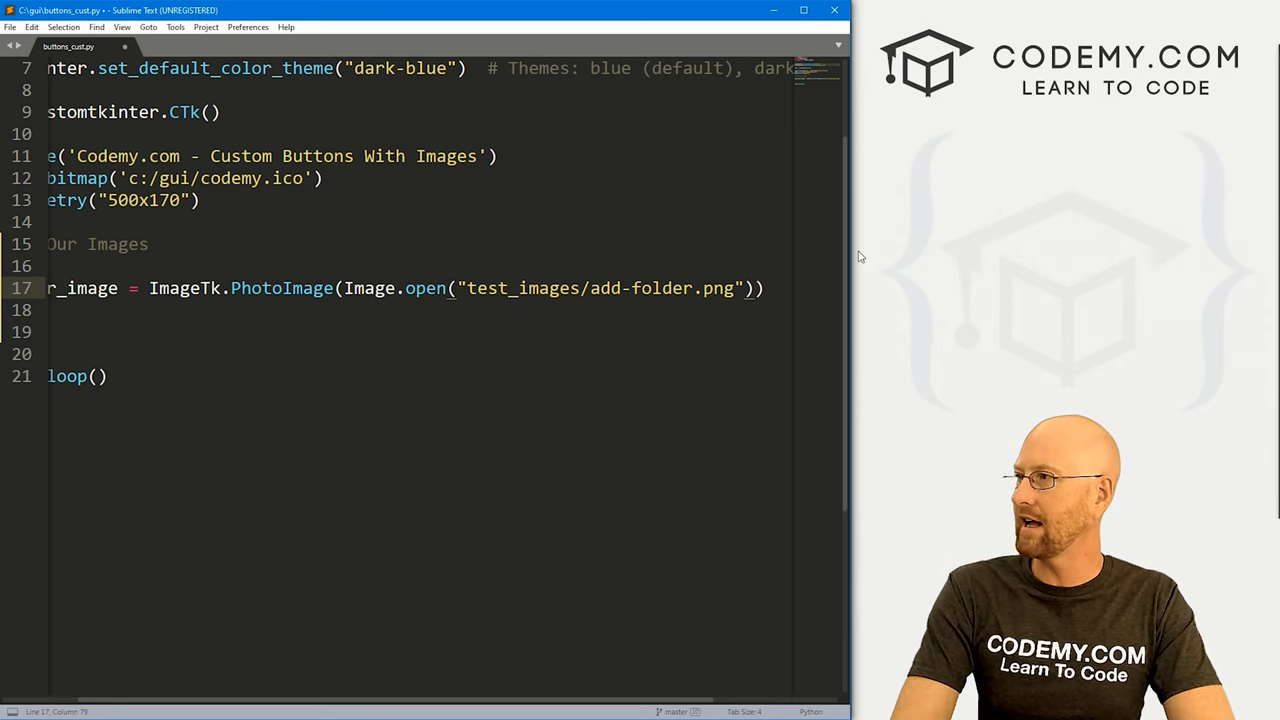
Resize the add-folder image to (20, 20) with Image.ANTIALIAS
text(.resize())
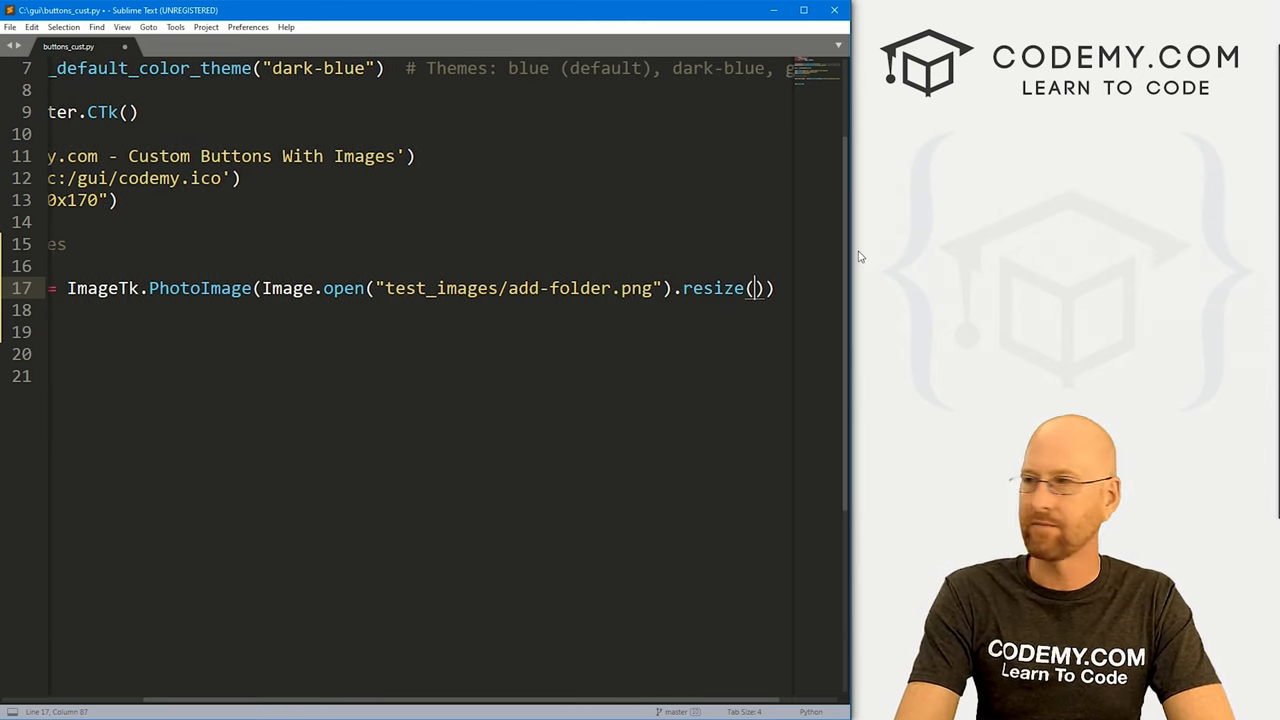
text((20,)
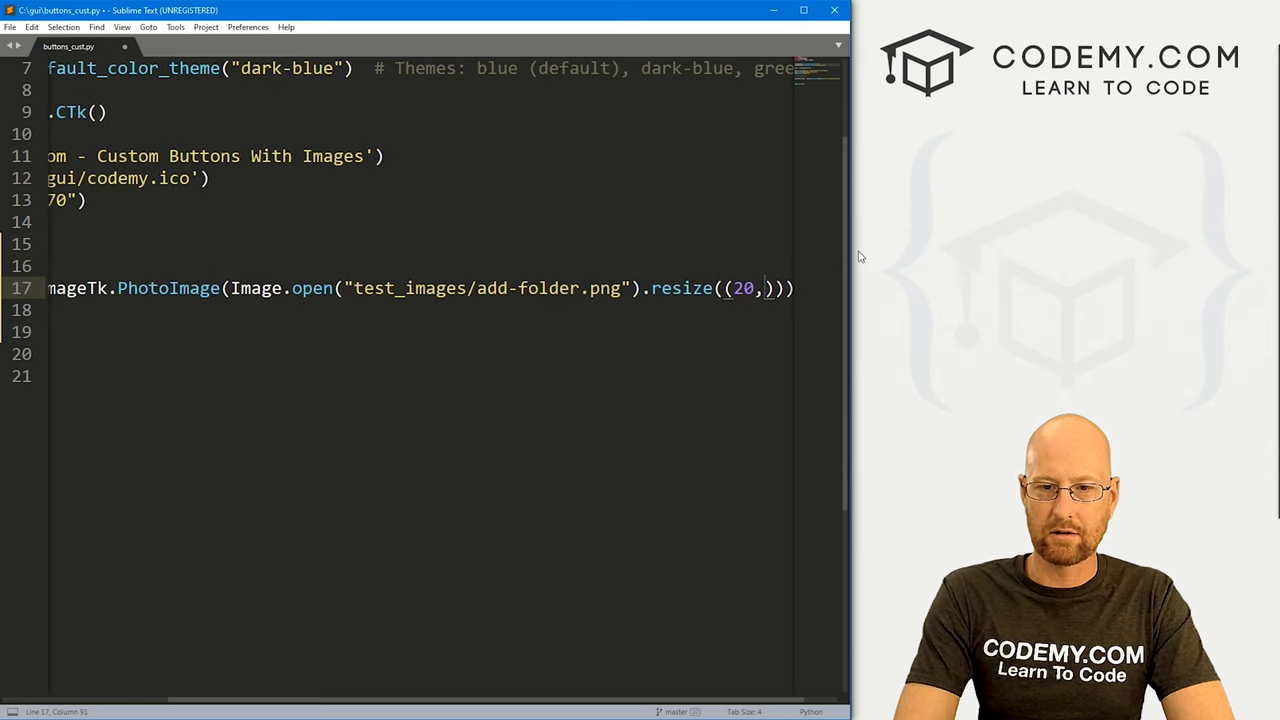
text(20),)
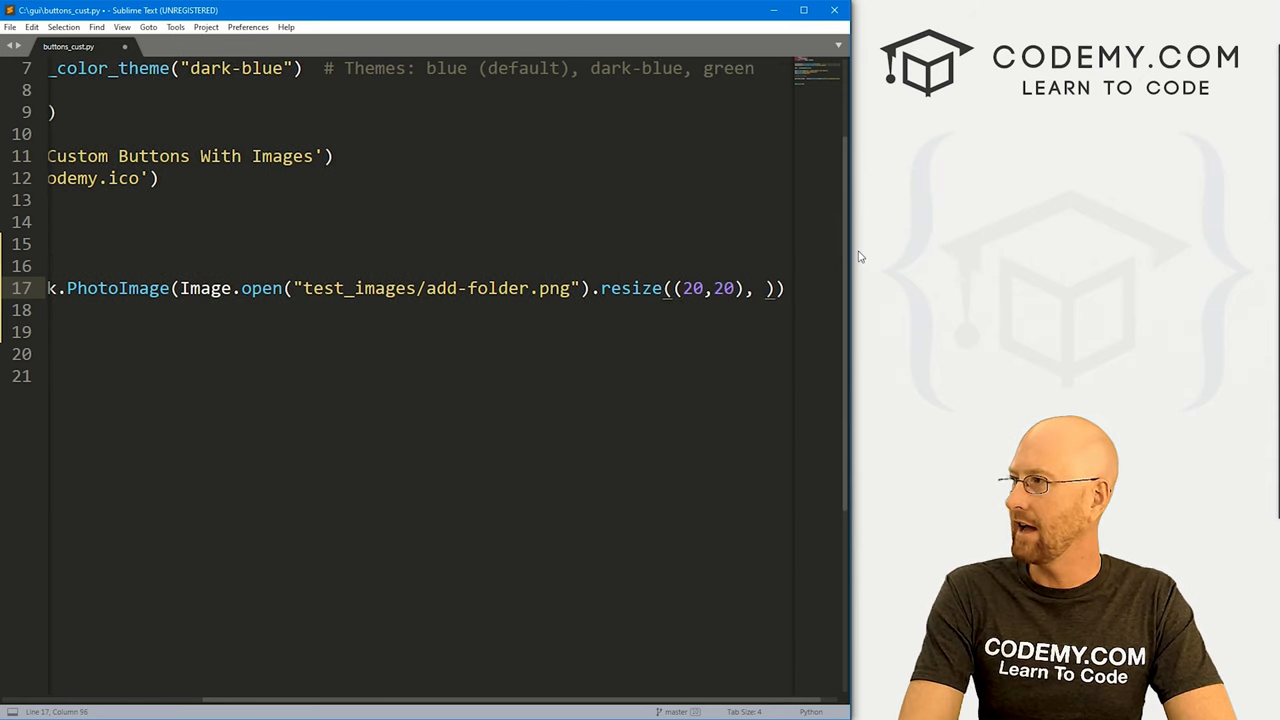
text(Image.)
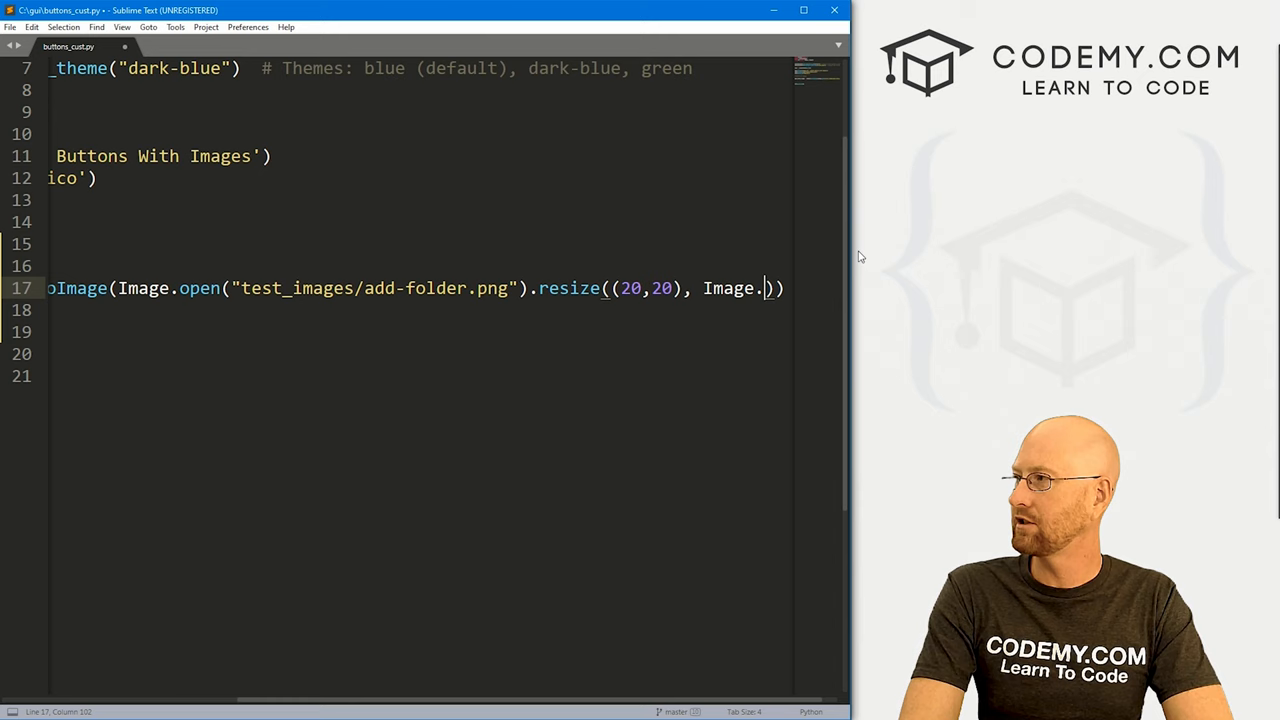
text(ANTI)
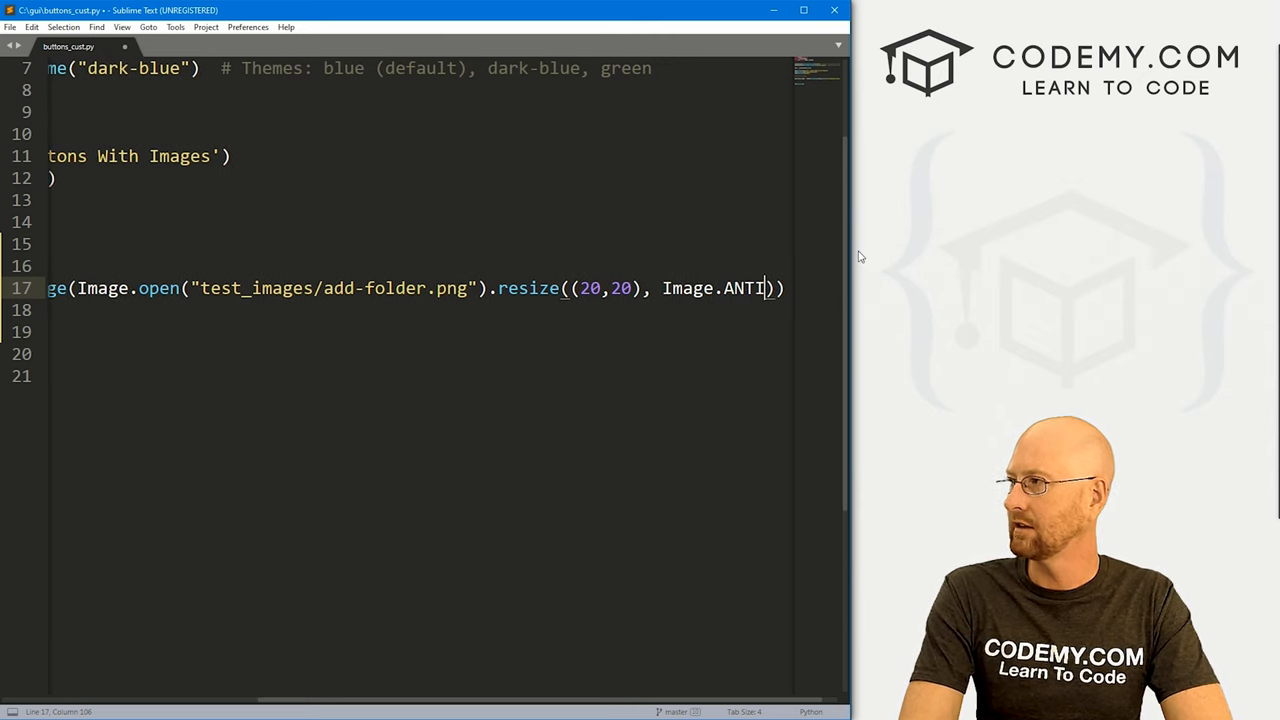
text(ALIAS)
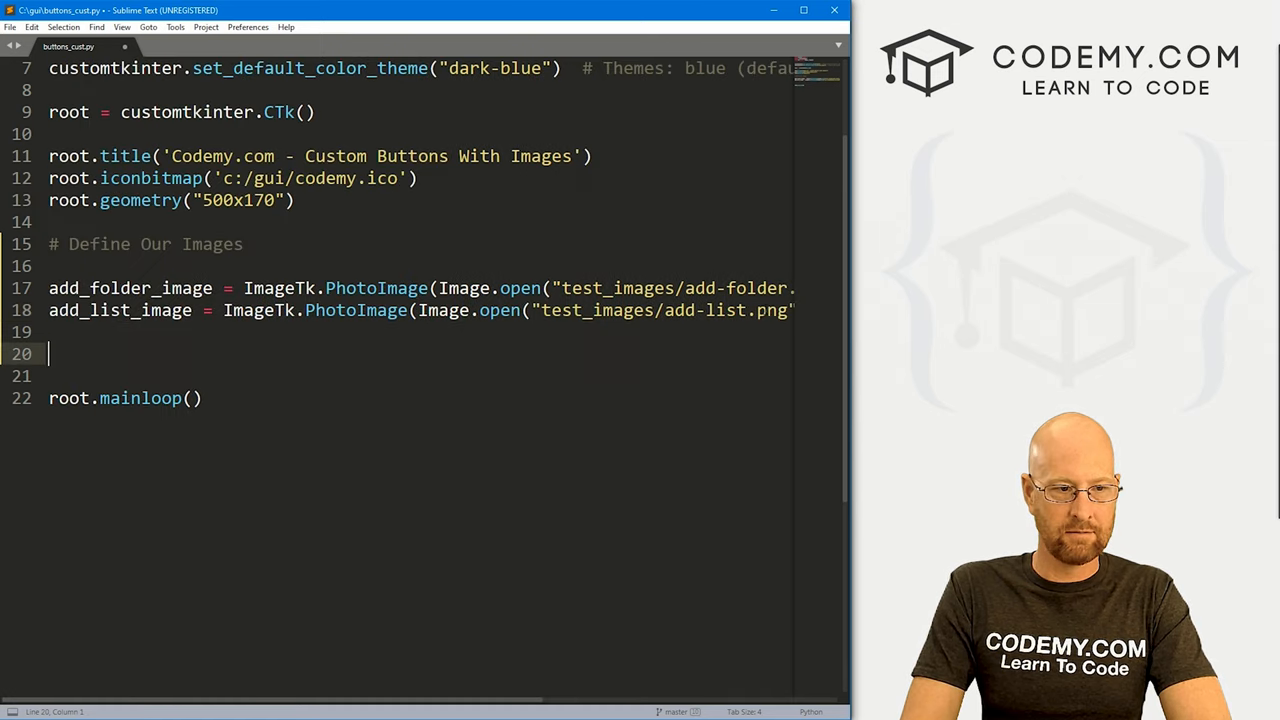
Begin a '# Create Our' buttons comment on line 20
text(# C)
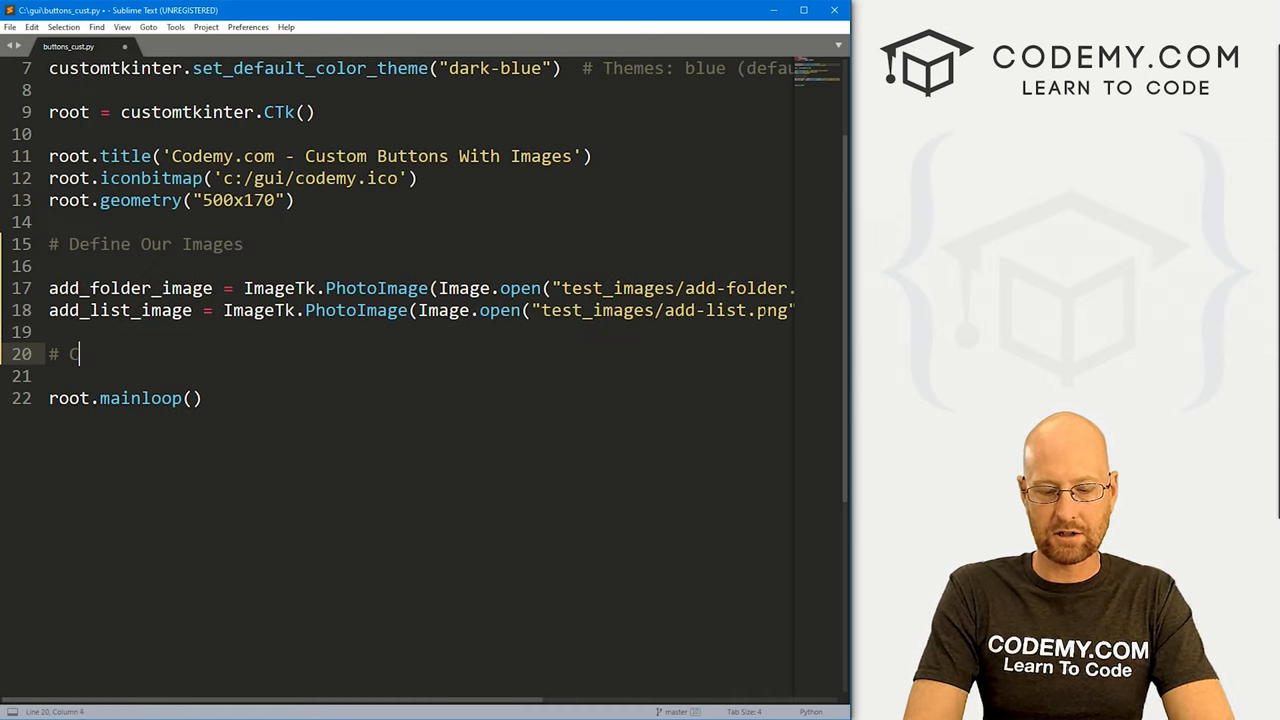
text(reate Our)
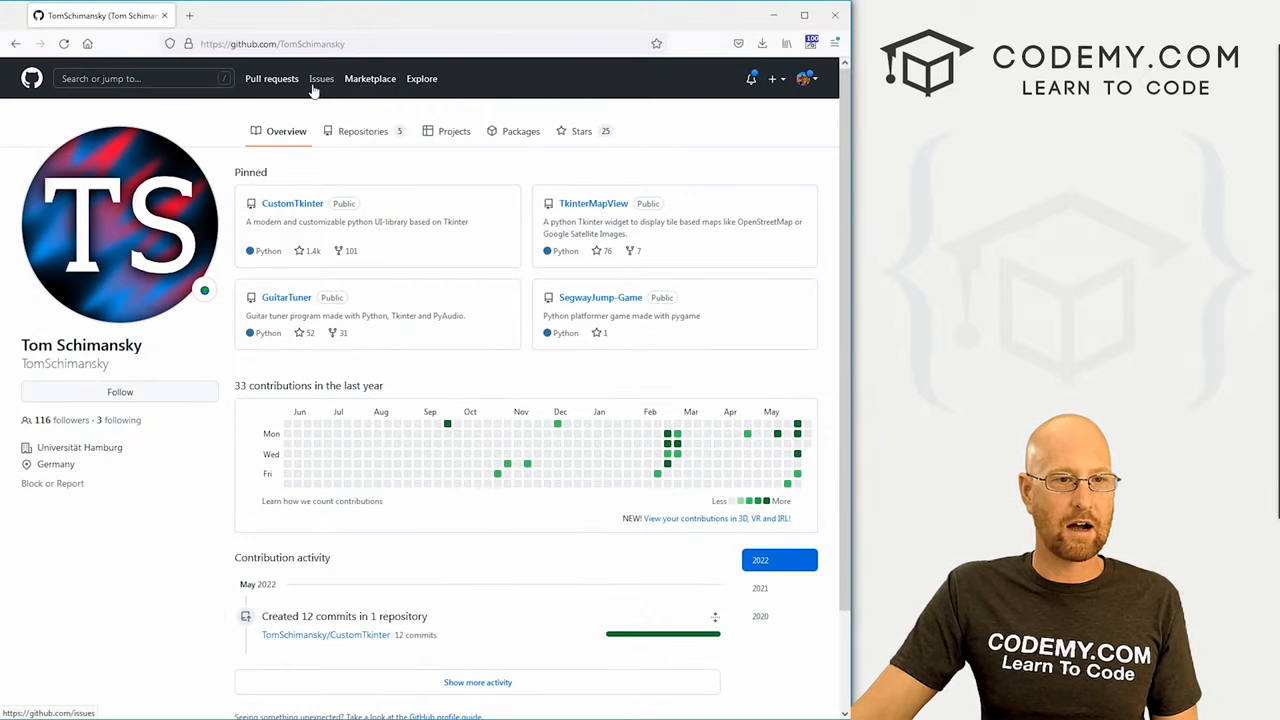
mouse_move(293, 203)
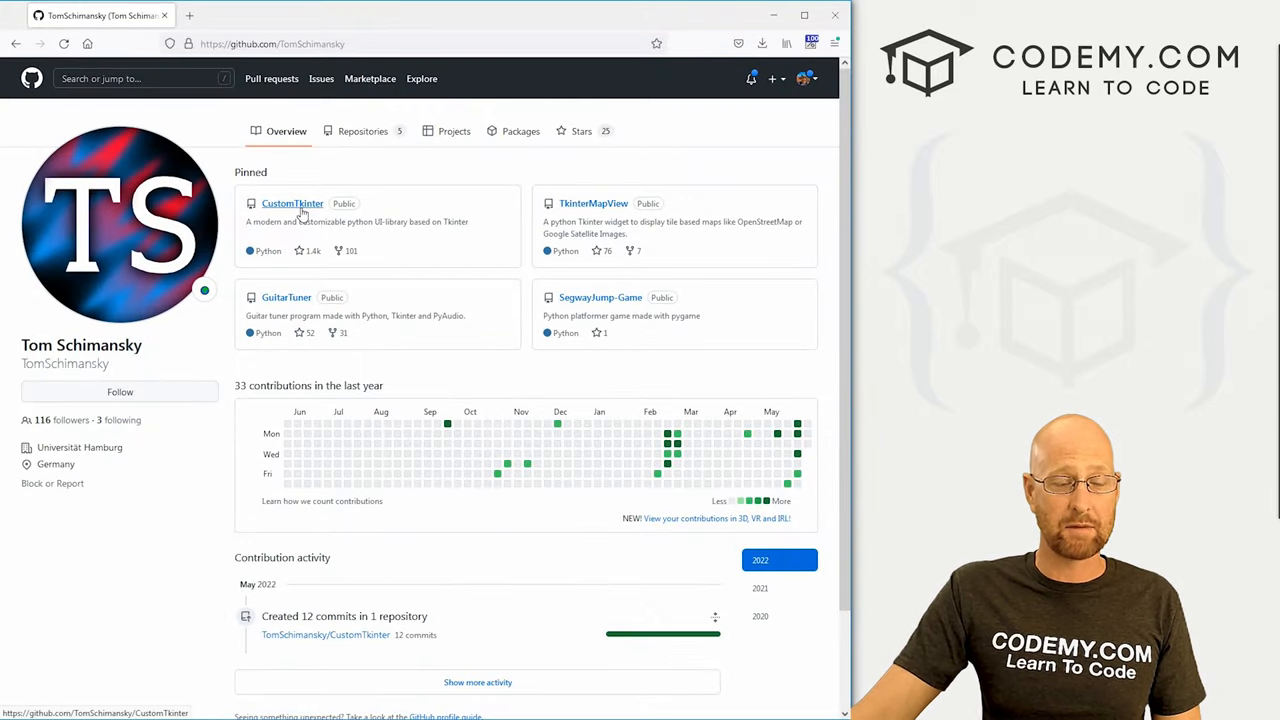
Open the CustomTkinter repo's documentation wiki and view the CTkButton arguments table
click(292, 203)
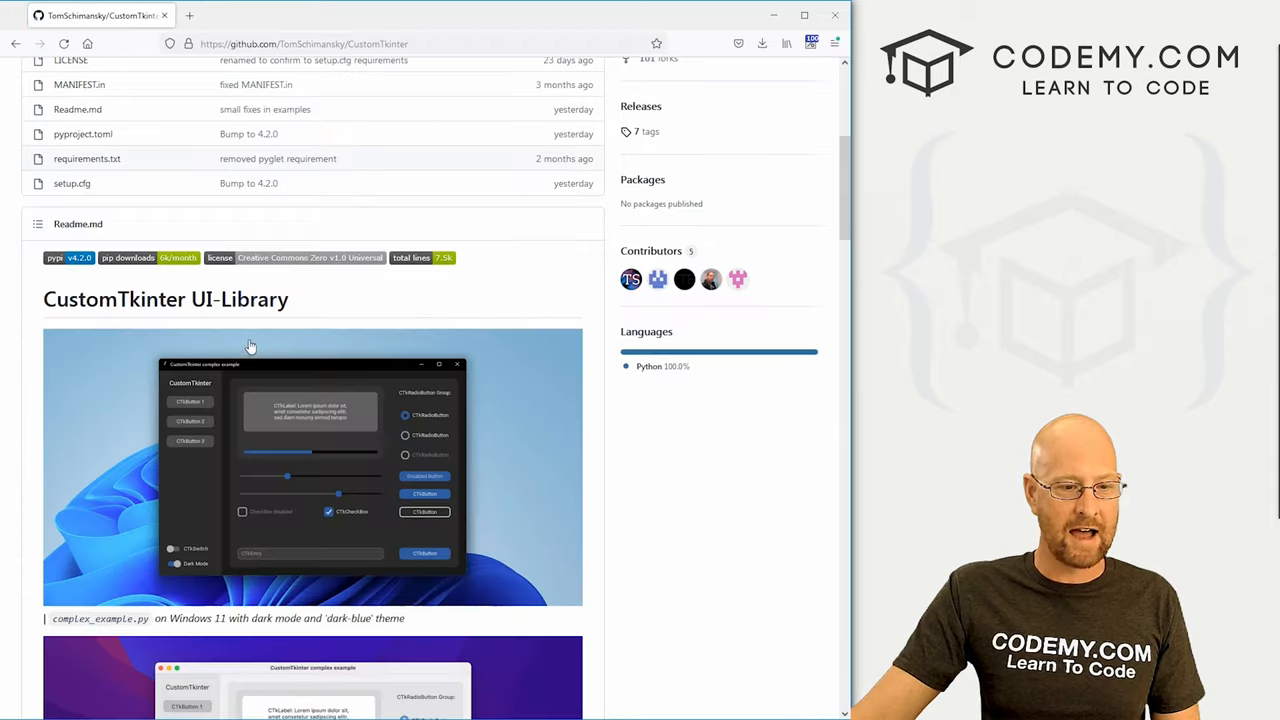
scroll(down, 3)
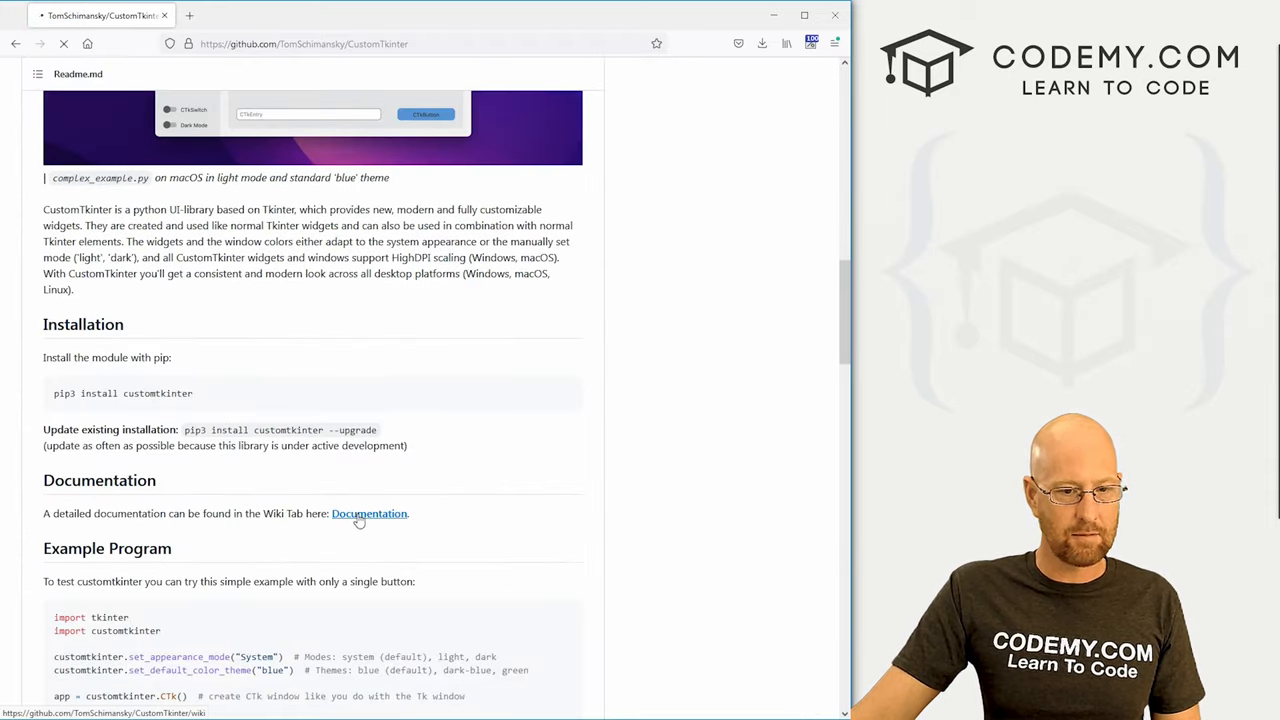
click(369, 513)
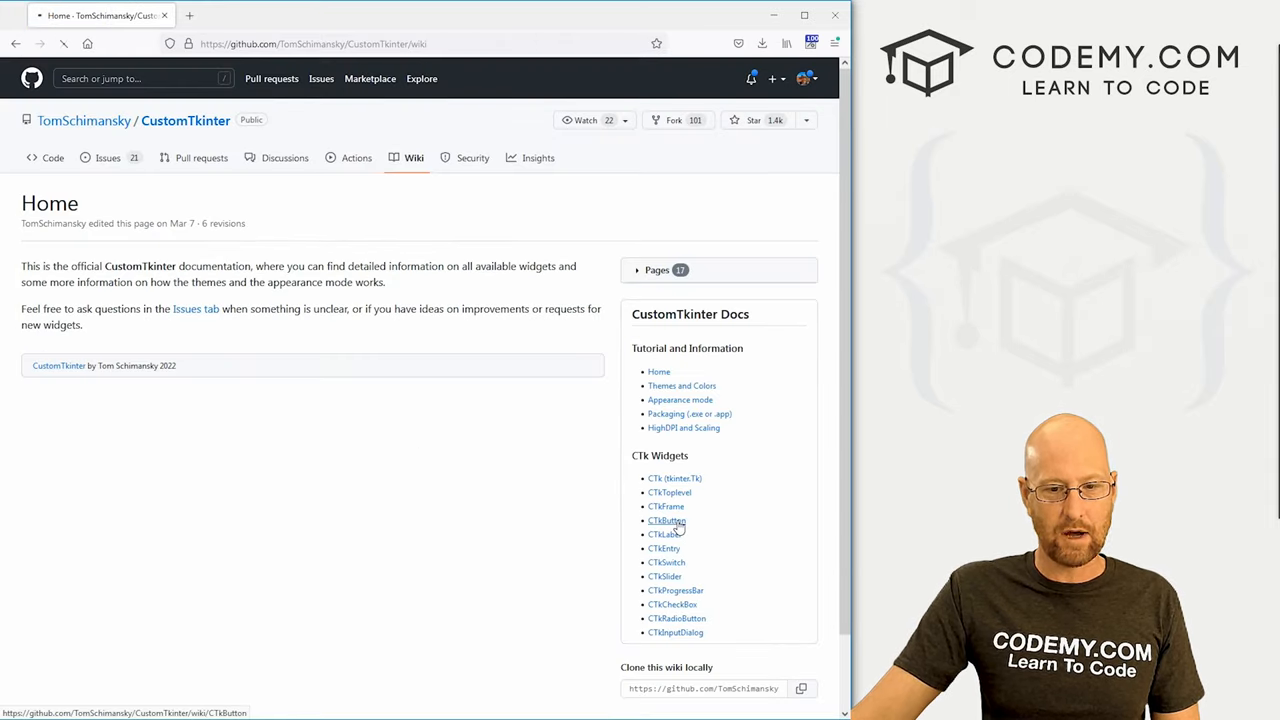
click(666, 520)
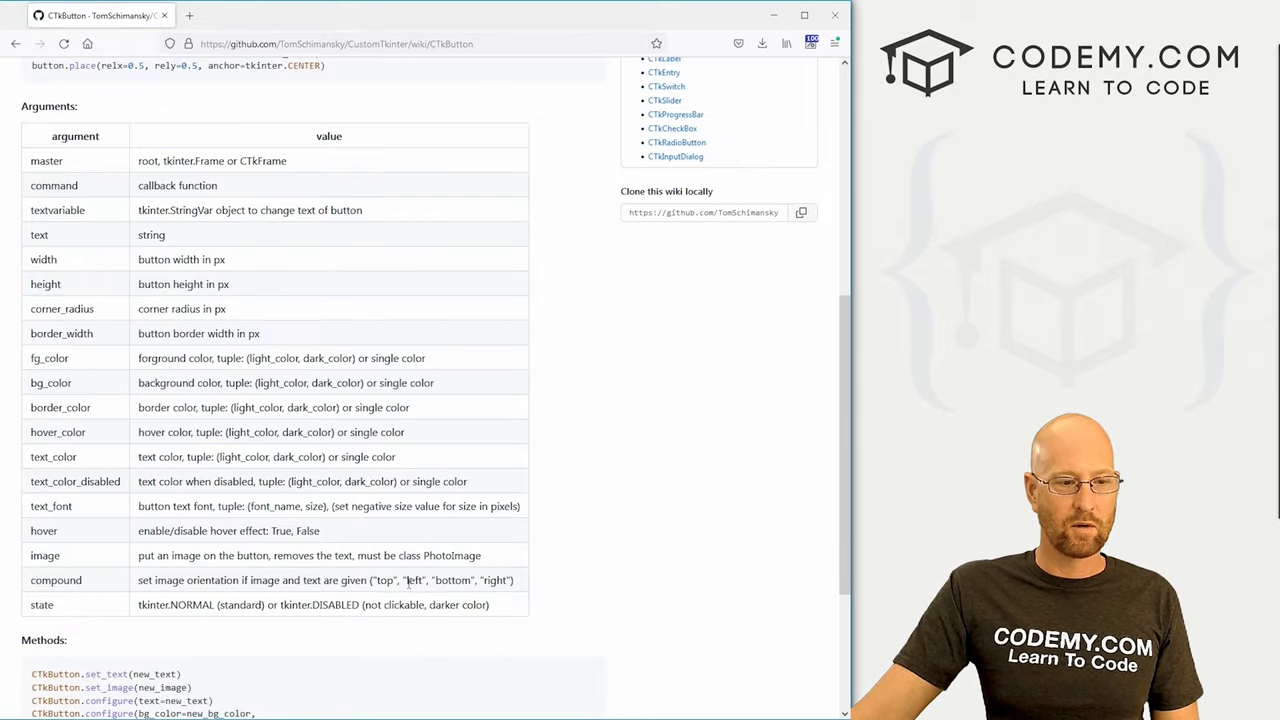
scroll(up, 3)
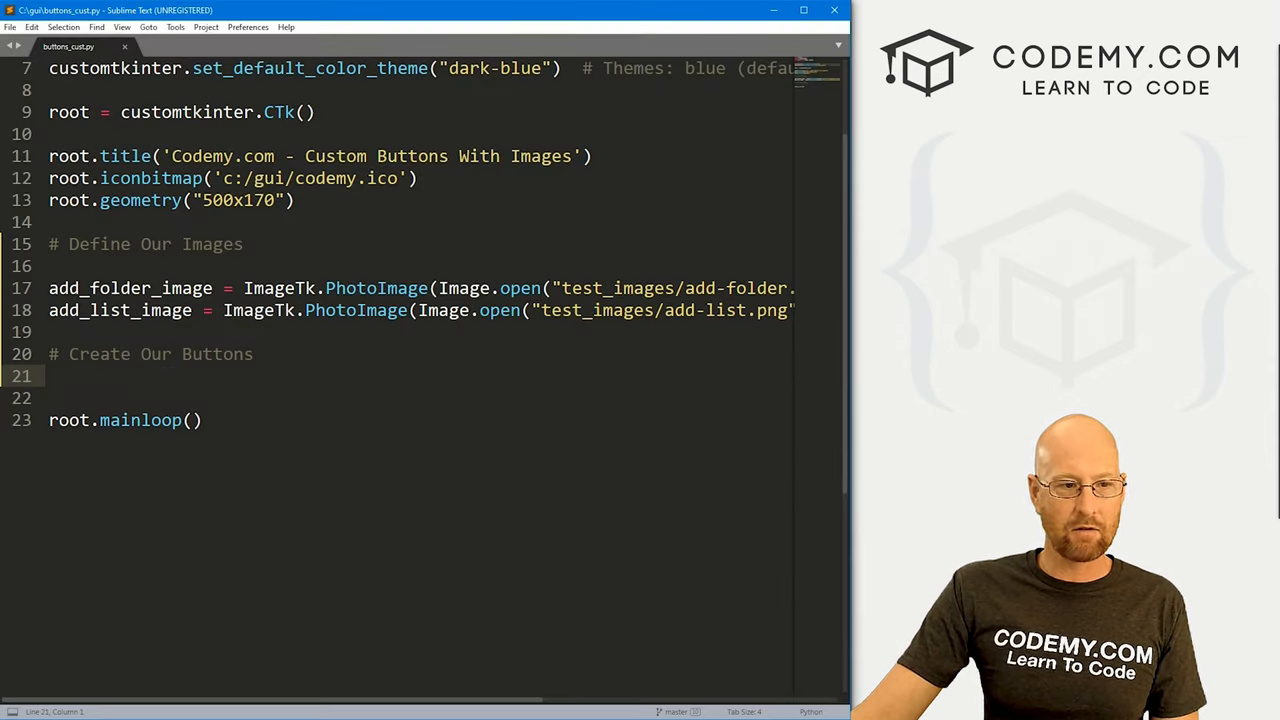
Start button_1 as a CTkButton with master=root and image=add_folder_image
text(buto)
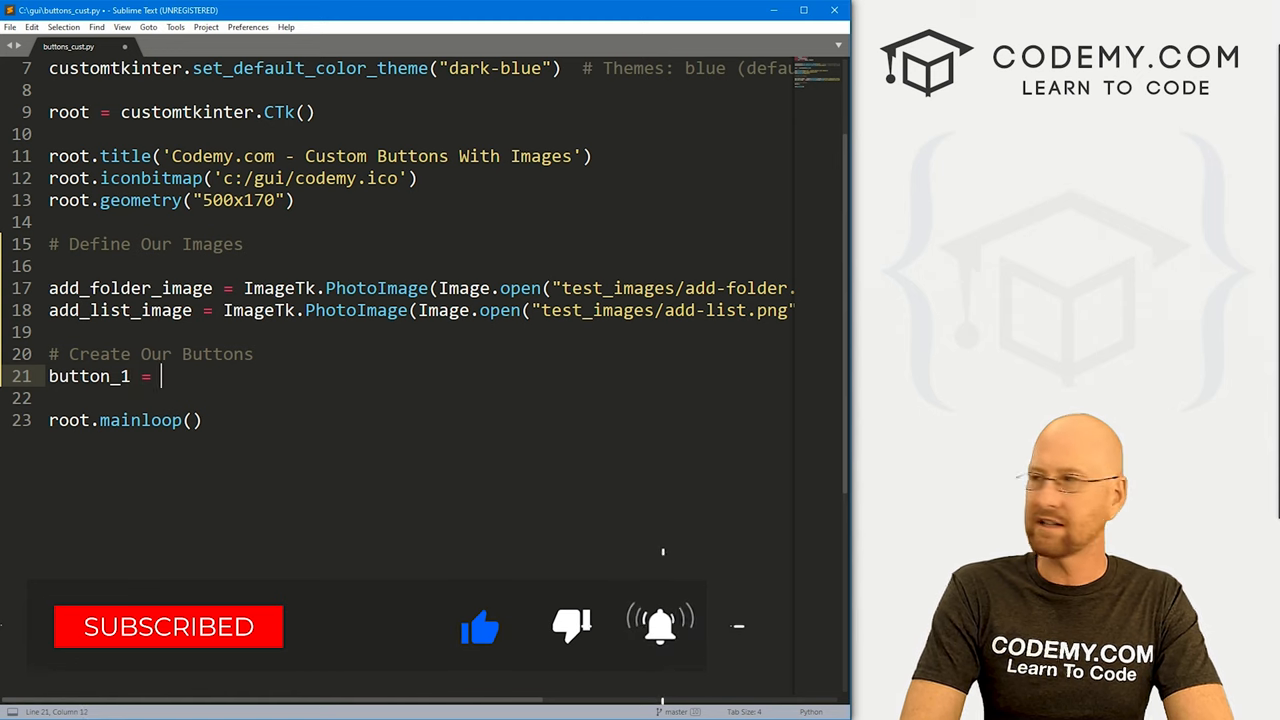
text(customtkinter)
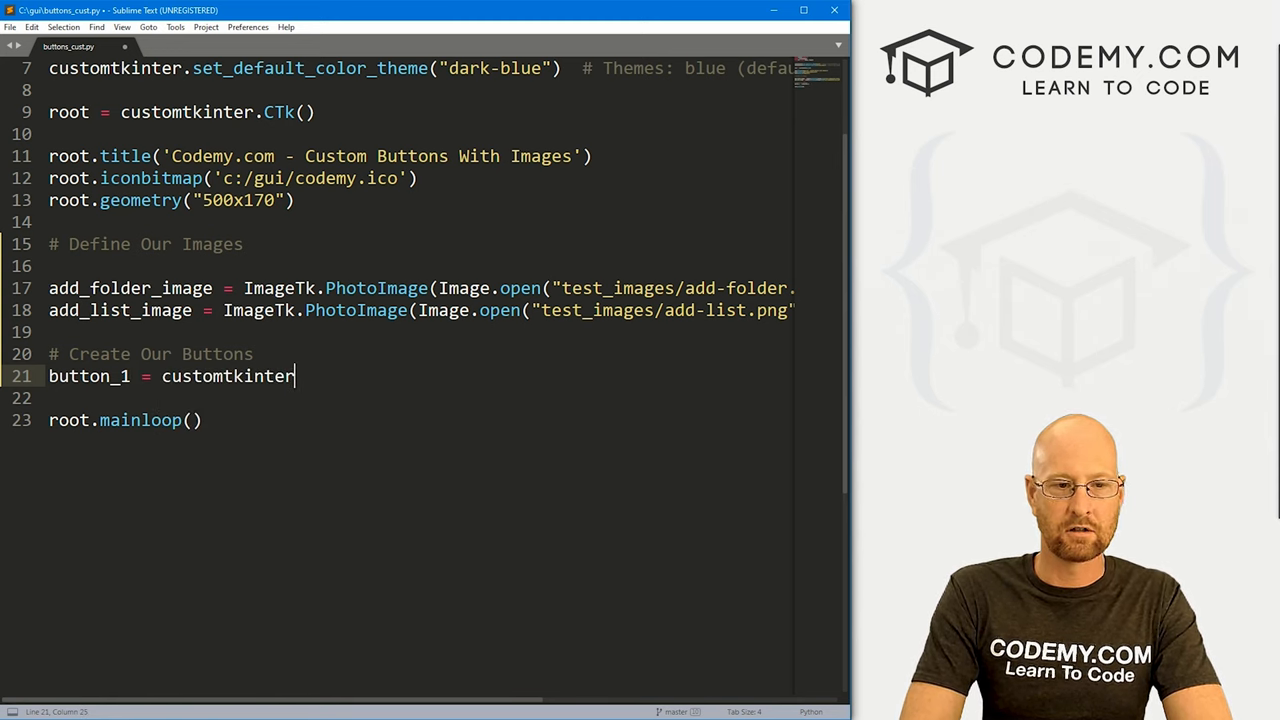
text(.CTkButton()
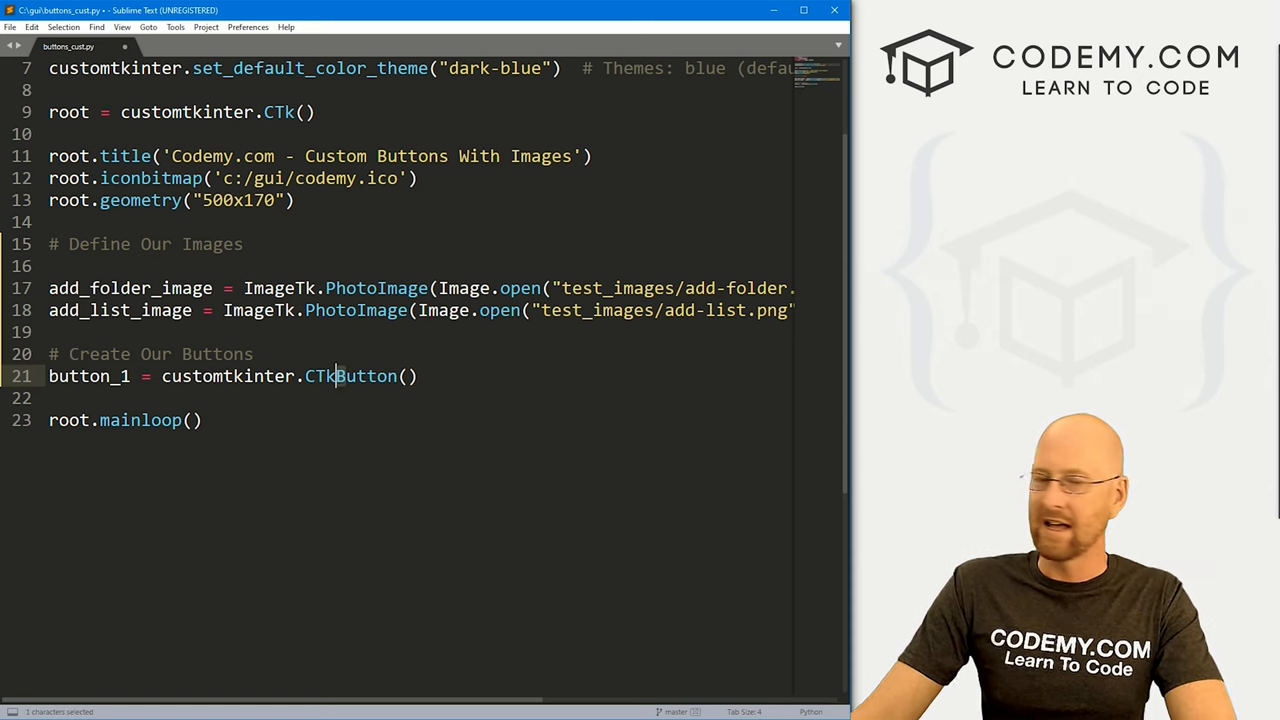
text(master)
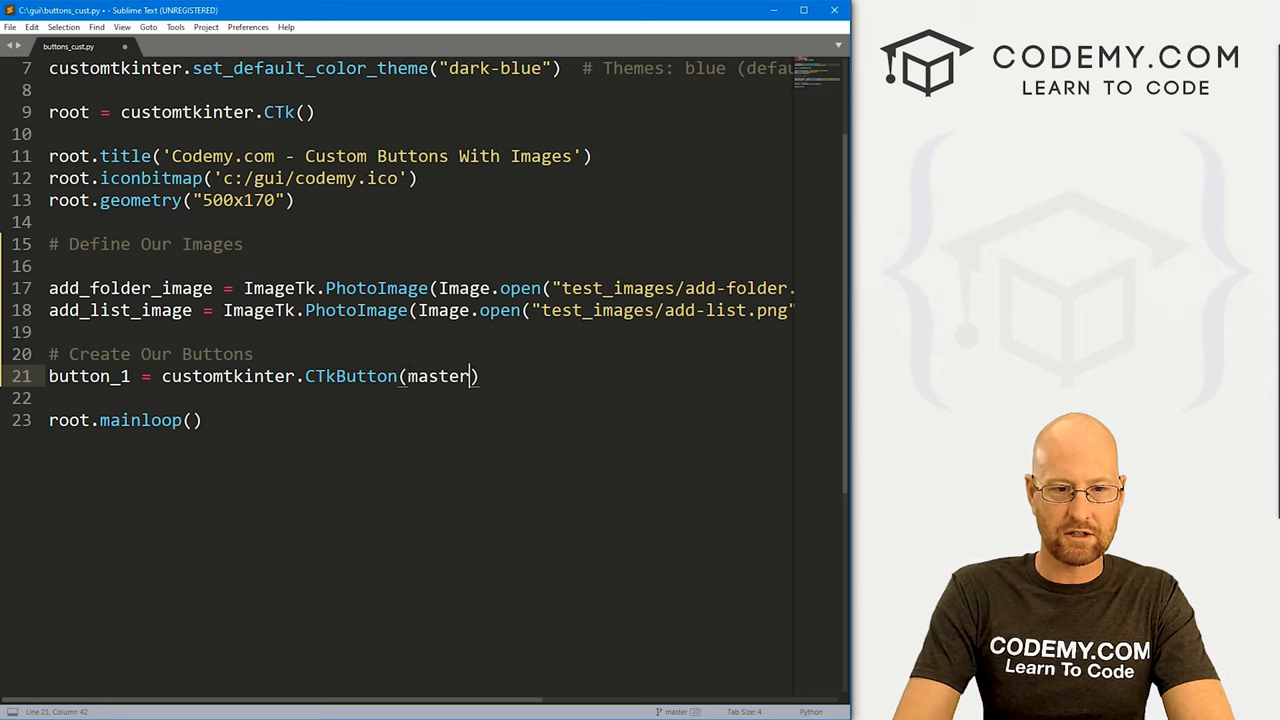
text(=root)
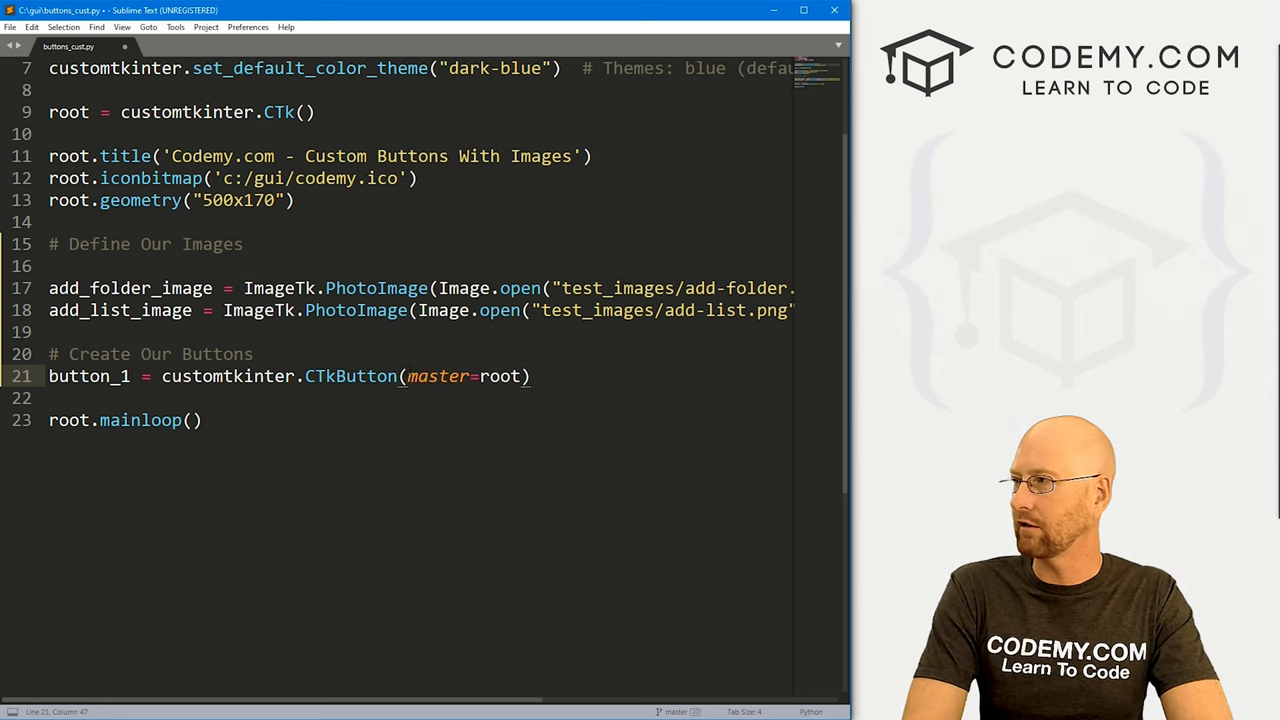
text(, i)
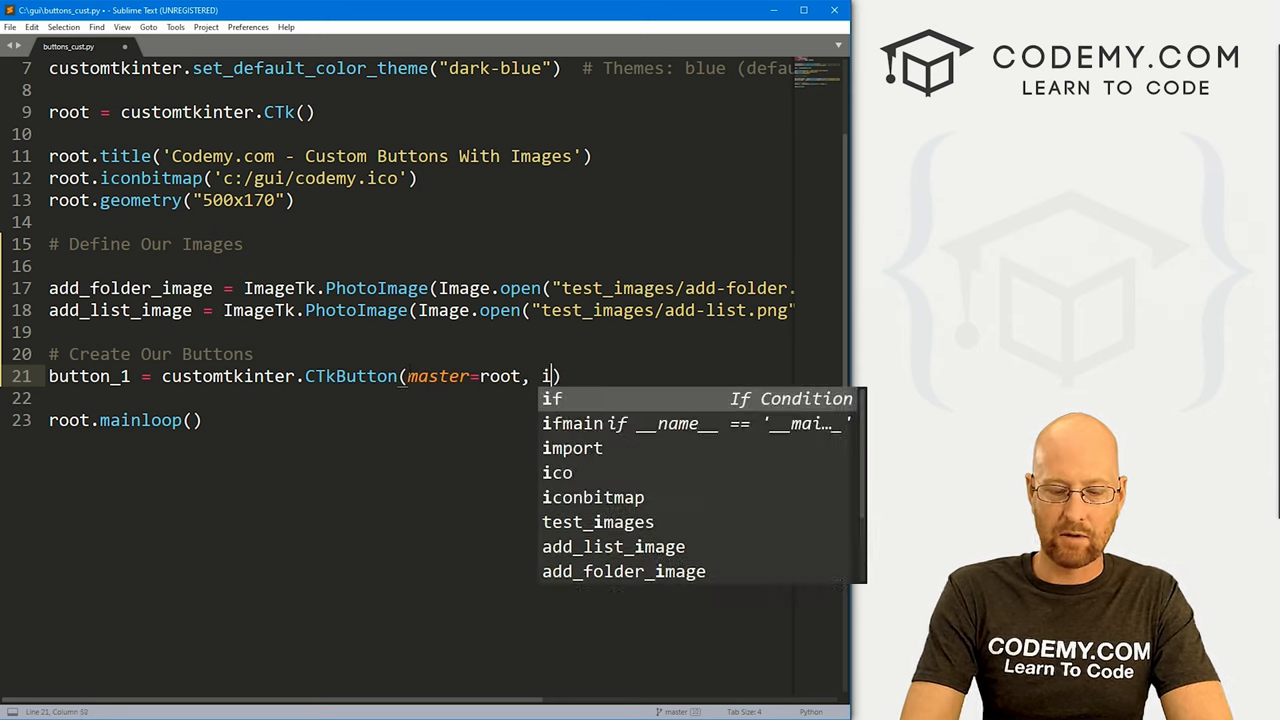
text(mage=)
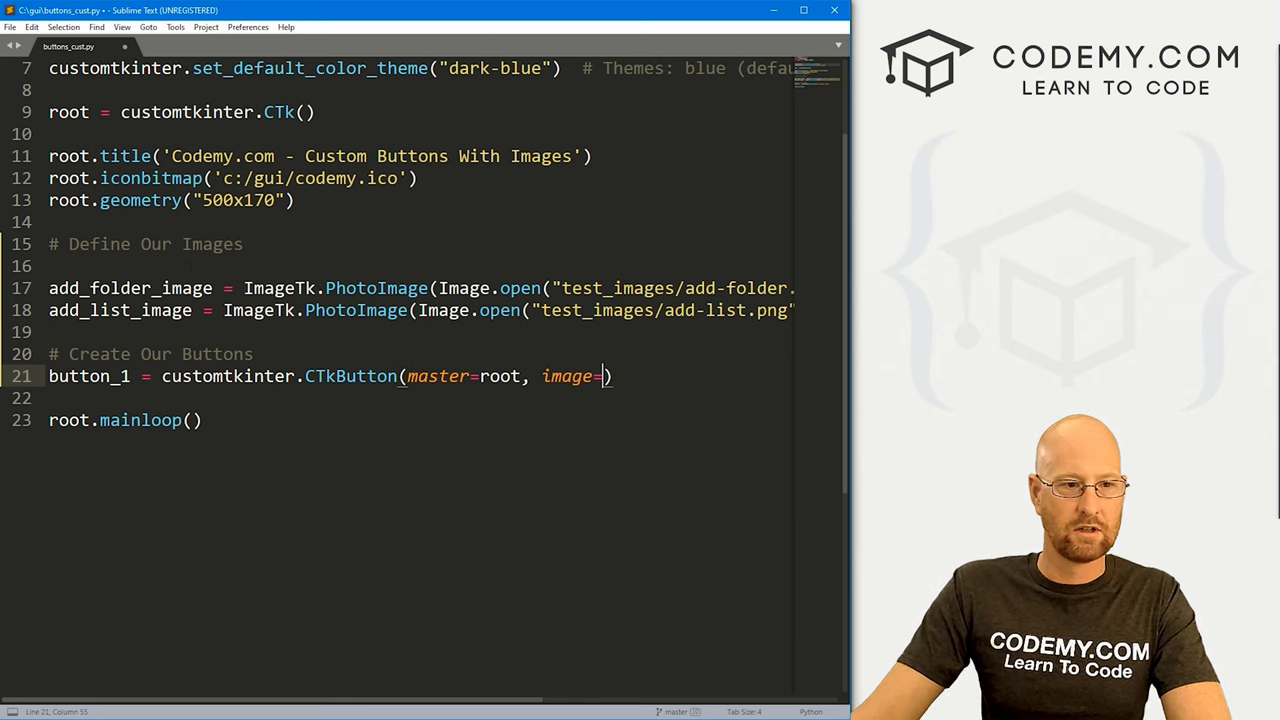
double_click(129, 288)
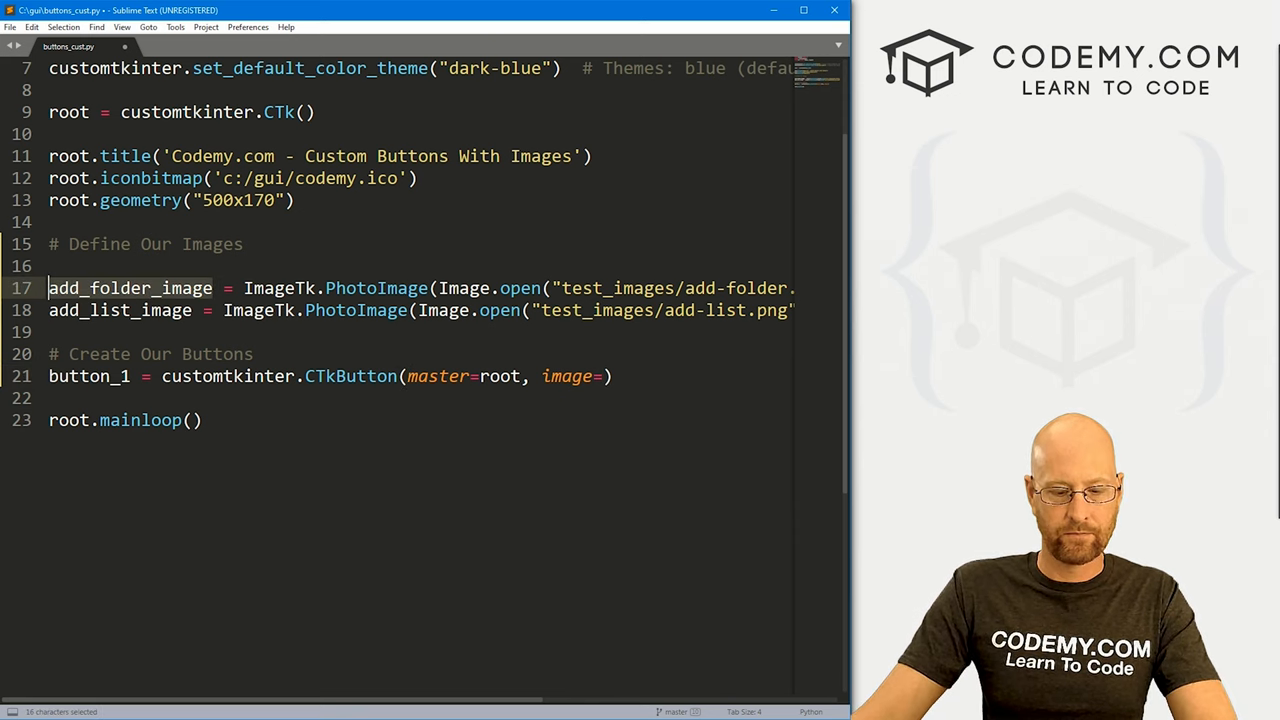
text(add_folder_image, text)
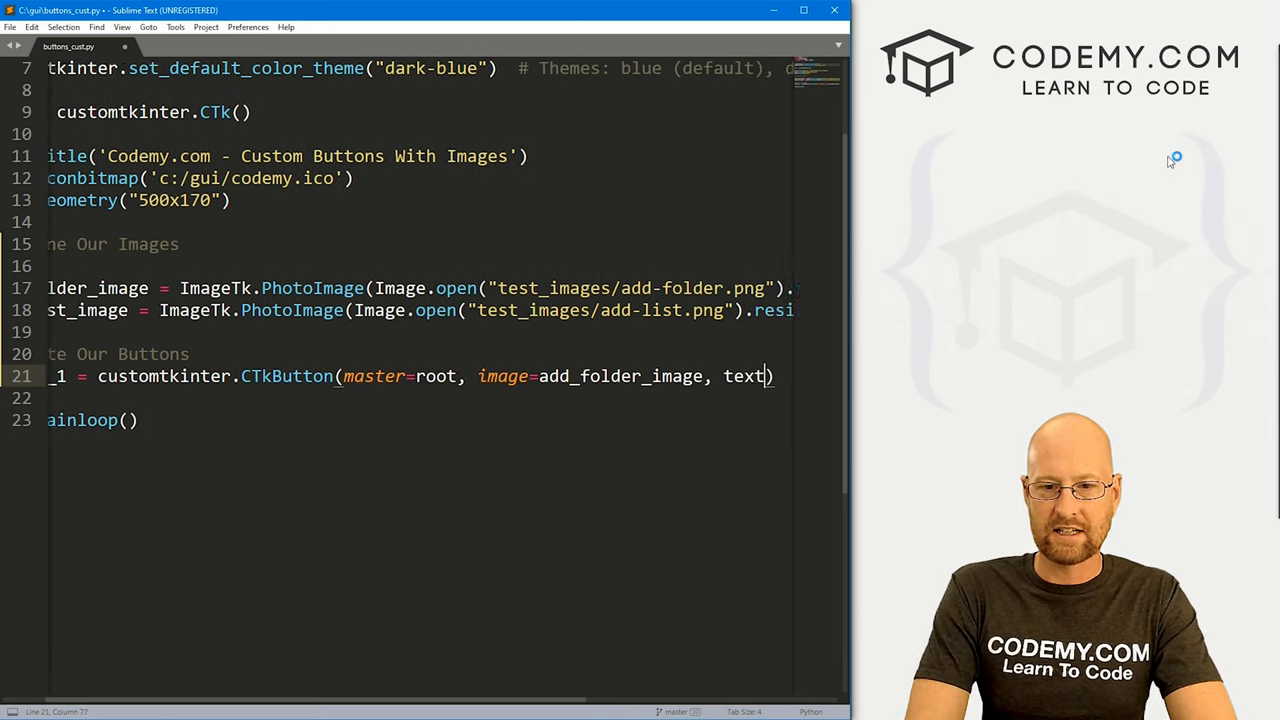
Give button_1 text 'Add Folder', width 190, height 40 and compound 'left'
text(="Add Folder", widt)
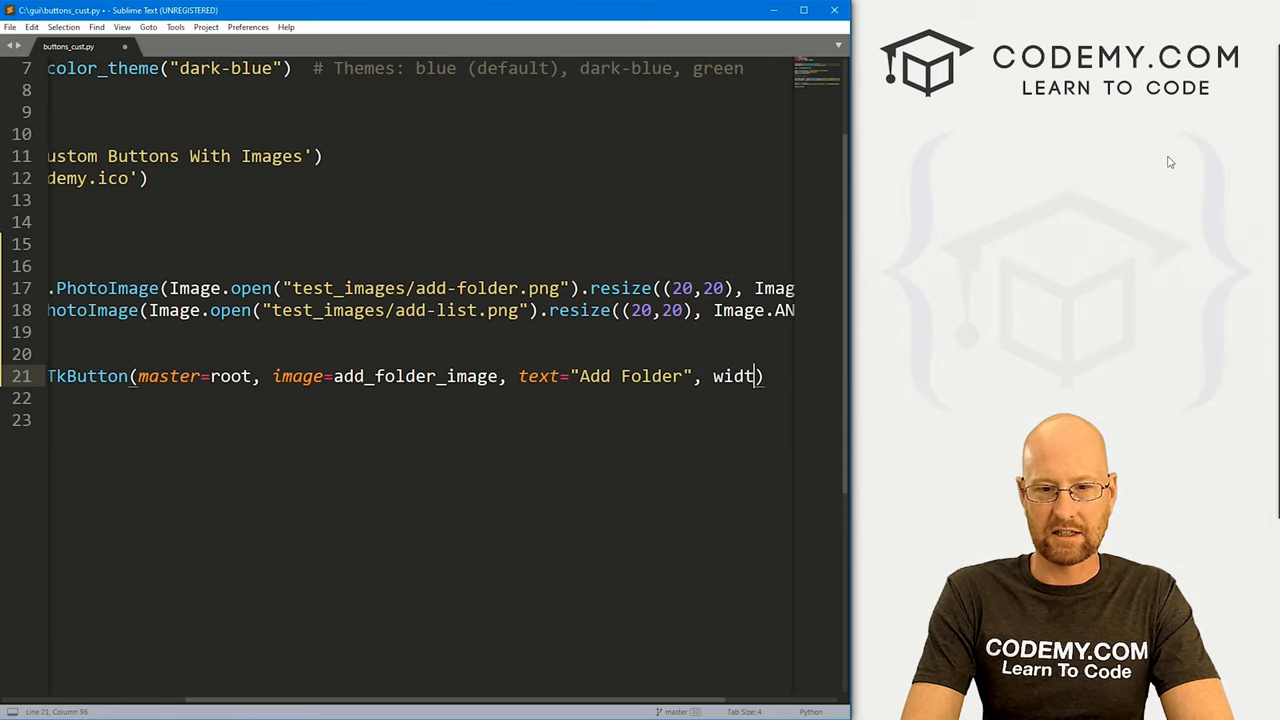
text(=1)
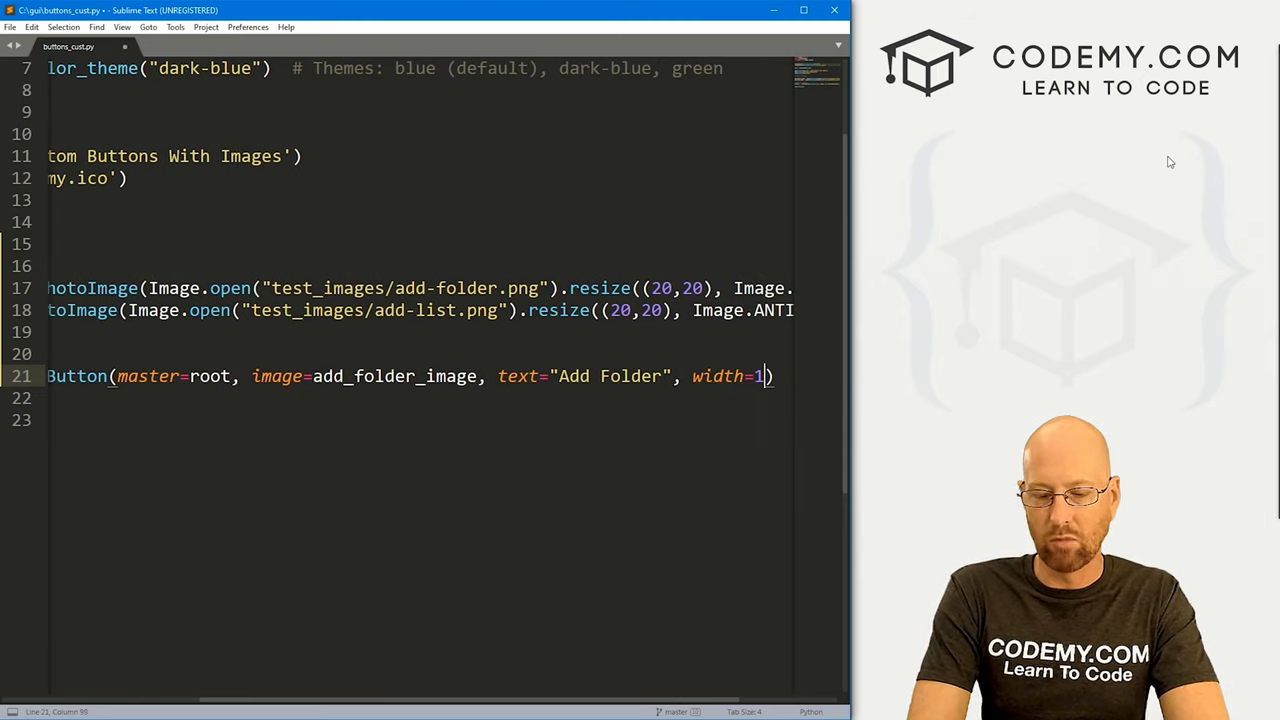
text(90, hei)
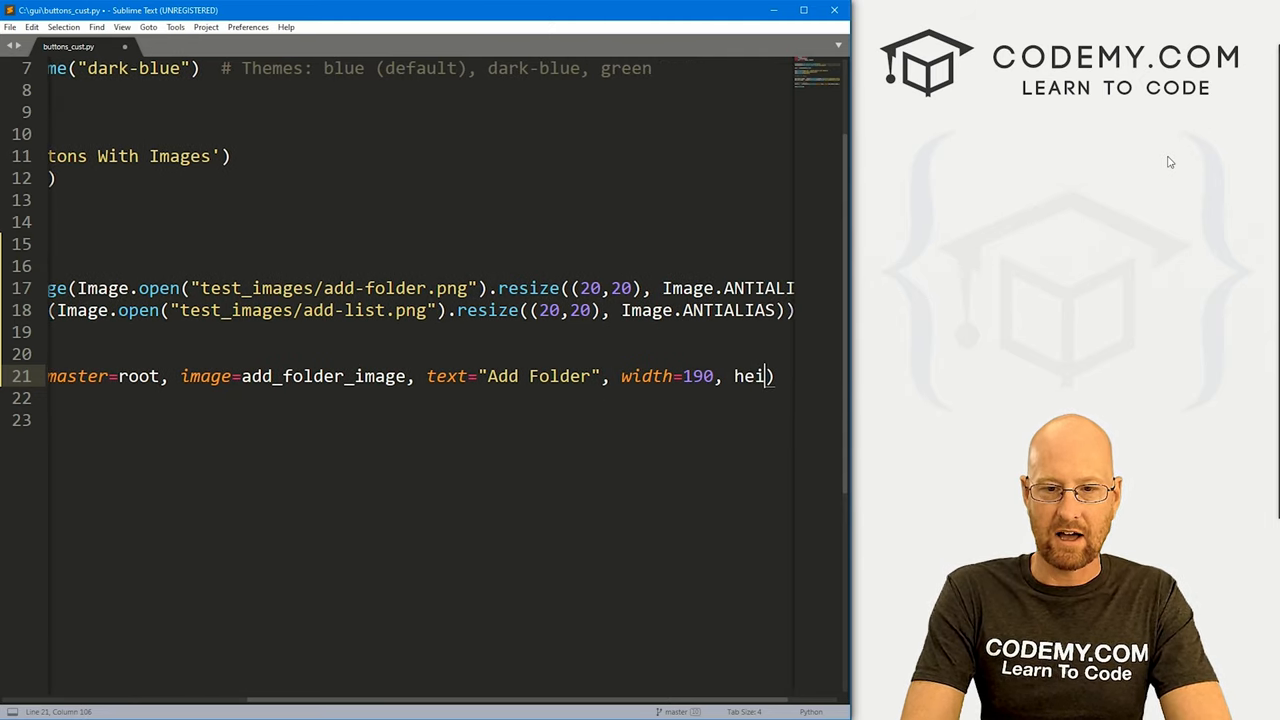
text(ght=40,)
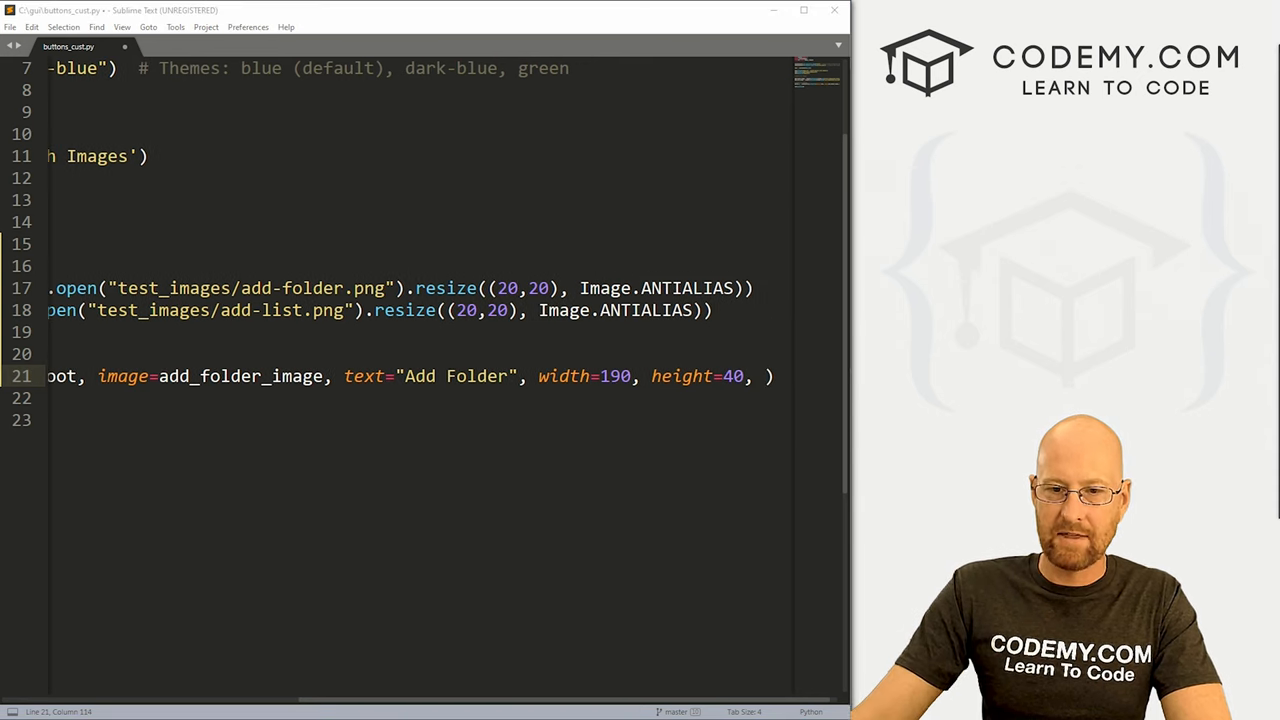
text(c)
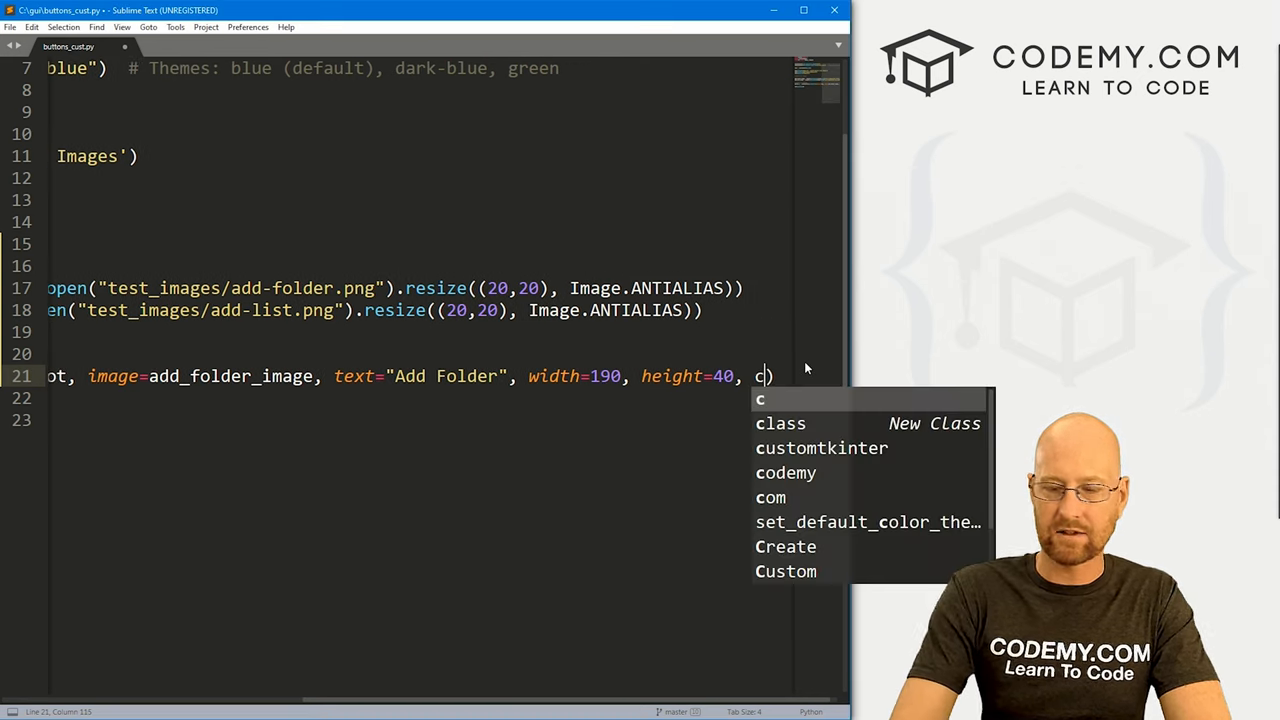
text(ompound)
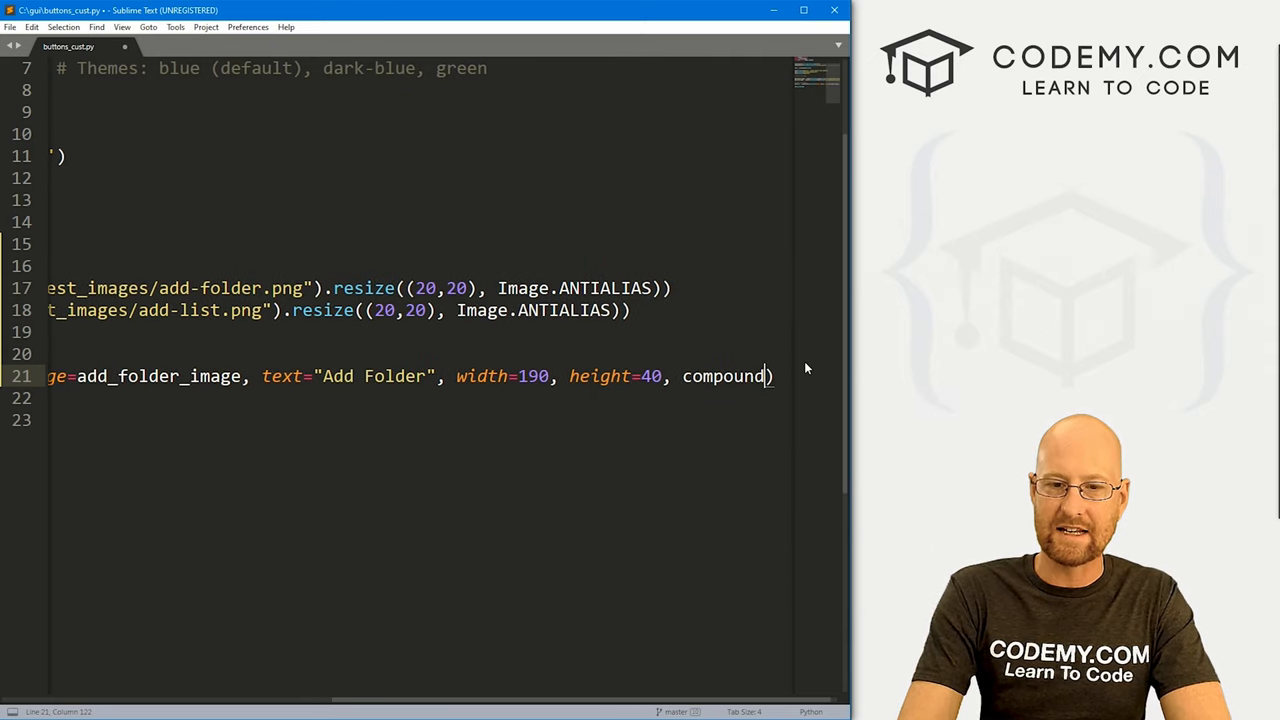
text(=)
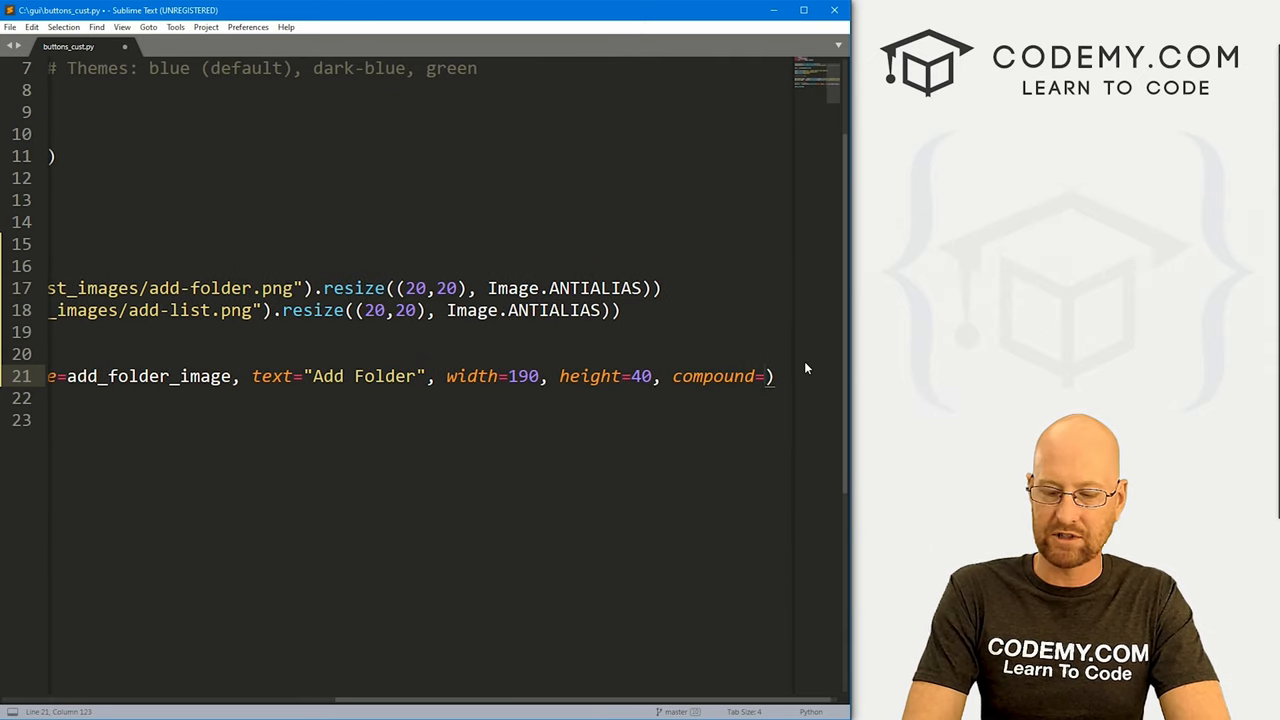
text("left")
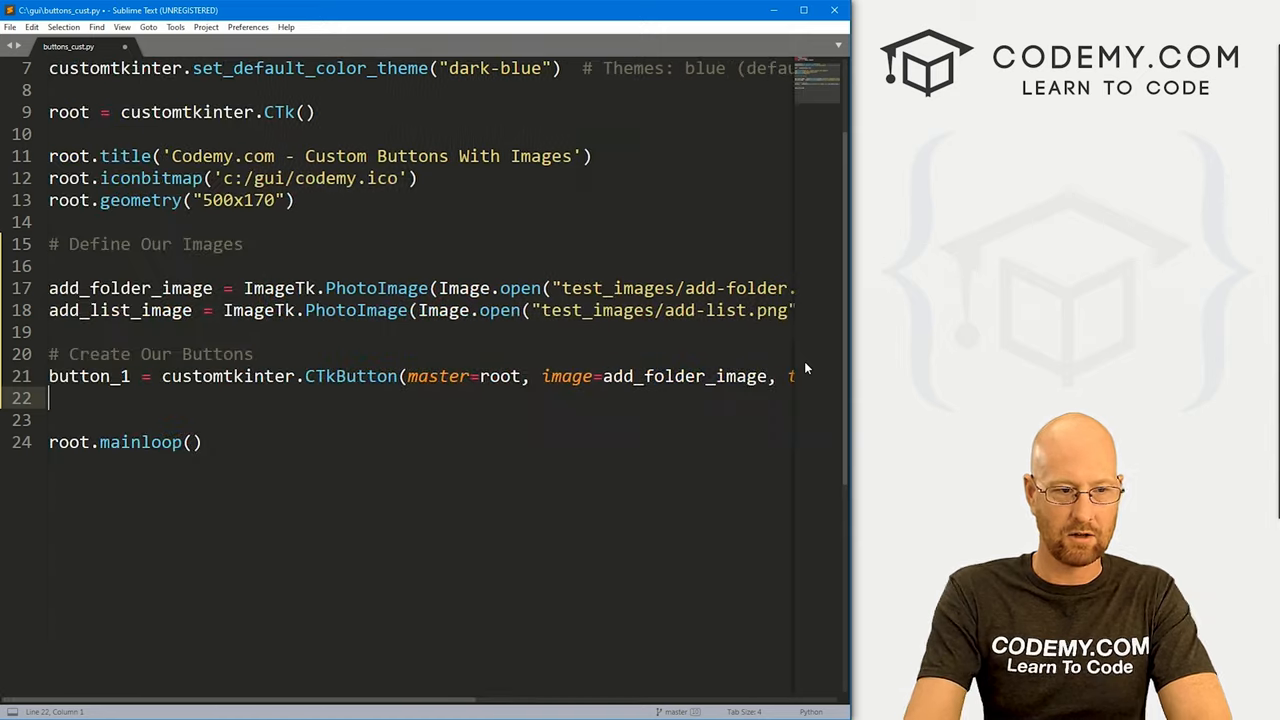
Pack button_1 with pady=20 and padx=20
text(button_1.)
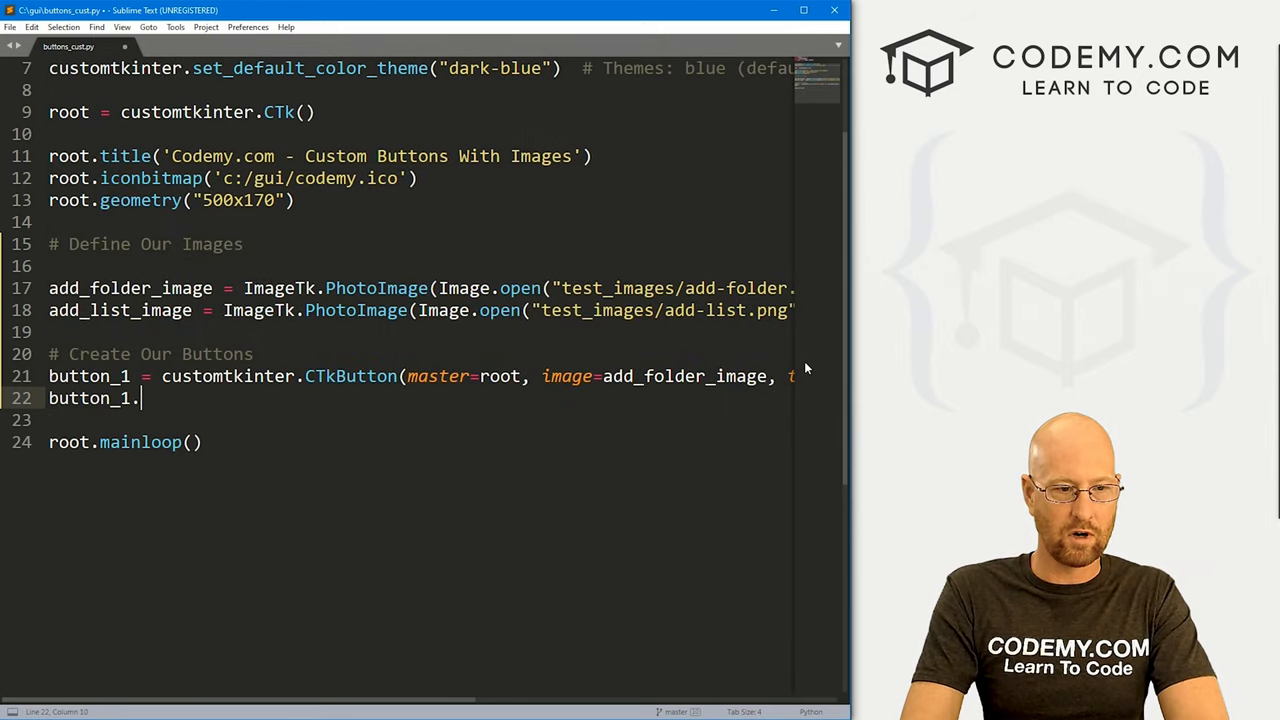
text(pack(pady=)
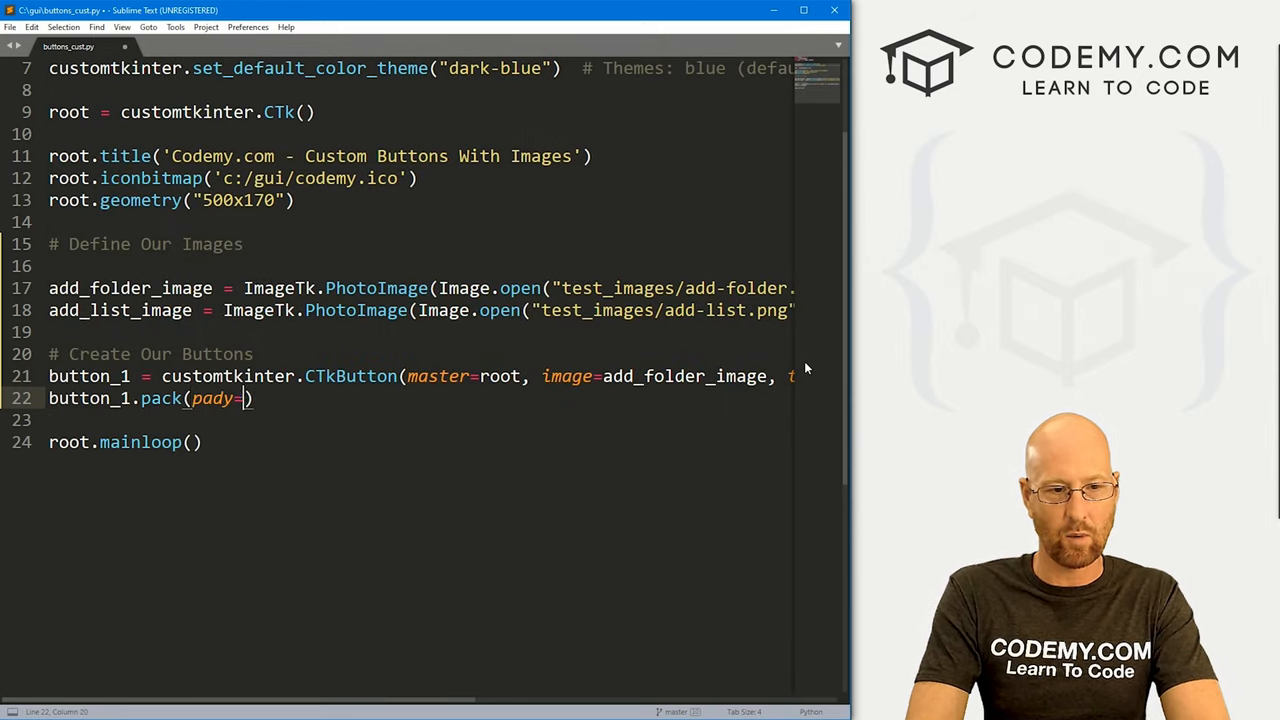
text(20, pady)
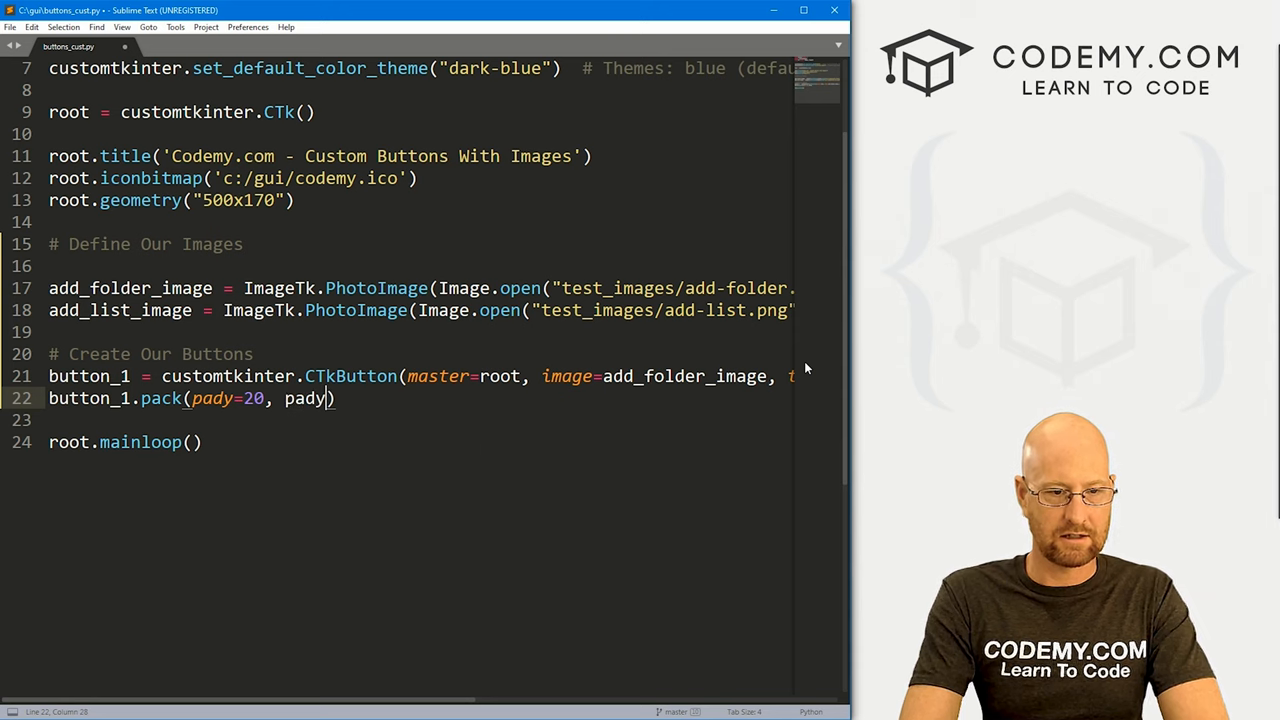
text(x=20)
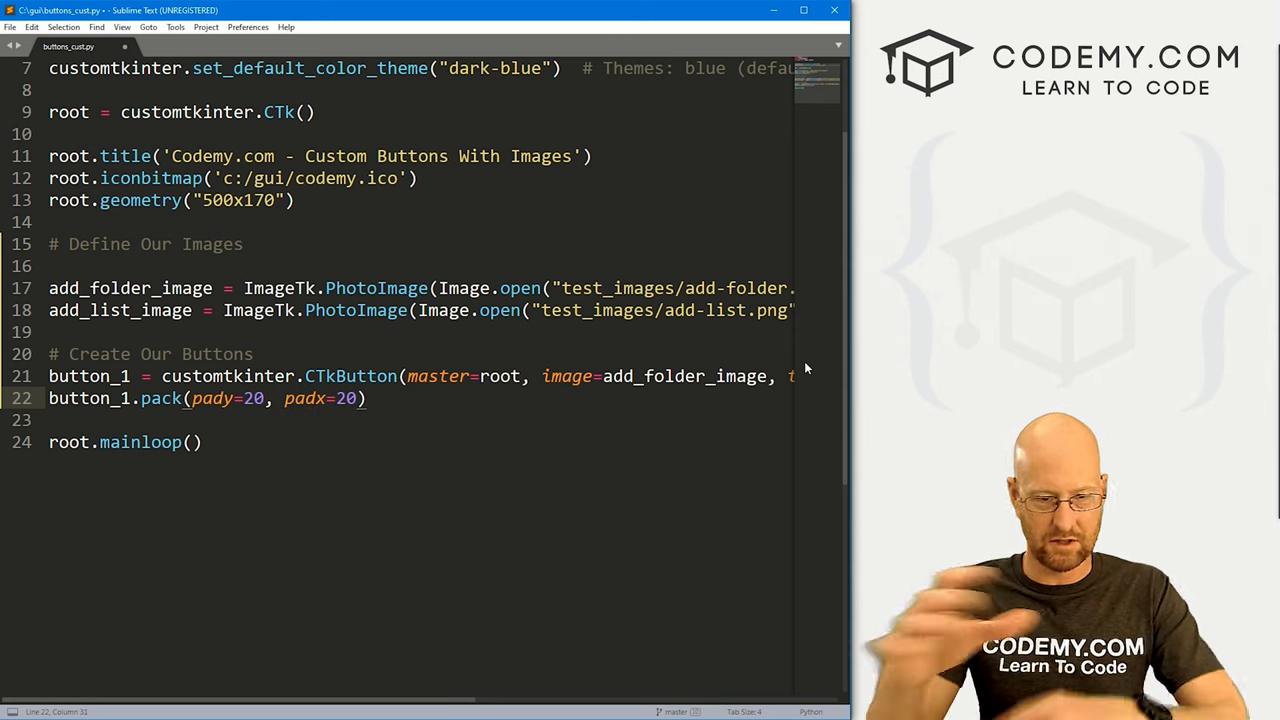
Paste button_1's definition as button_2 and change compound to 'right', label and image
key(enter)
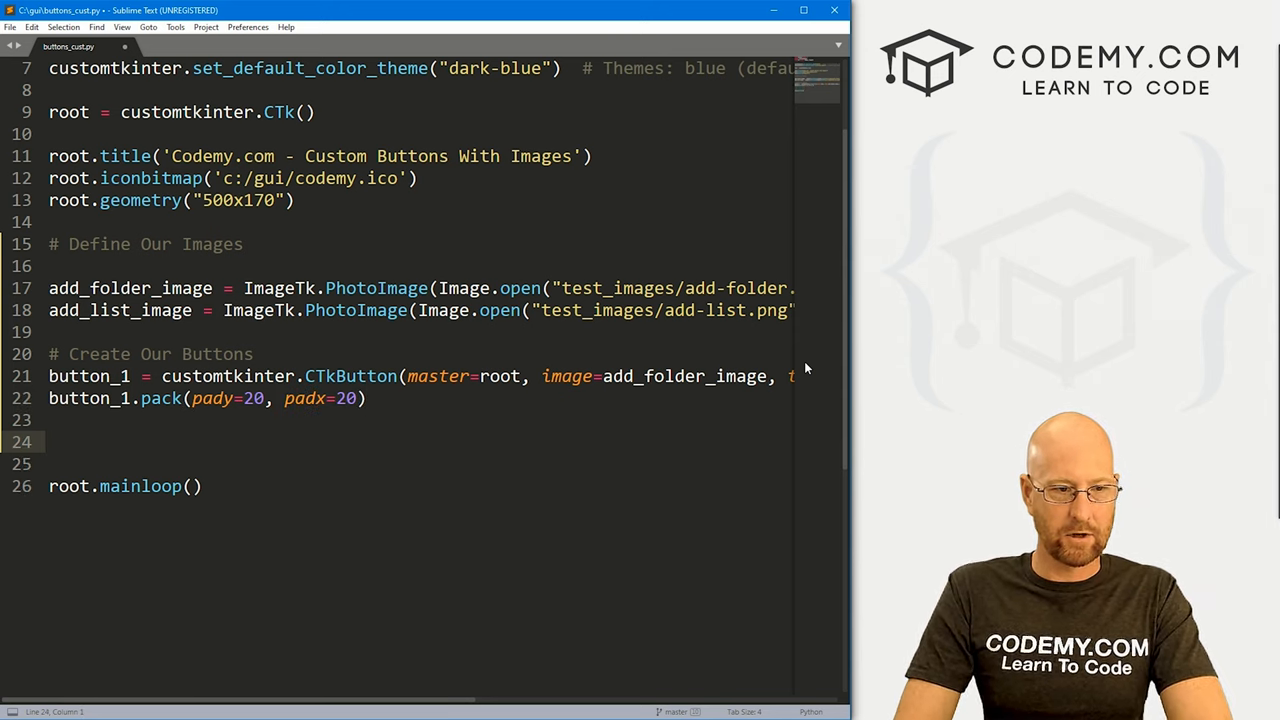
text(button_2)
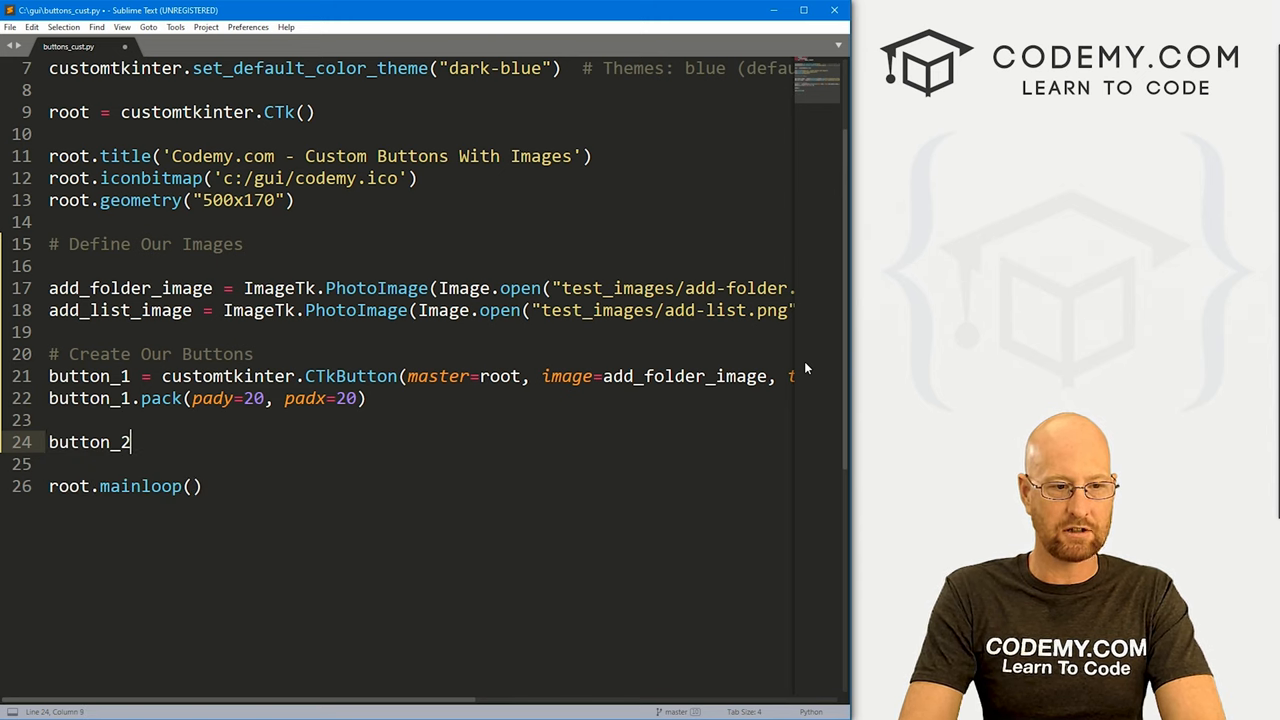
text(=)
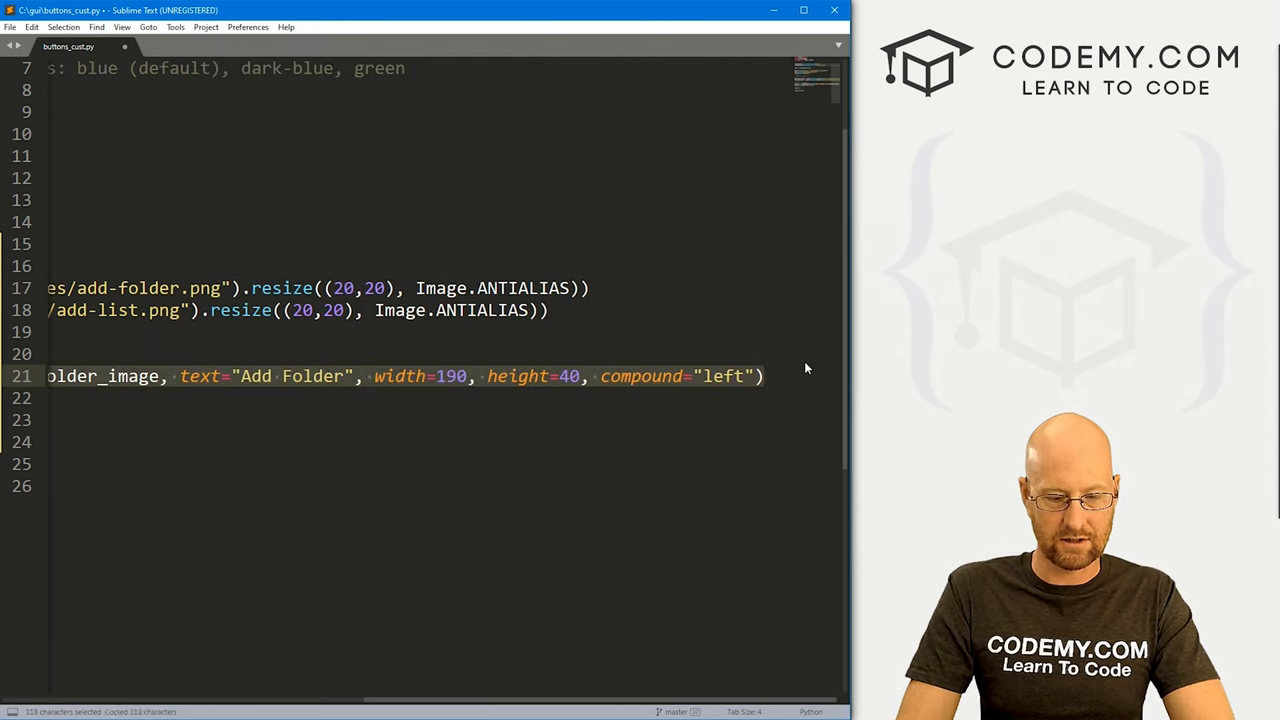
key(ctrl+v)
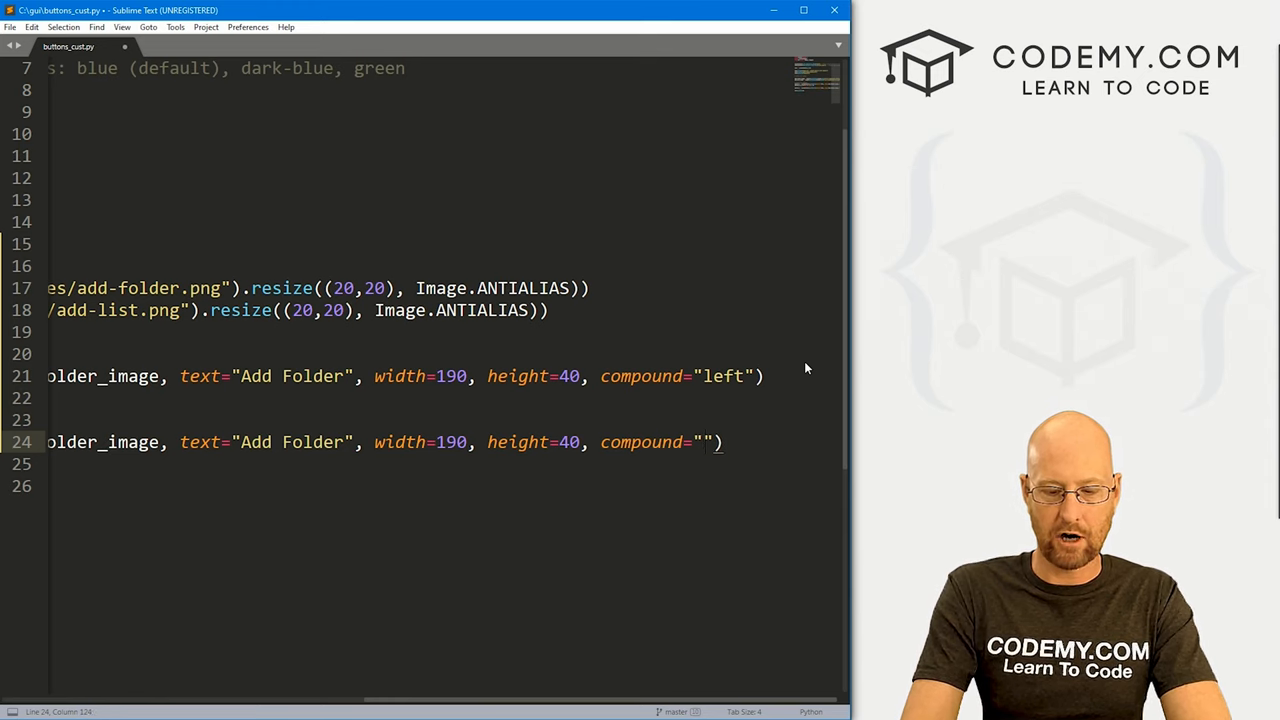
text(right)
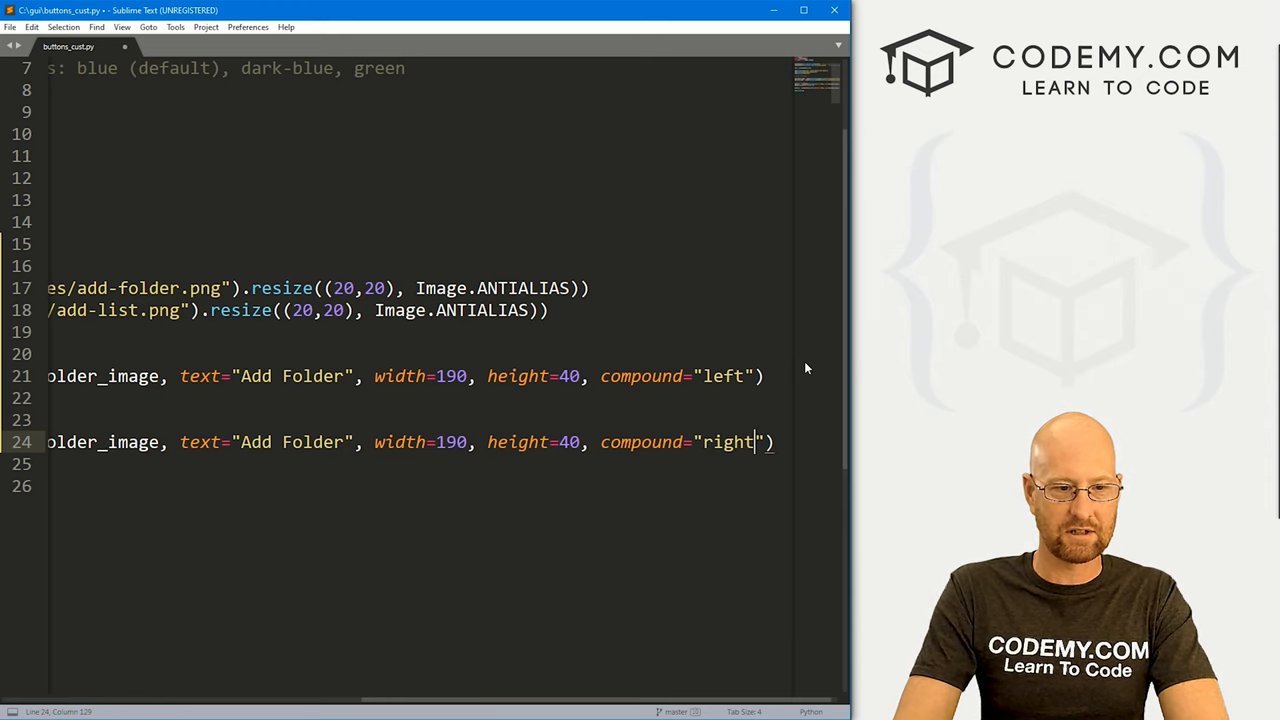
double_click(312, 442)
text(Item)
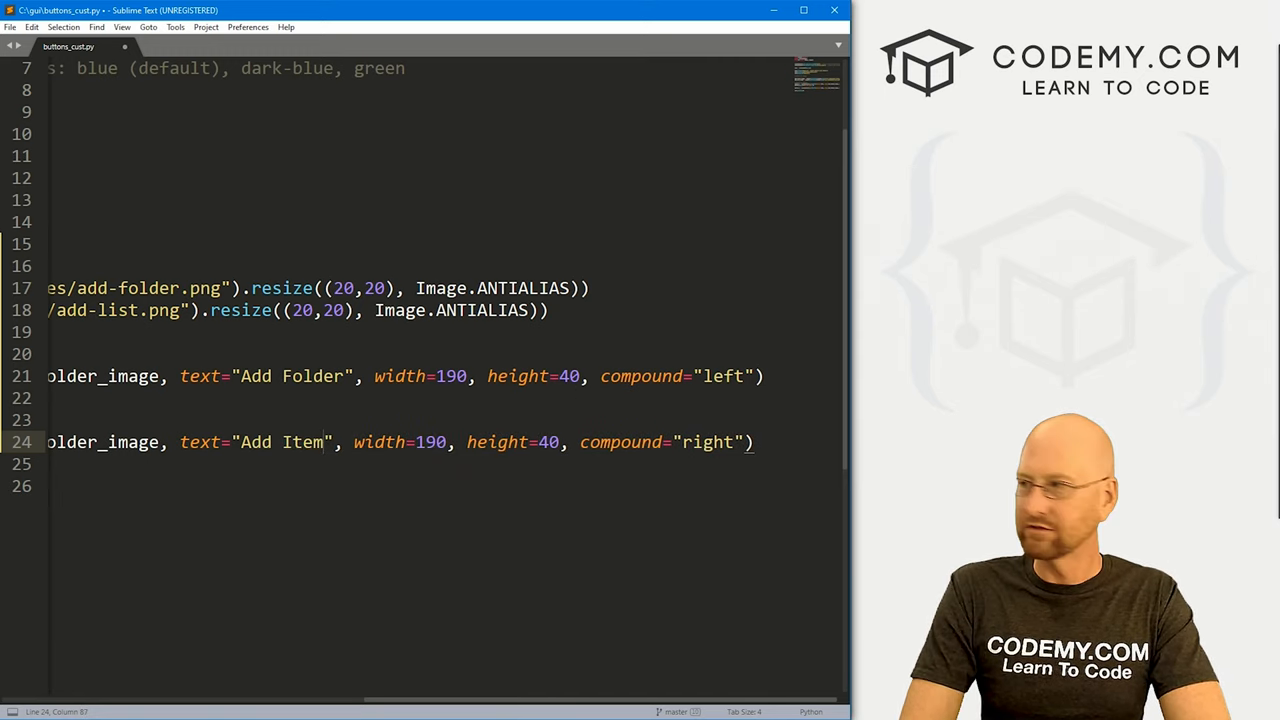
click(75, 442)
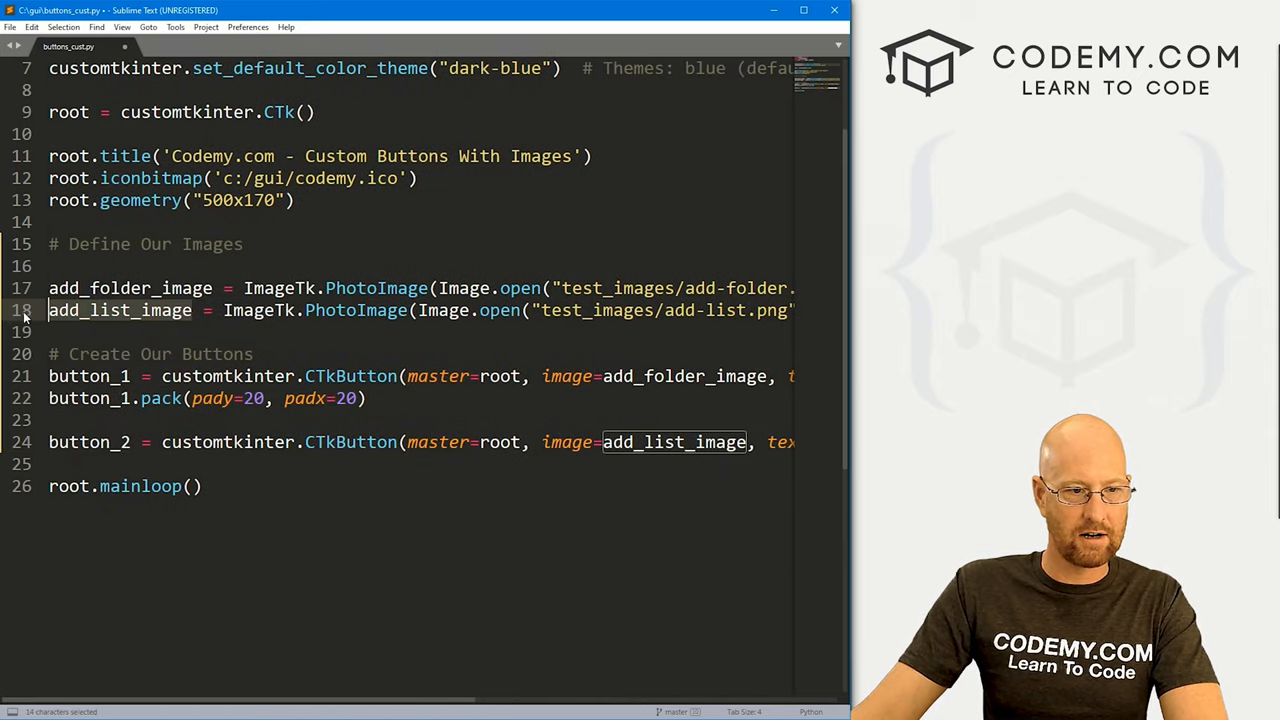
Give button_2 fg_color '#D35B58' and hover_color '#C77C78'
scroll(right, 3)
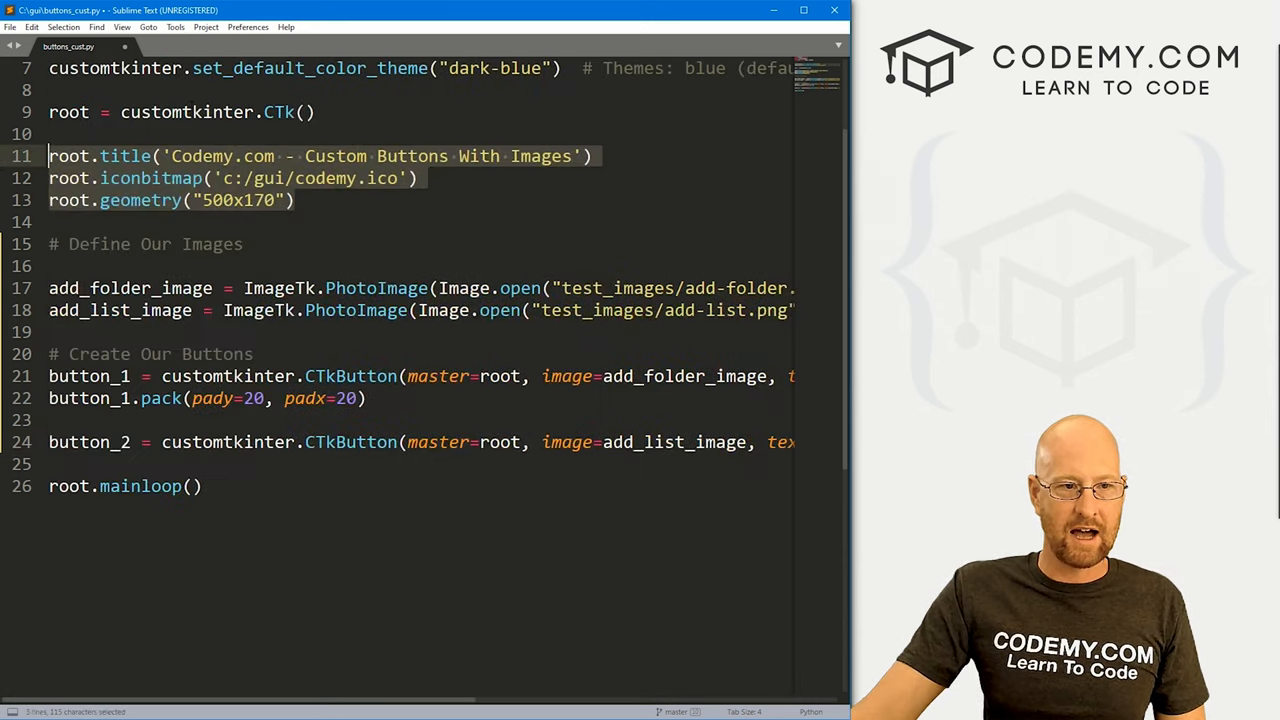
scroll(up, 3)
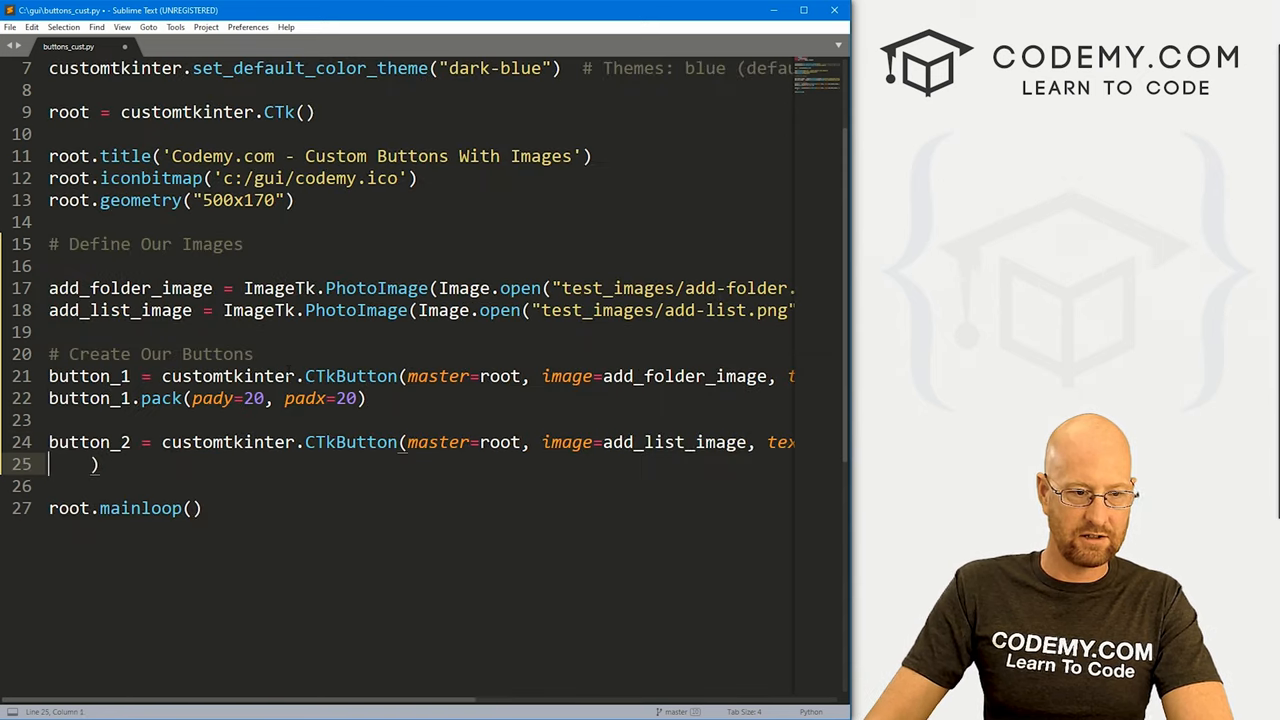
text(fg_color=)
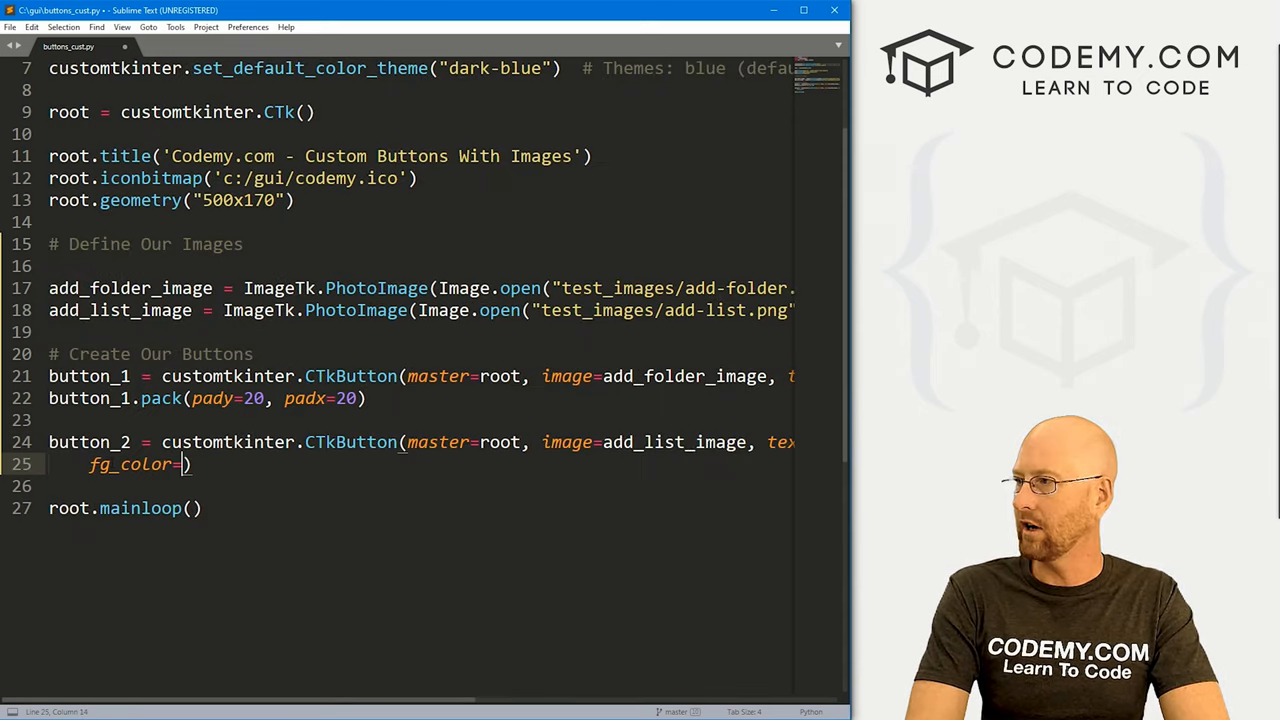
text("#")
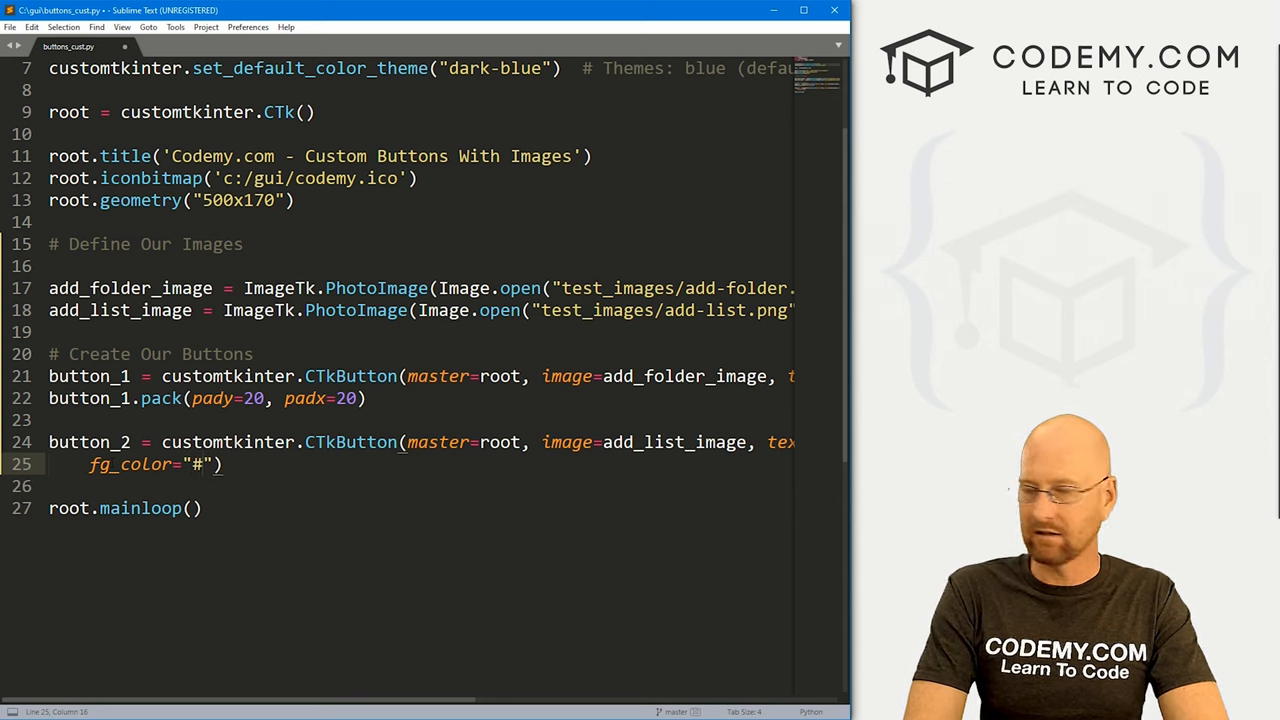
text(D35)
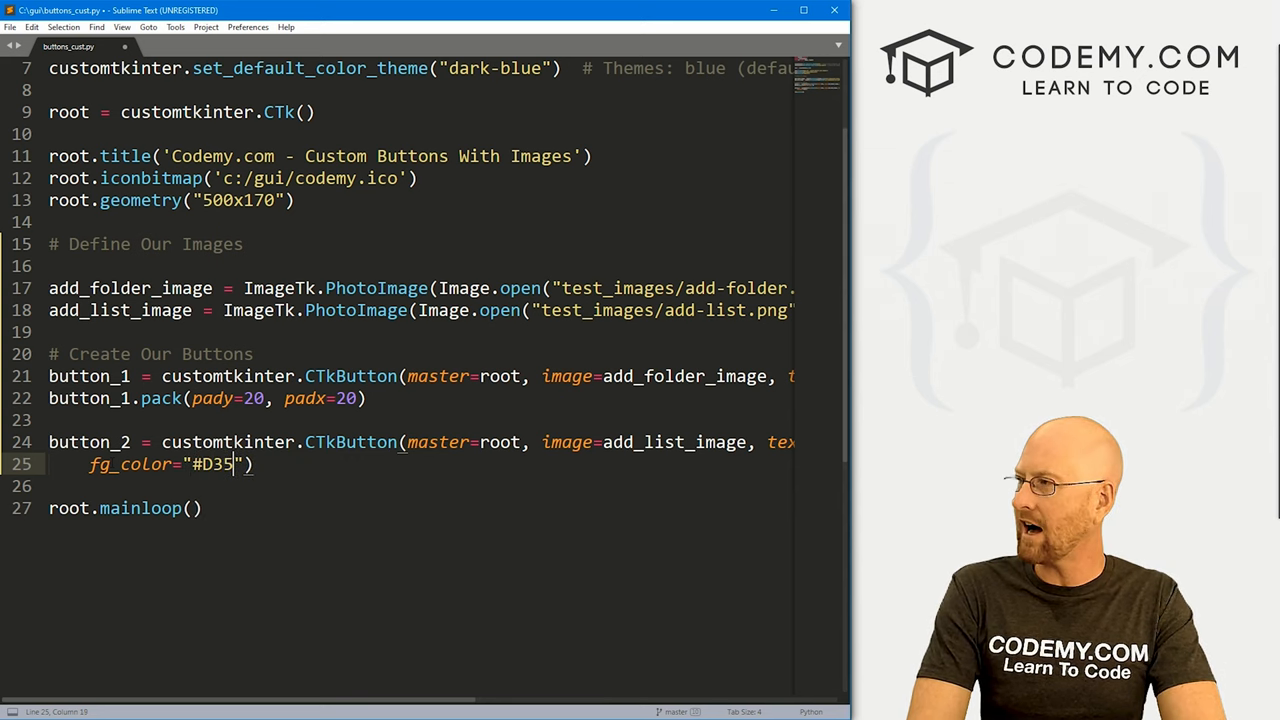
text(B58)
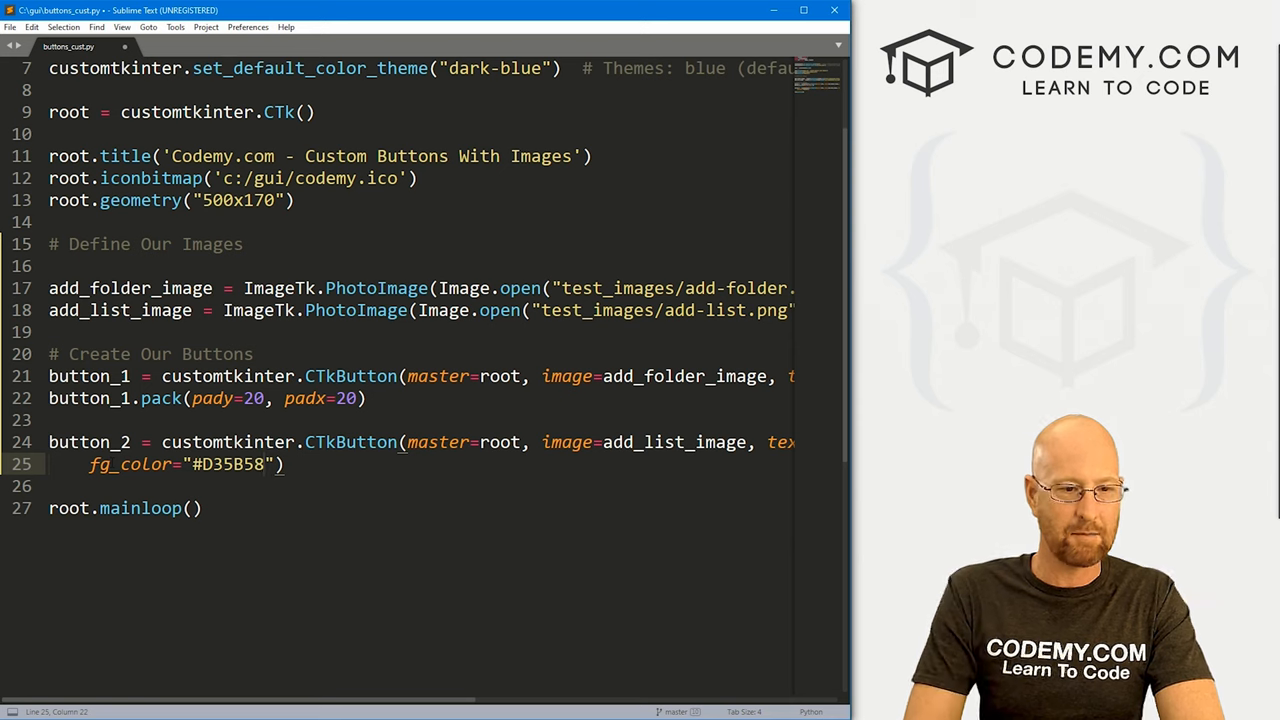
text(,)
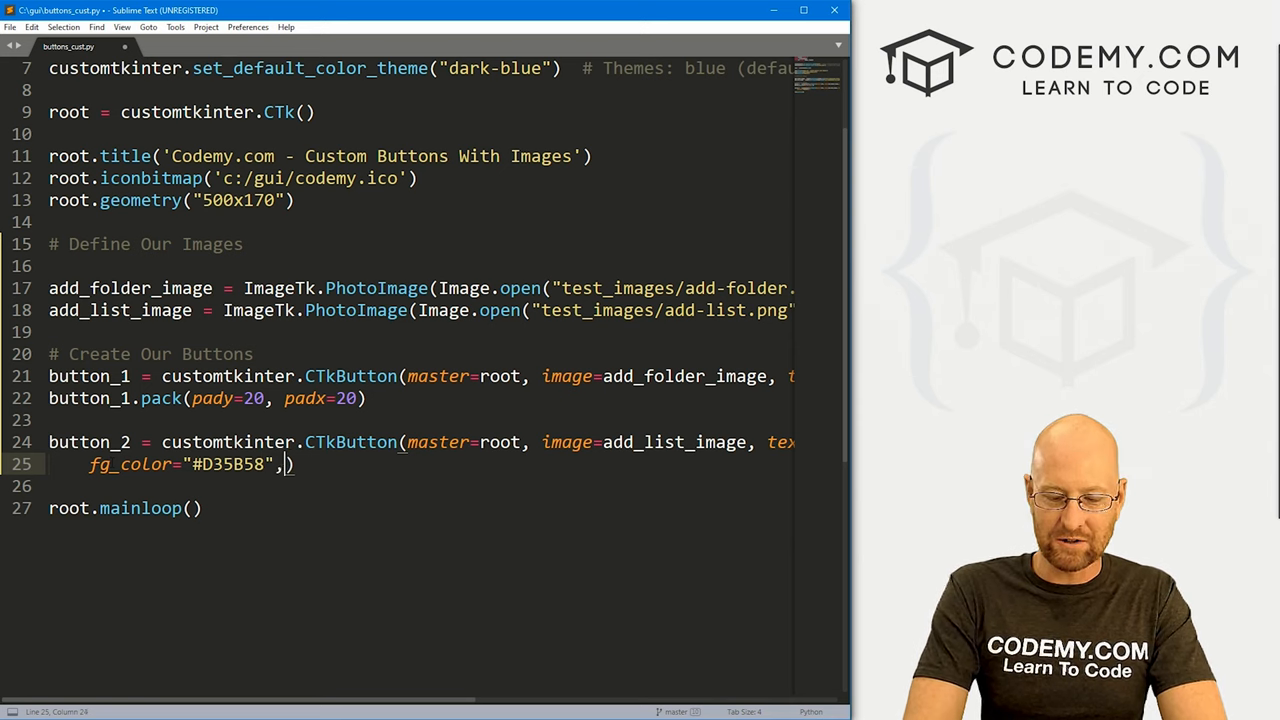
text(h)
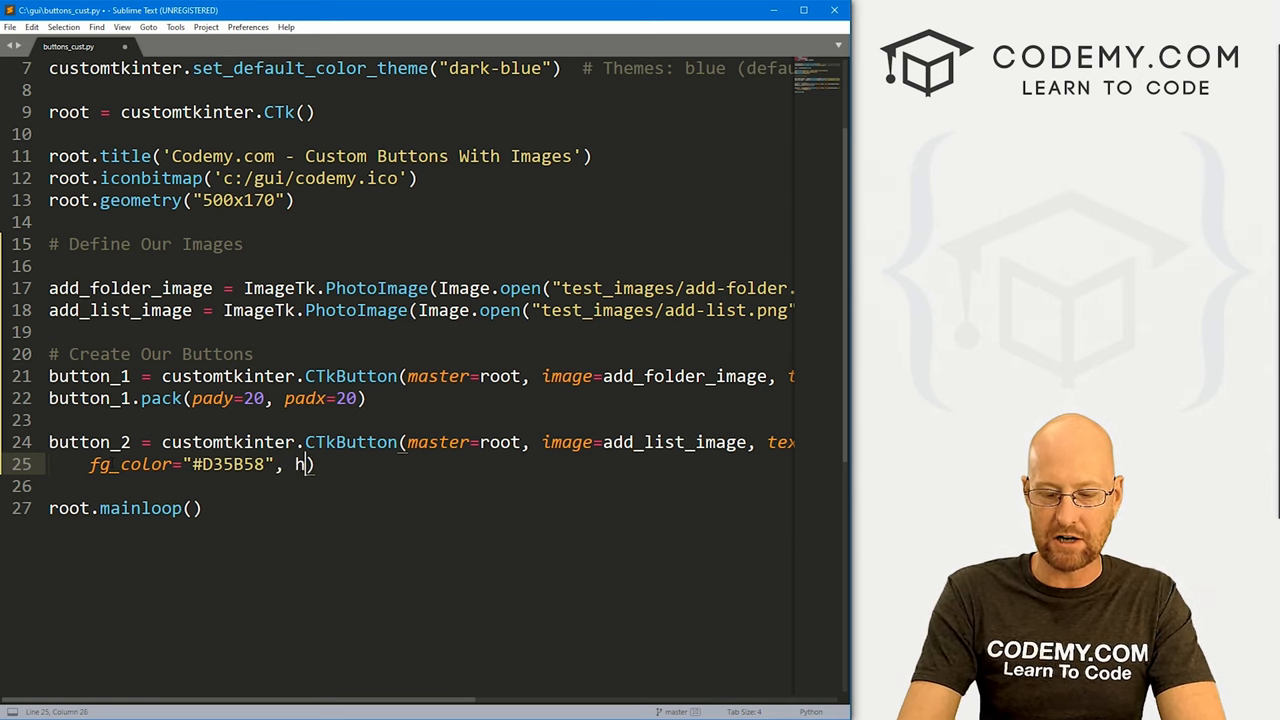
text(over_color="")
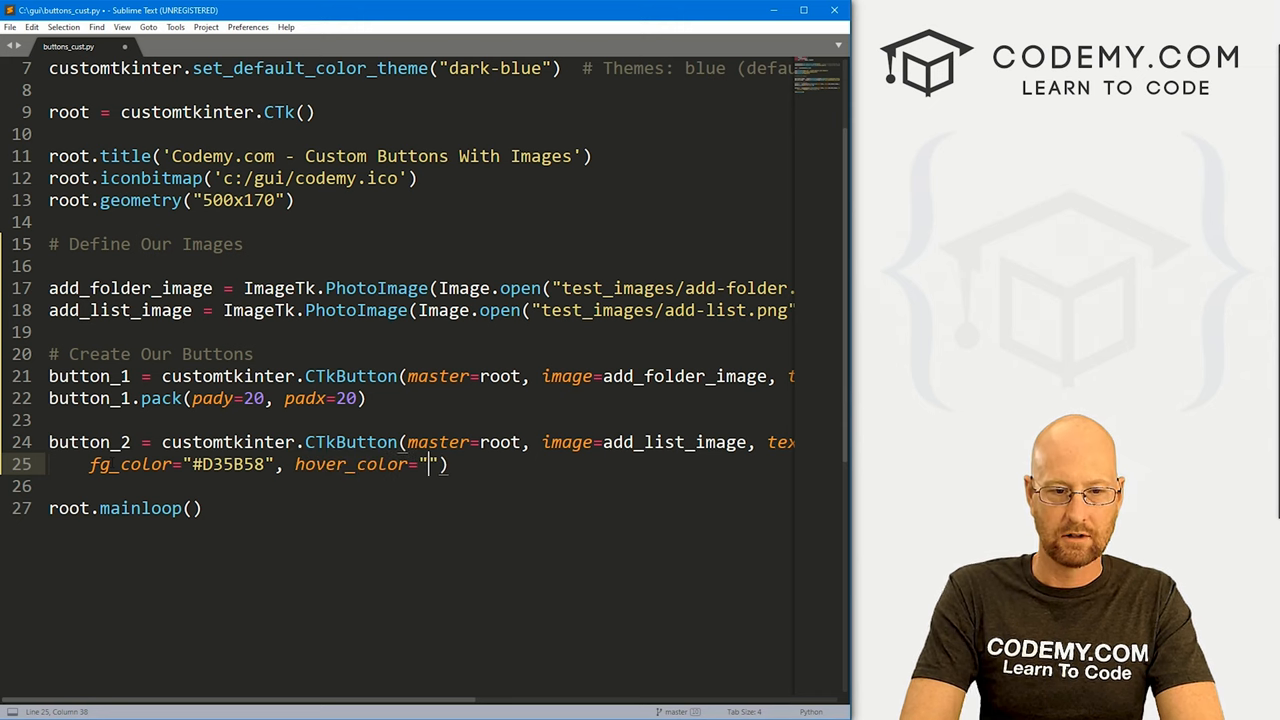
text(#)
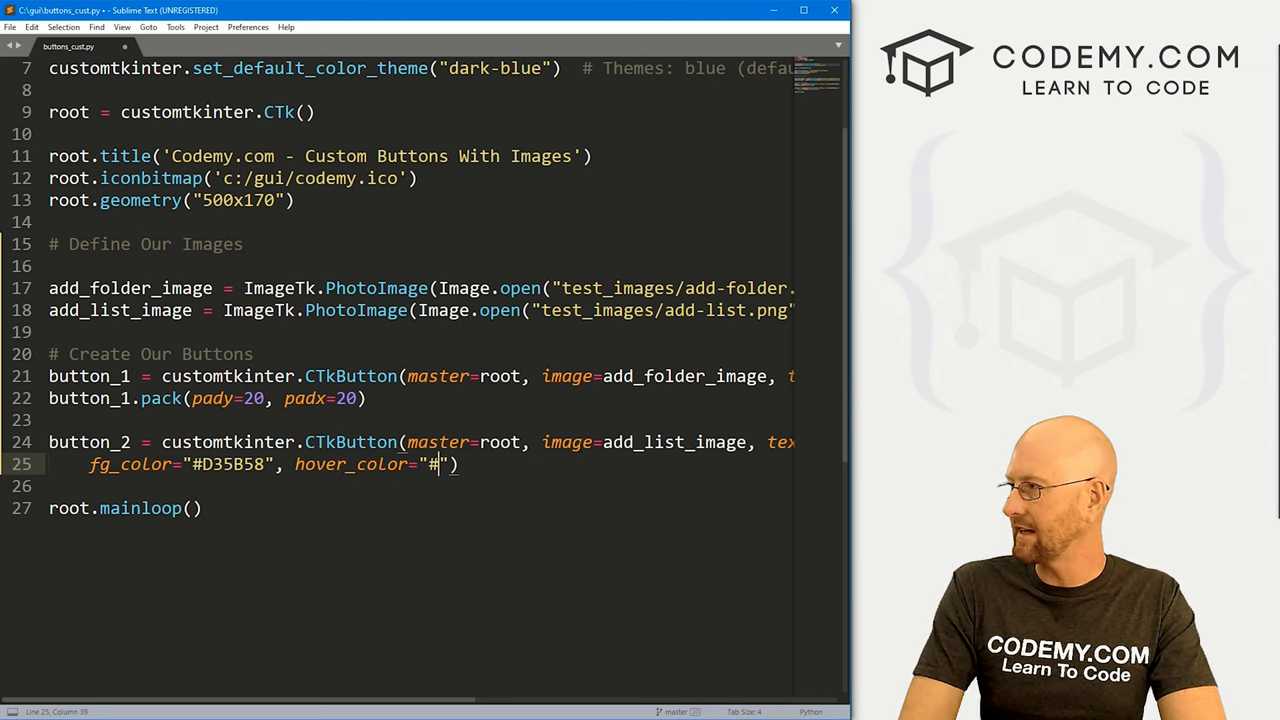
text(C7)
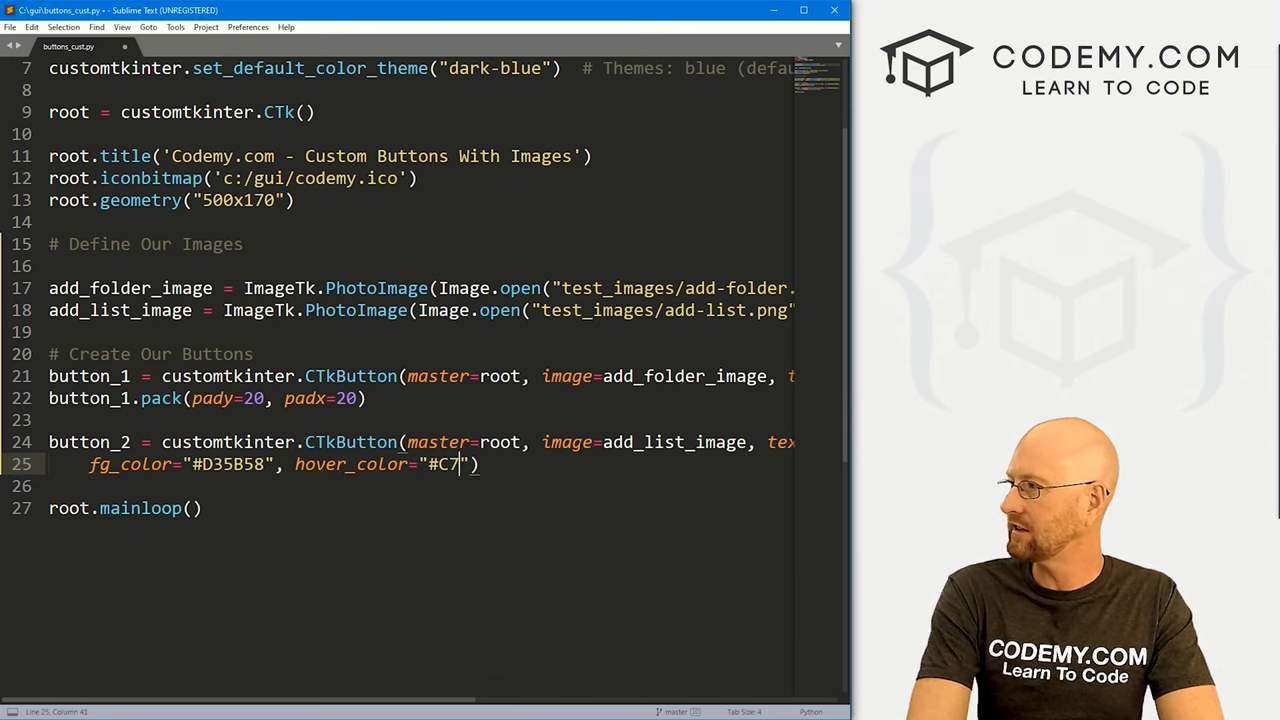
text(7C78)
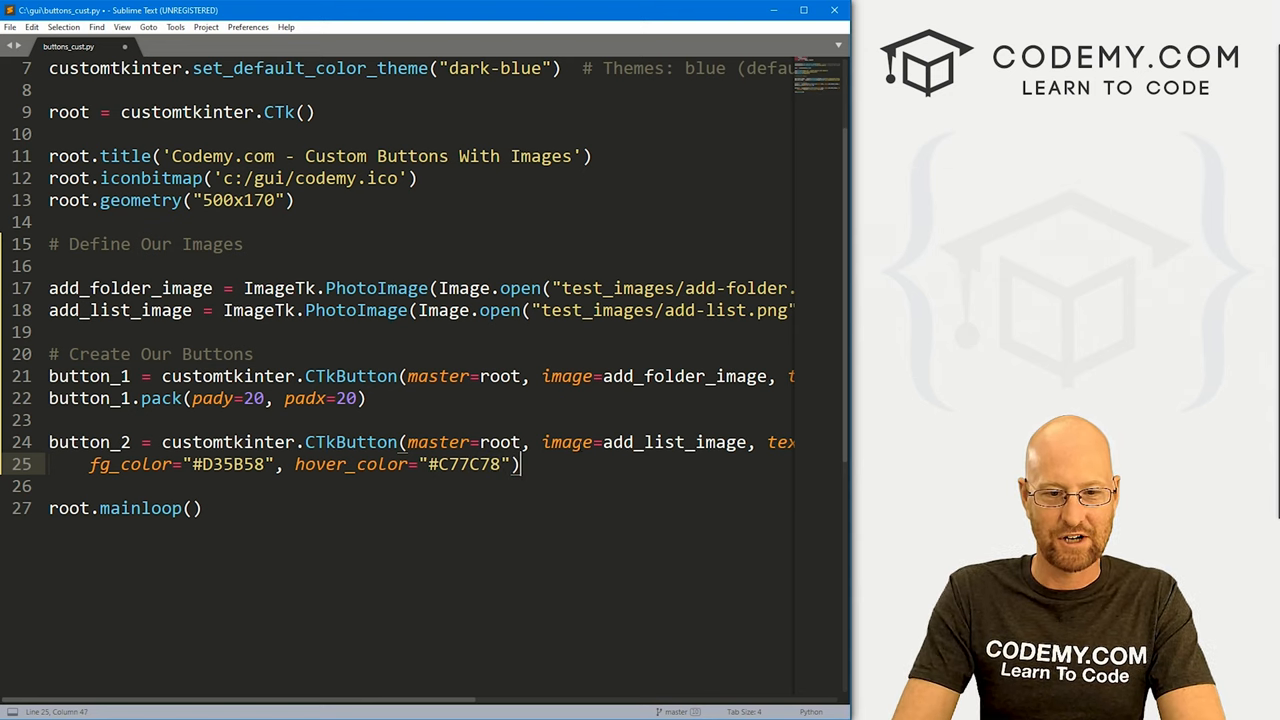
Pack button_2 with pady=10 and padx=20
text(b)
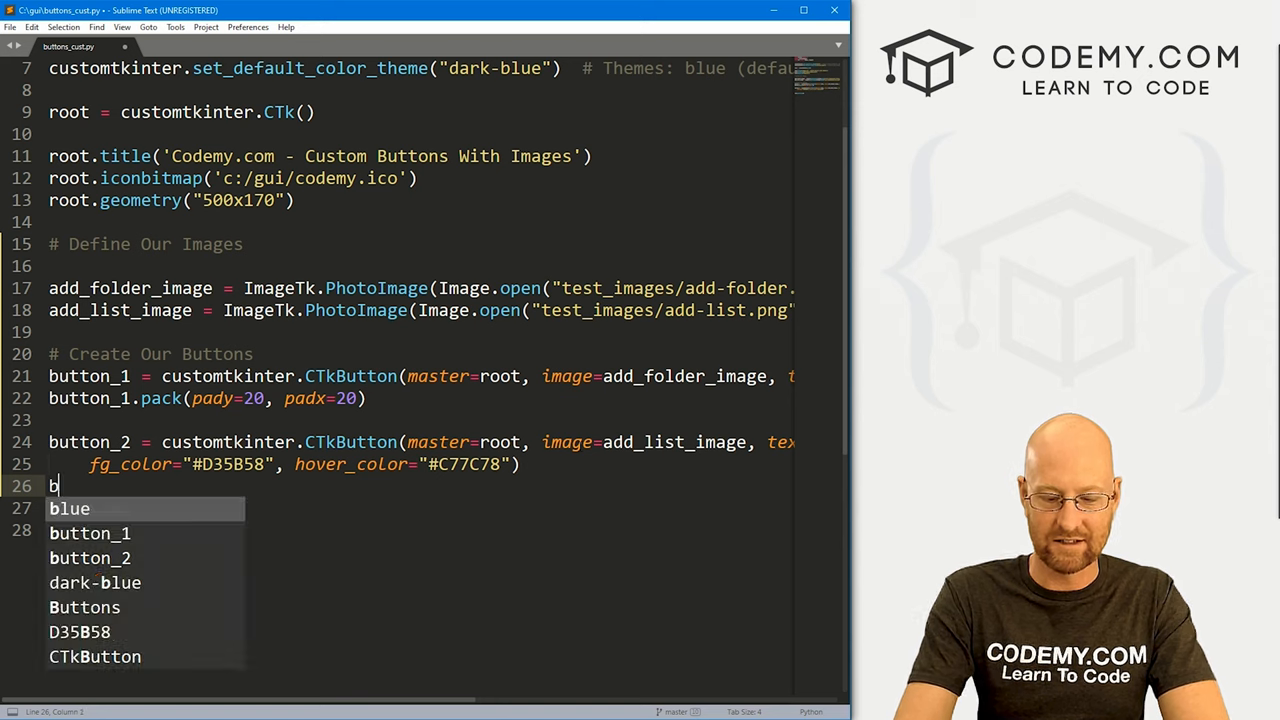
text(utton)
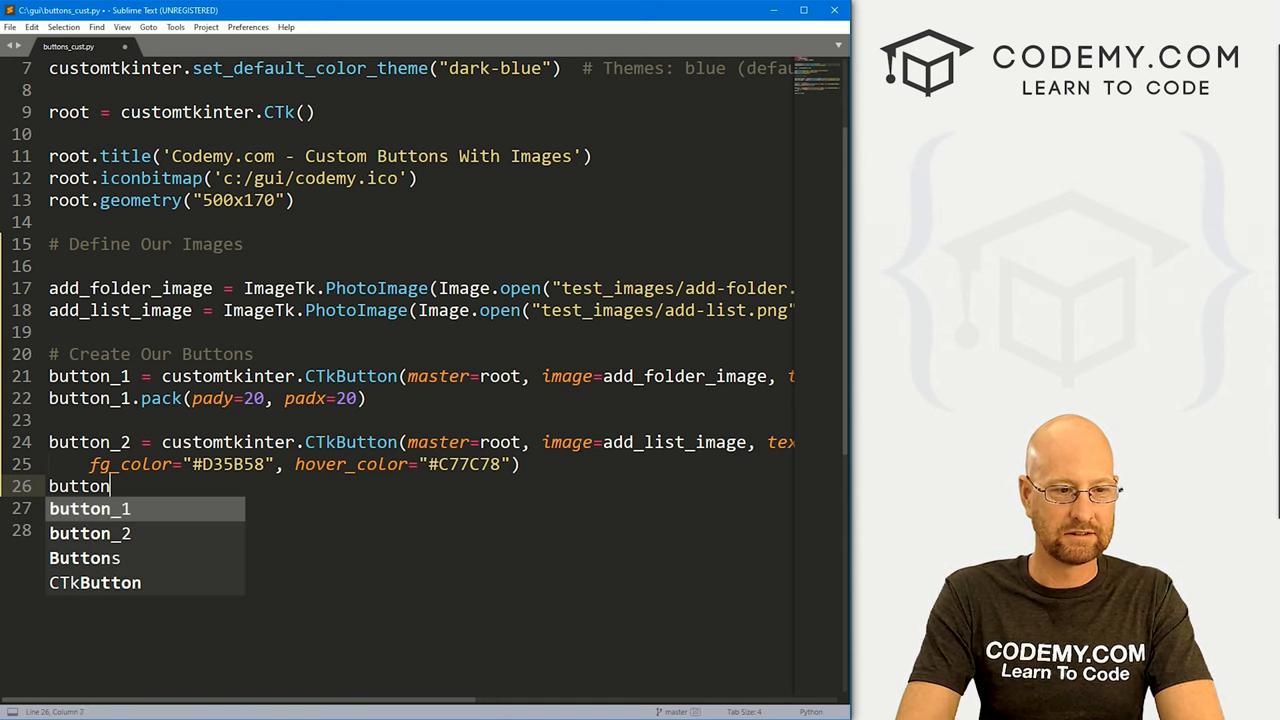
text(_2.pac)
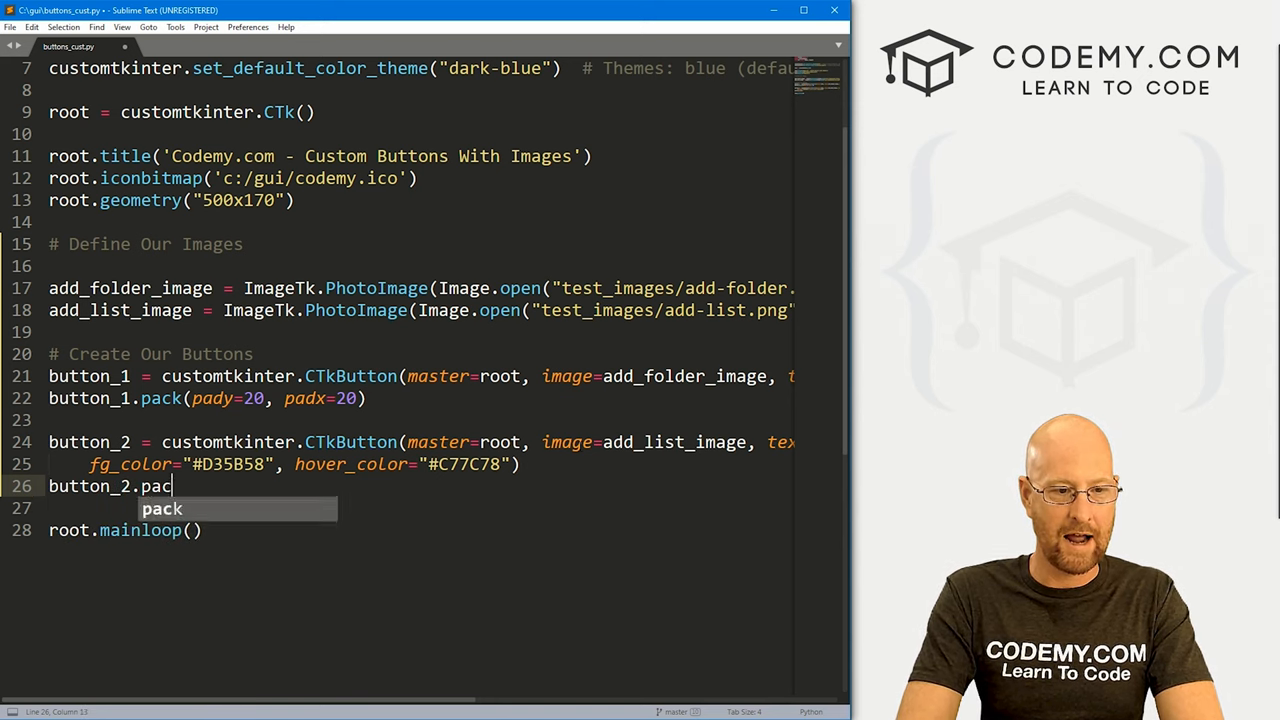
text((pady=1-)
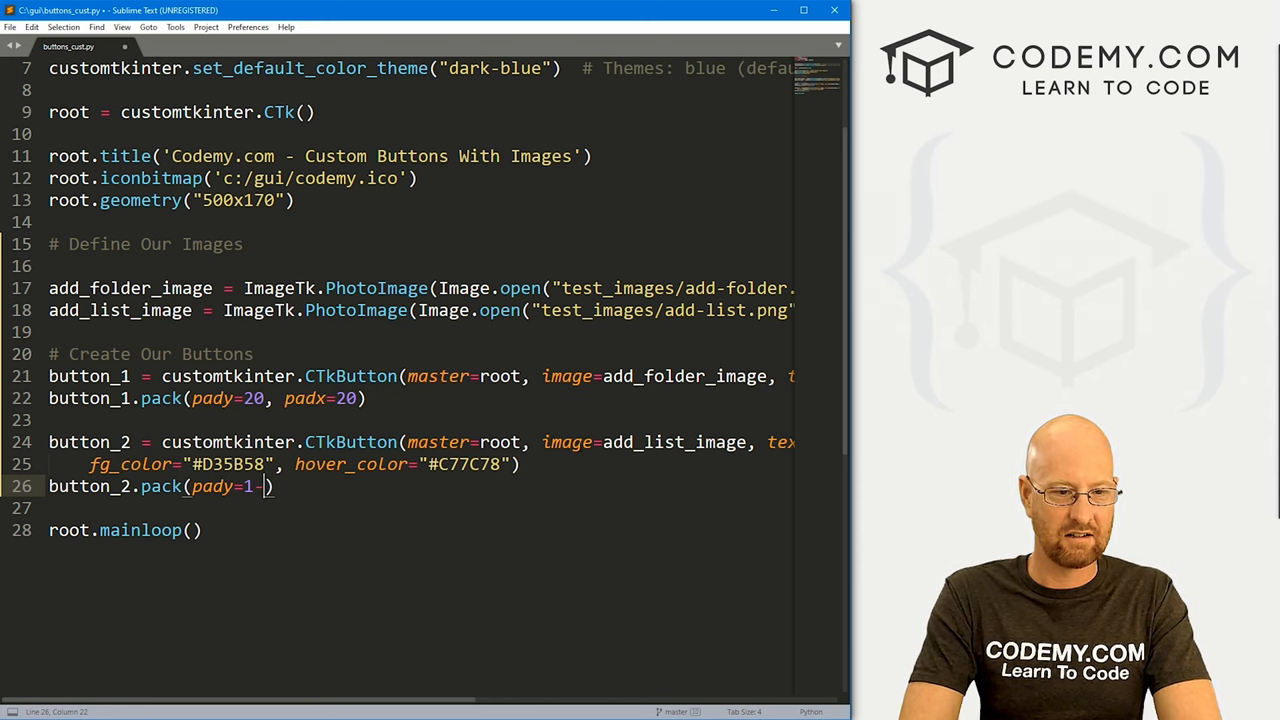
text(0, padx=20)
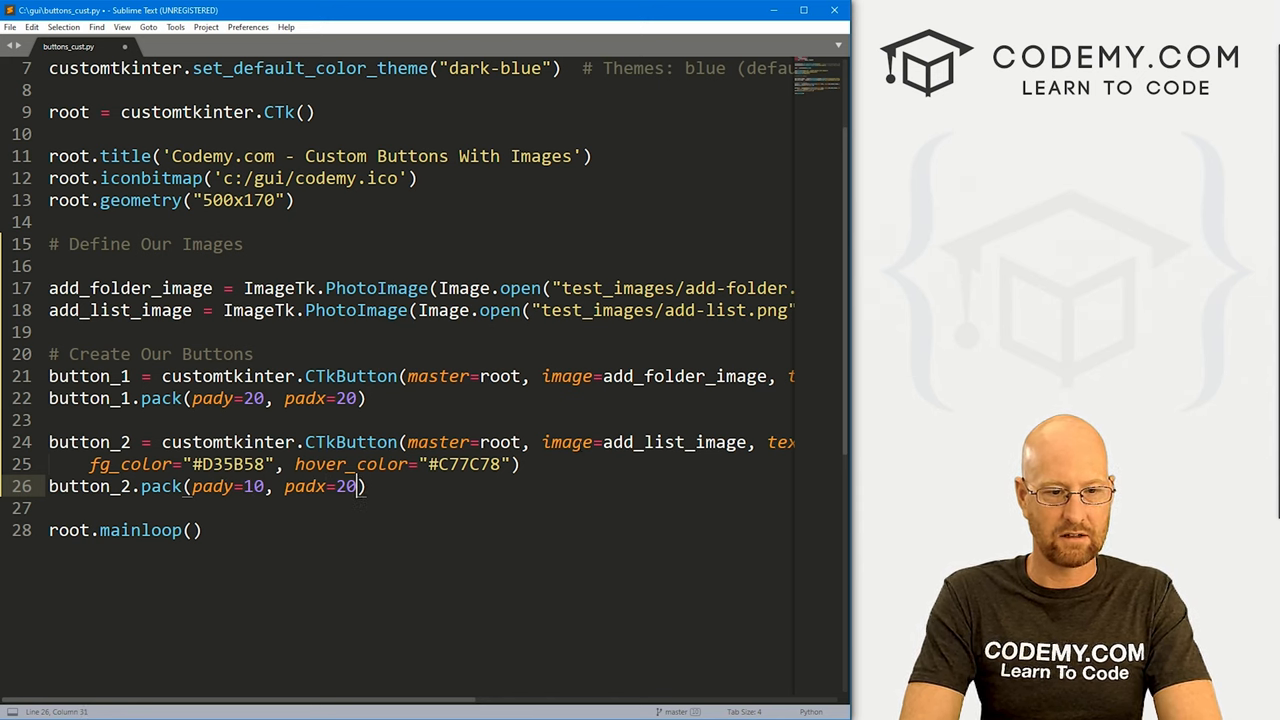
key(enter)
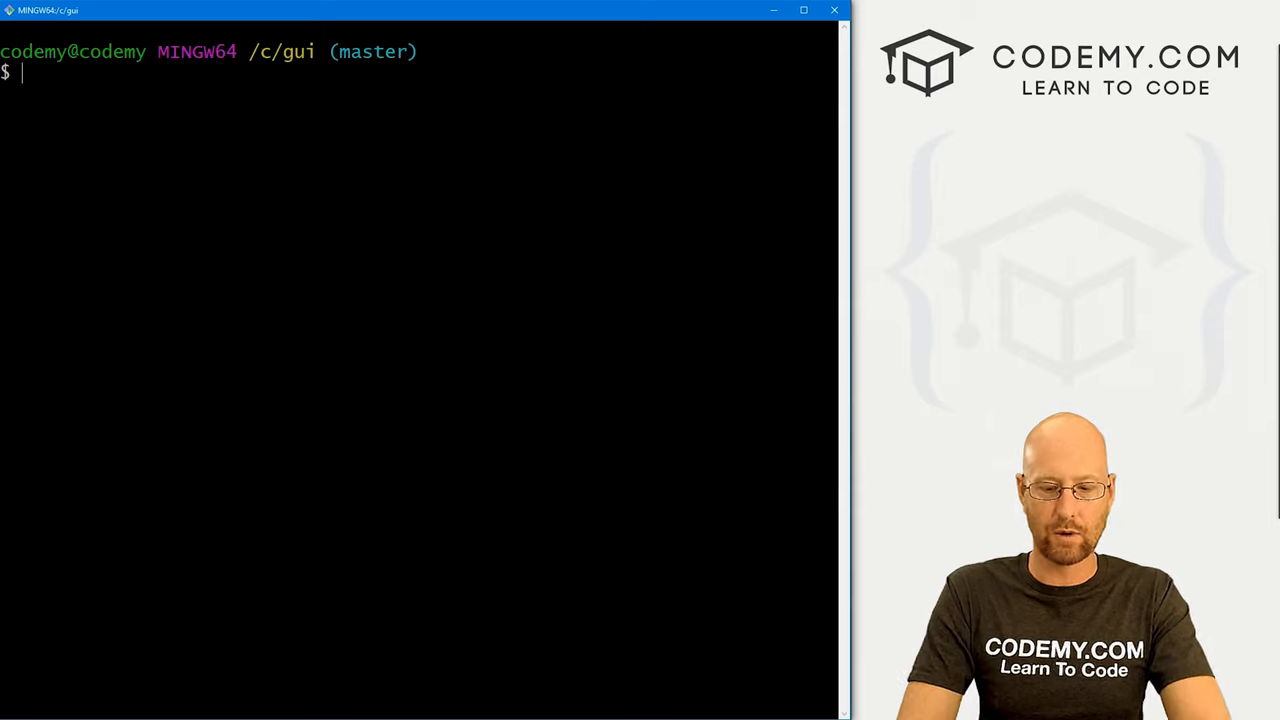
Run python buttons_cust.py in Git Bash to launch the dark two-button window
text(python buttons_cust.py)
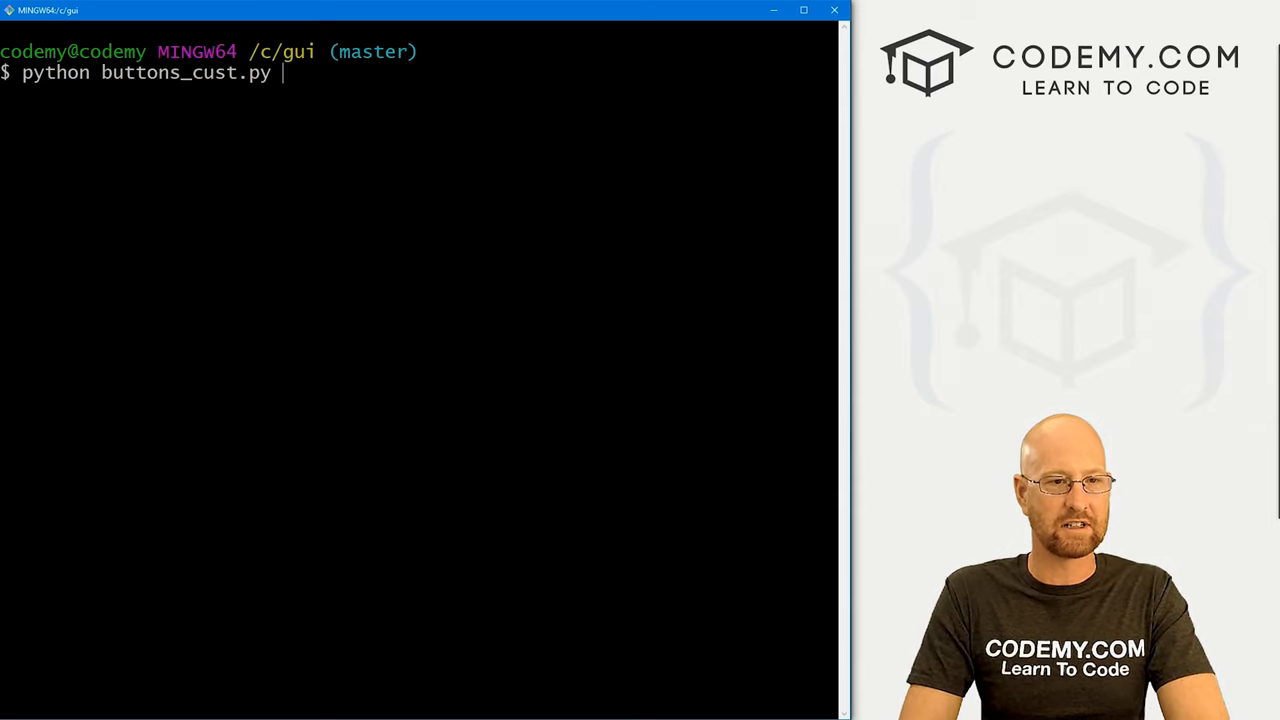
key(Return)
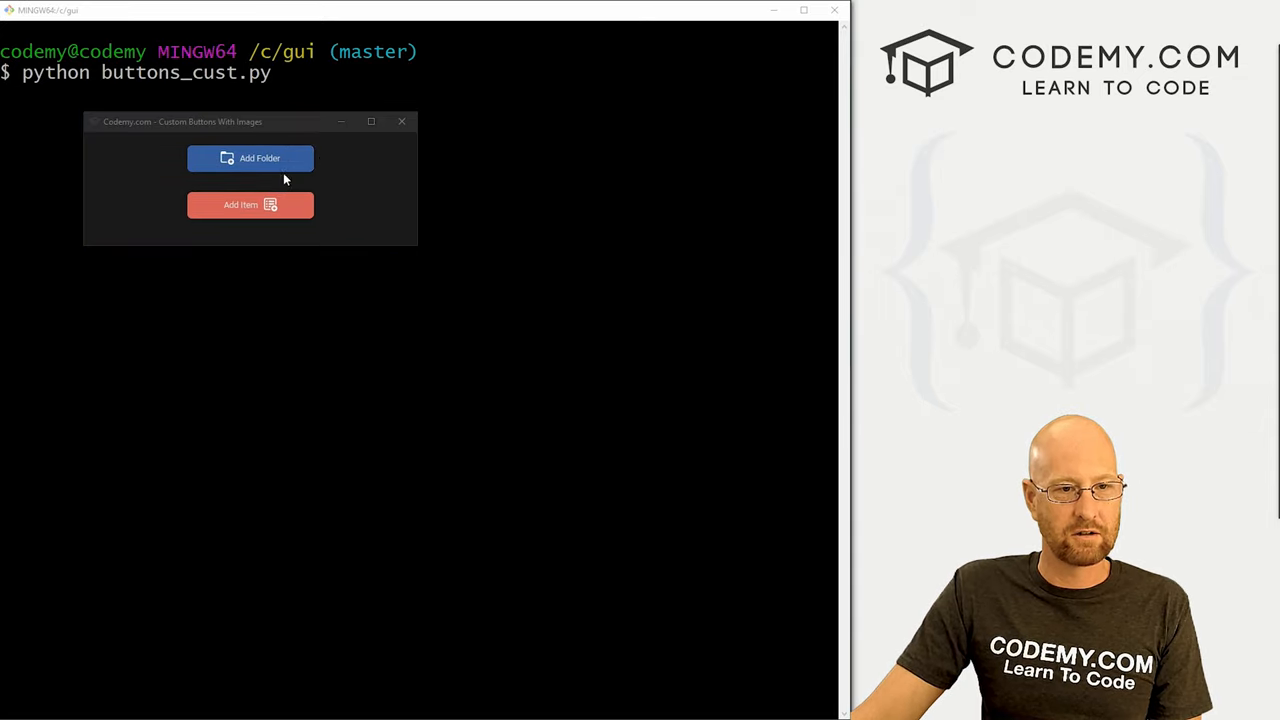
mouse_move(358, 207)
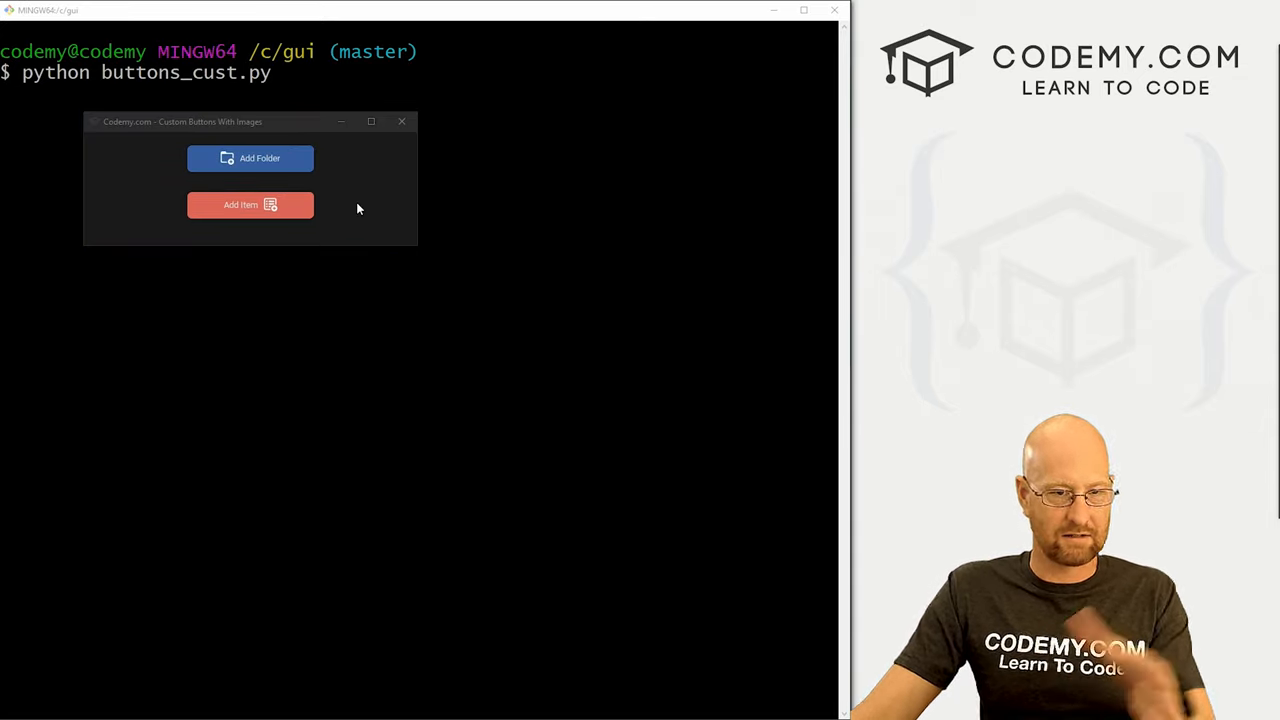
mouse_move(250, 158)
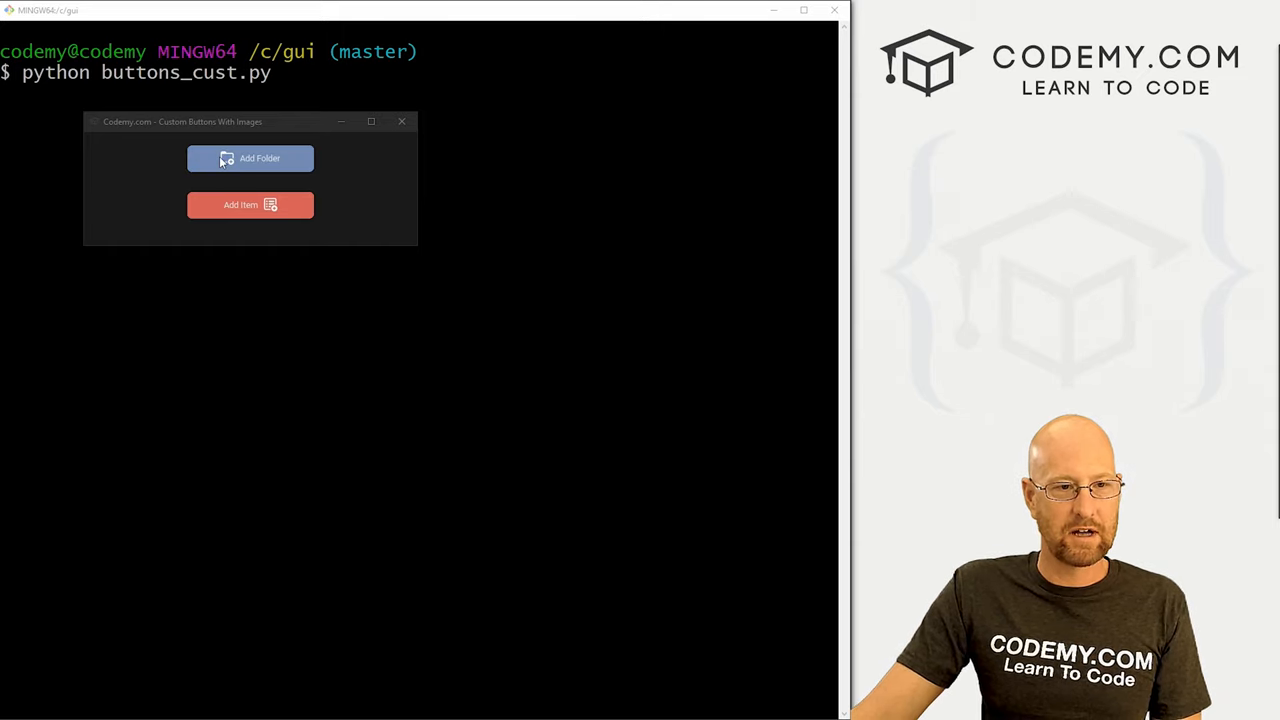
mouse_move(250, 205)
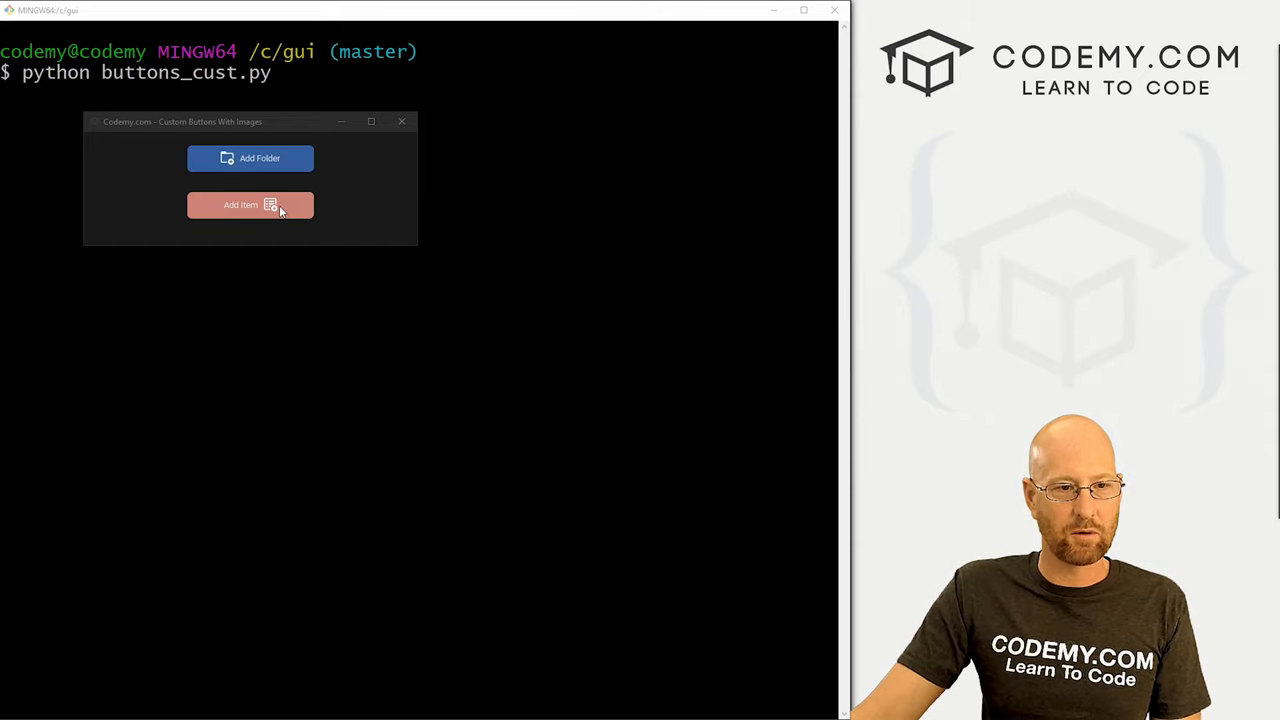
mouse_move(250, 158)
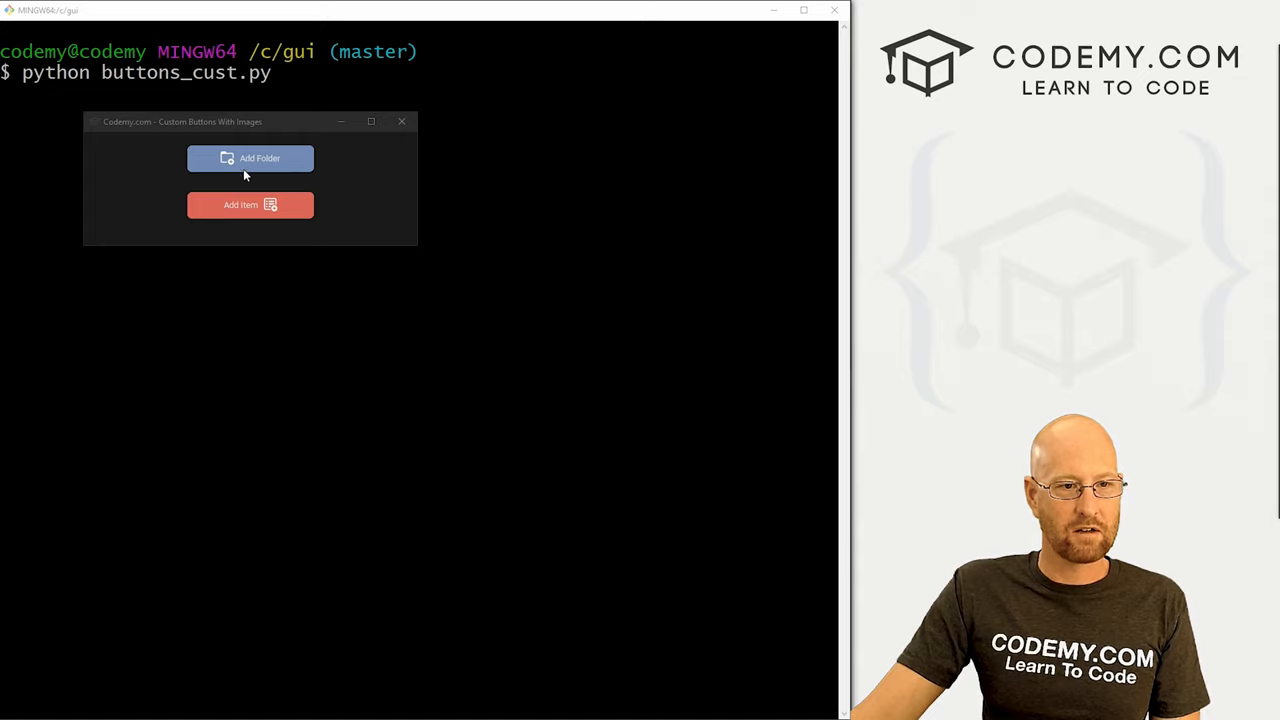
mouse_move(290, 167)
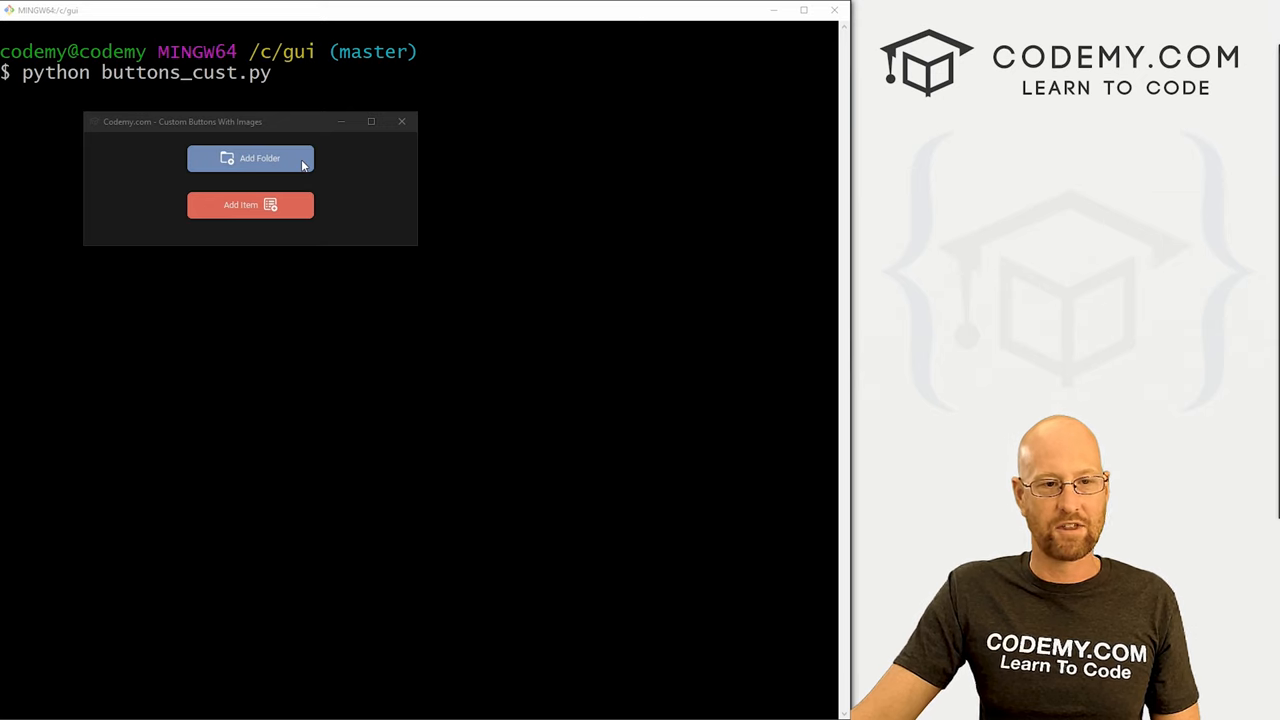
mouse_move(312, 192)
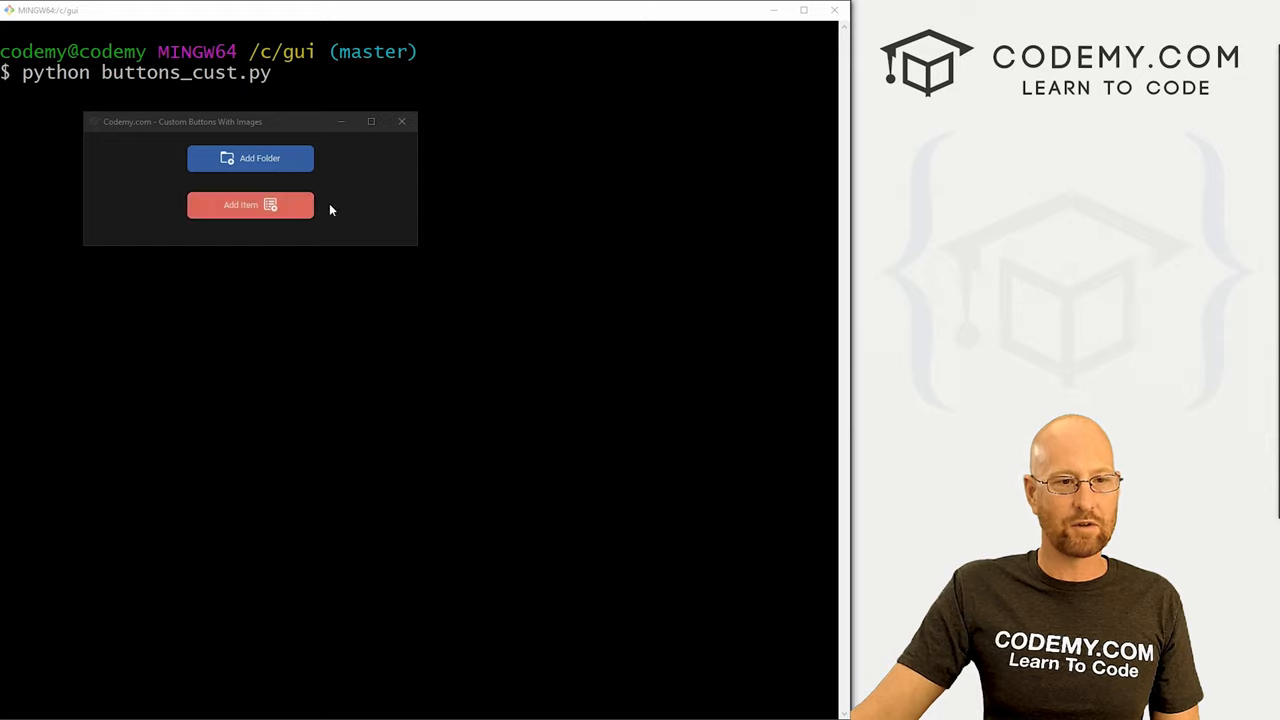
mouse_move(1135, 230)
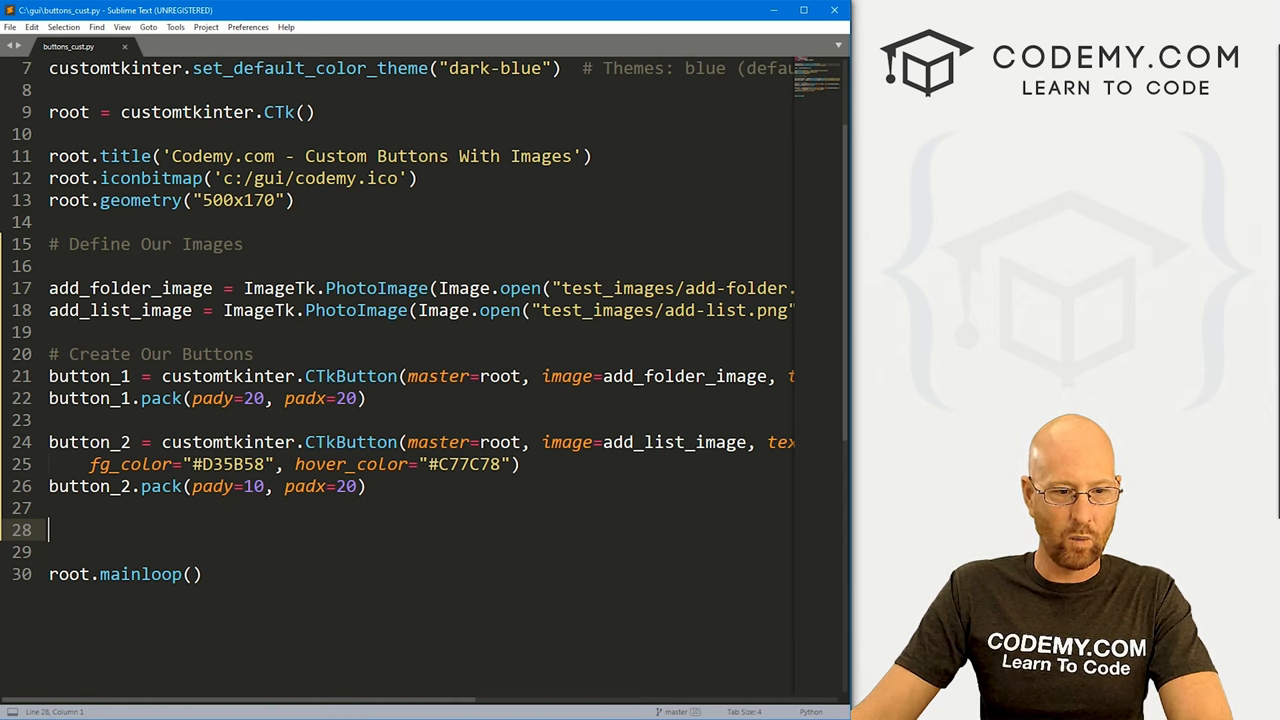
Return to the buttons_cust.py script in Sublime Text to edit button_1
click(615, 376)
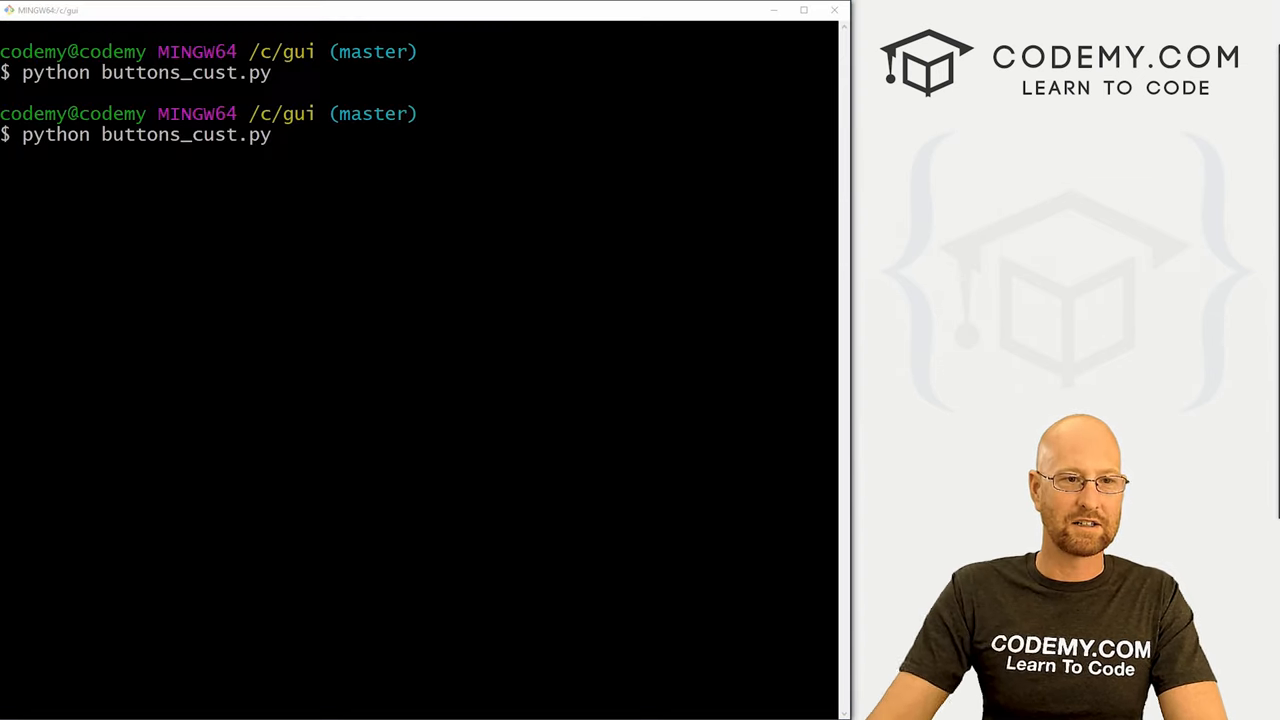
Rerun buttons_cust.py, confirm the icon sits above the Add Folder label, then close the window
key(Return)
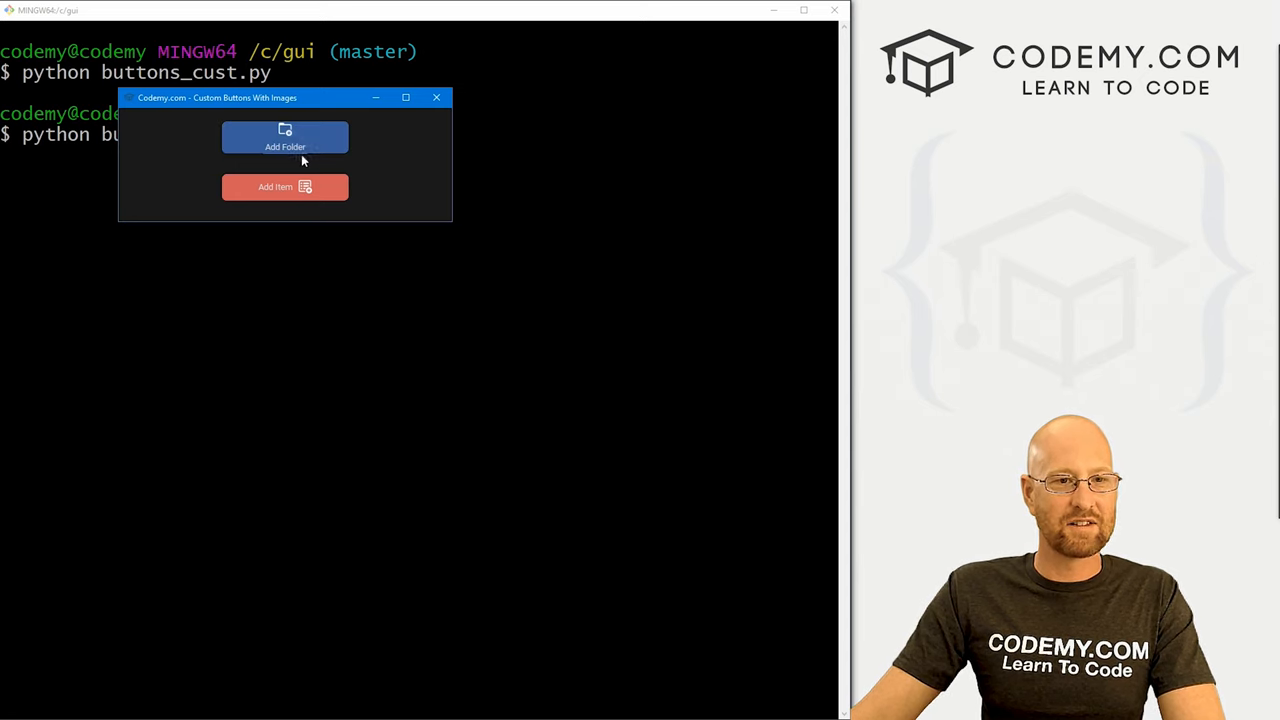
mouse_move(285, 137)
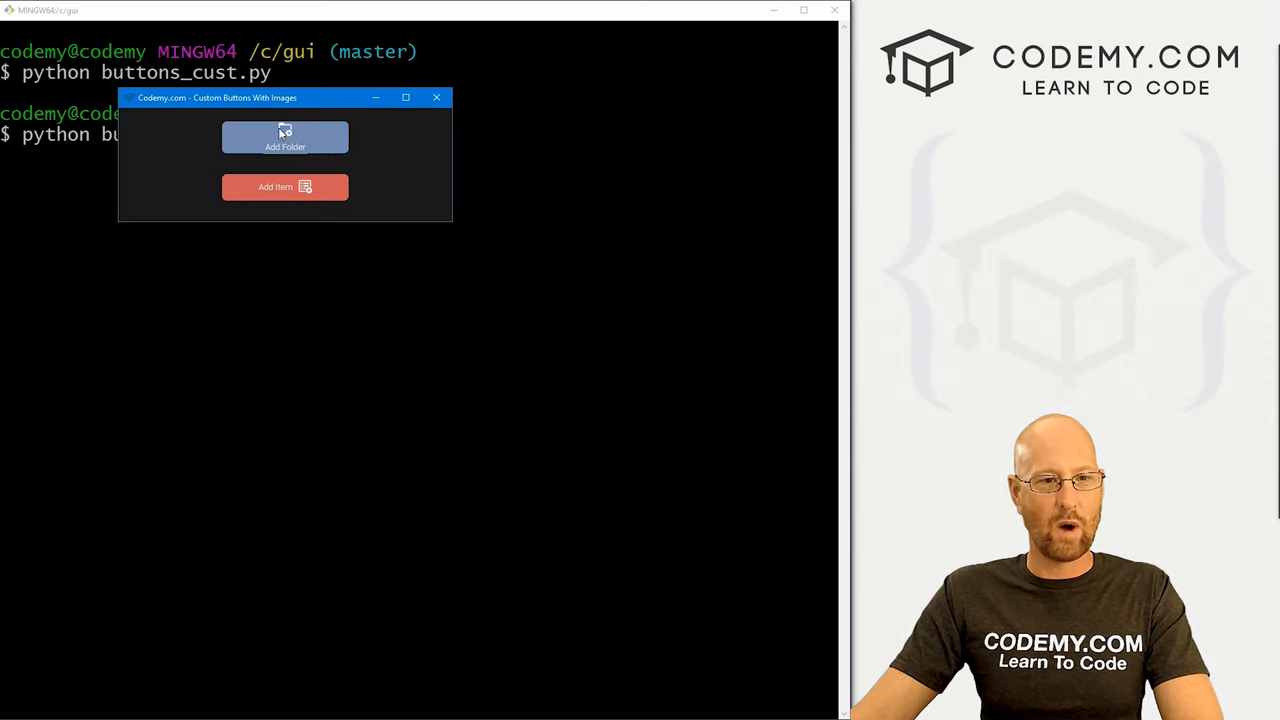
mouse_move(307, 164)
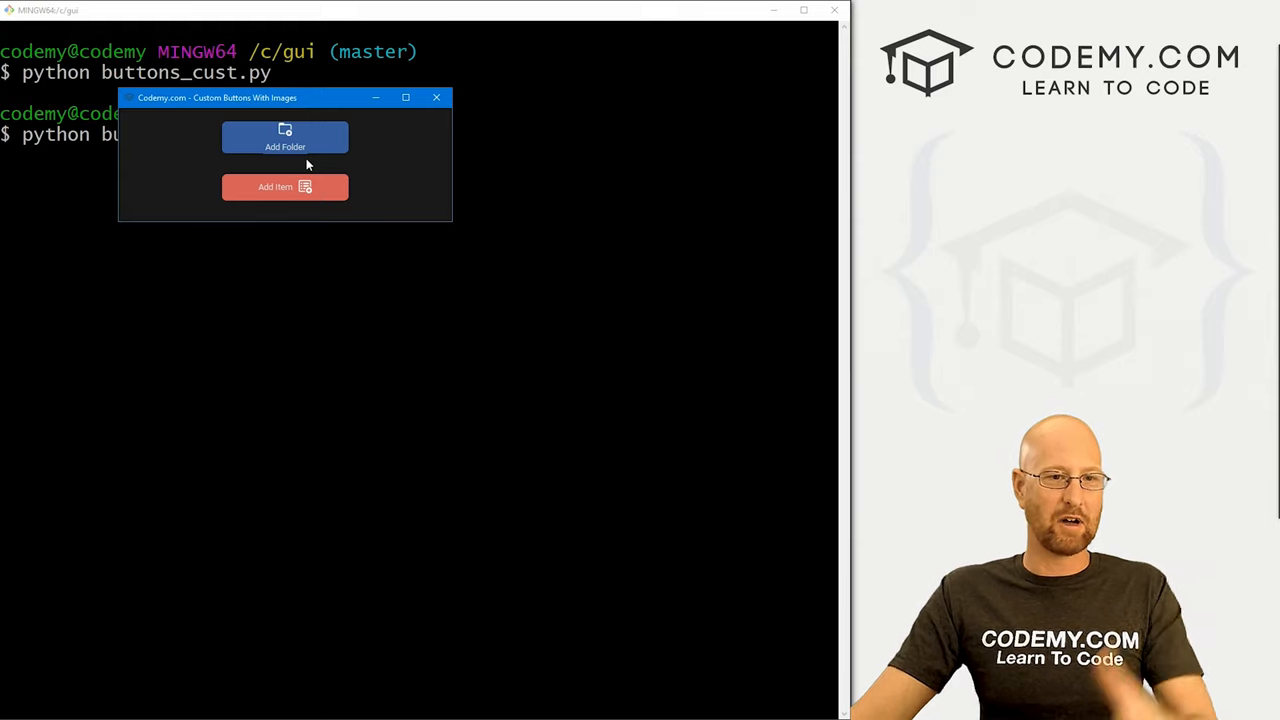
mouse_move(310, 147)
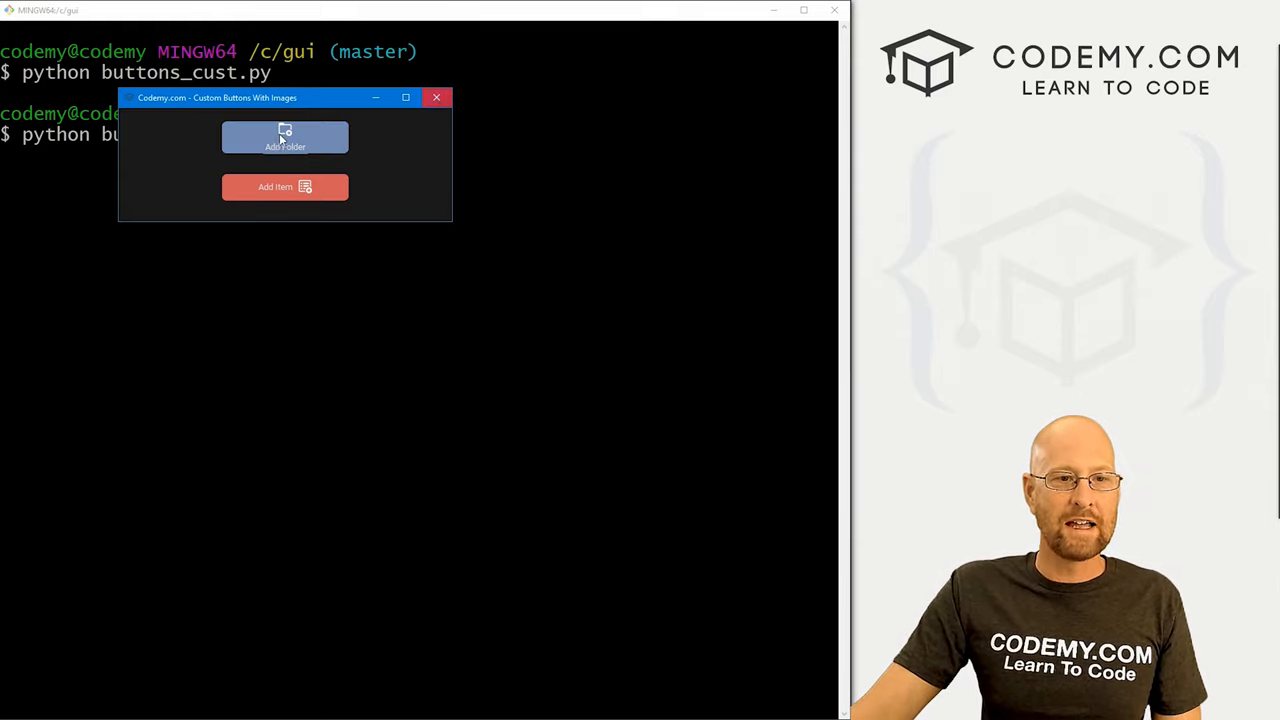
click(436, 97)
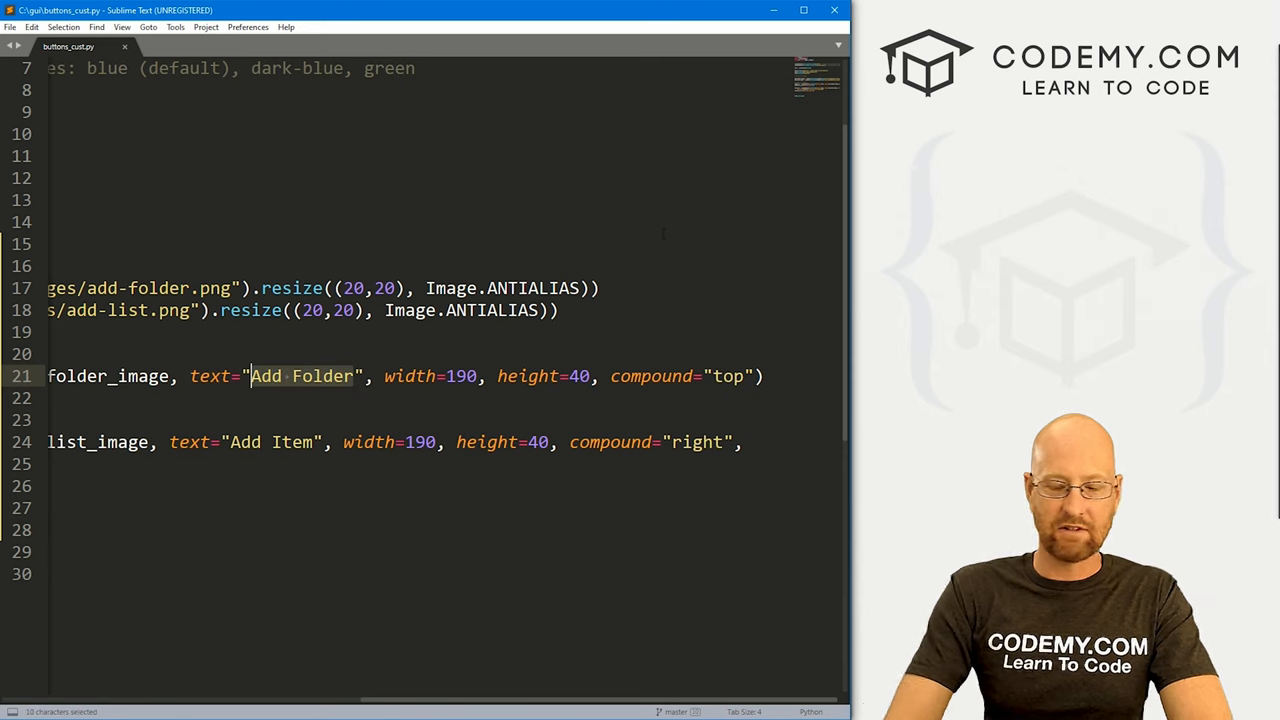
Delete the Add Folder label and rerun python buttons_cust.py to test the button without it
key(Delete)
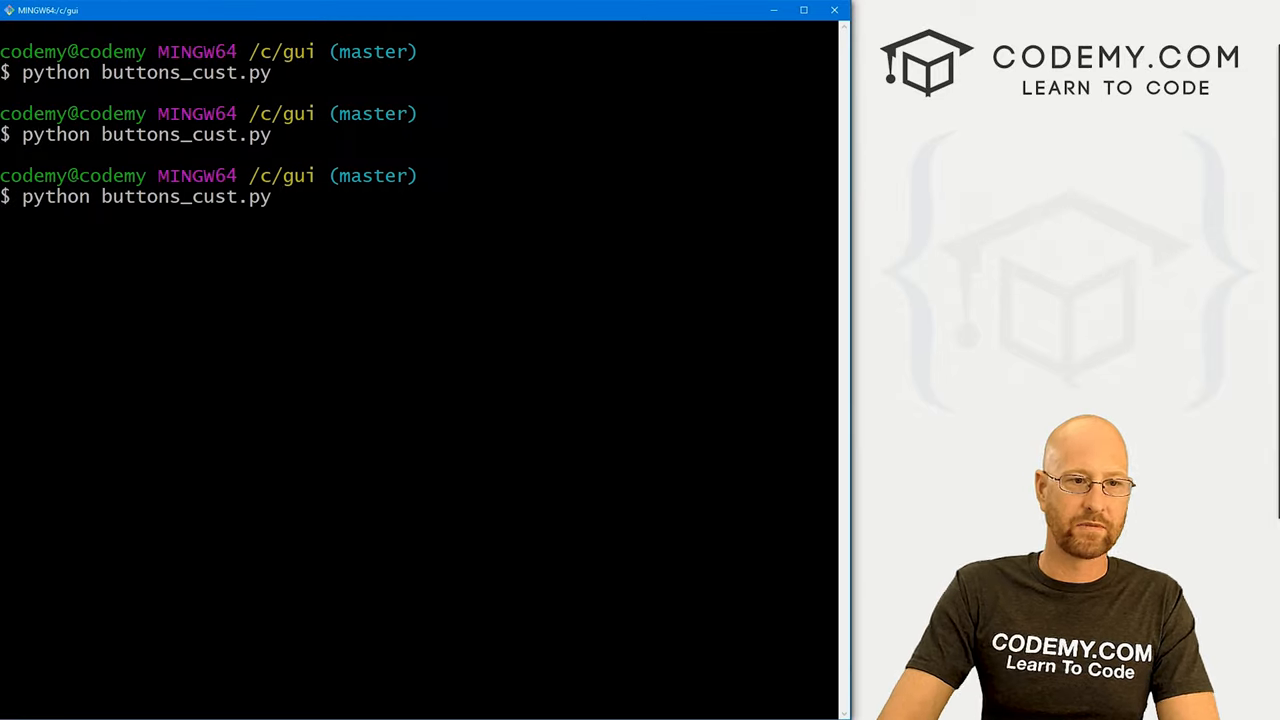
key(Return)
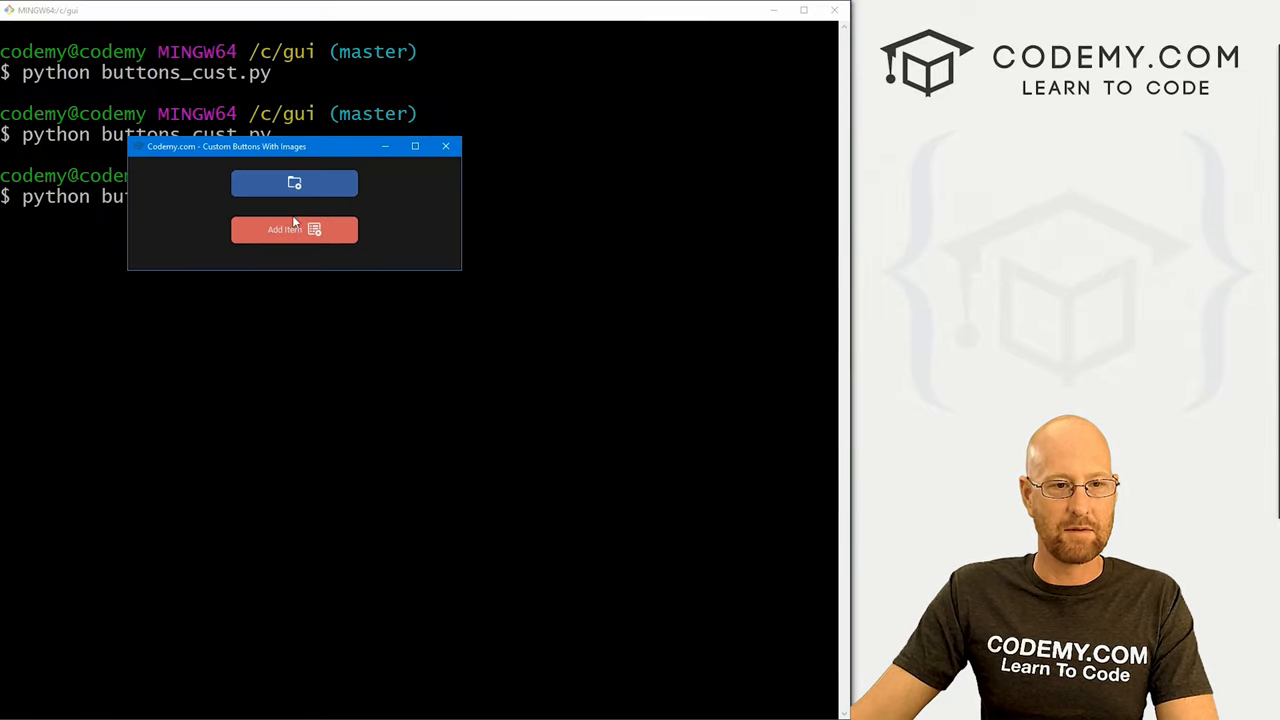
mouse_move(437, 188)
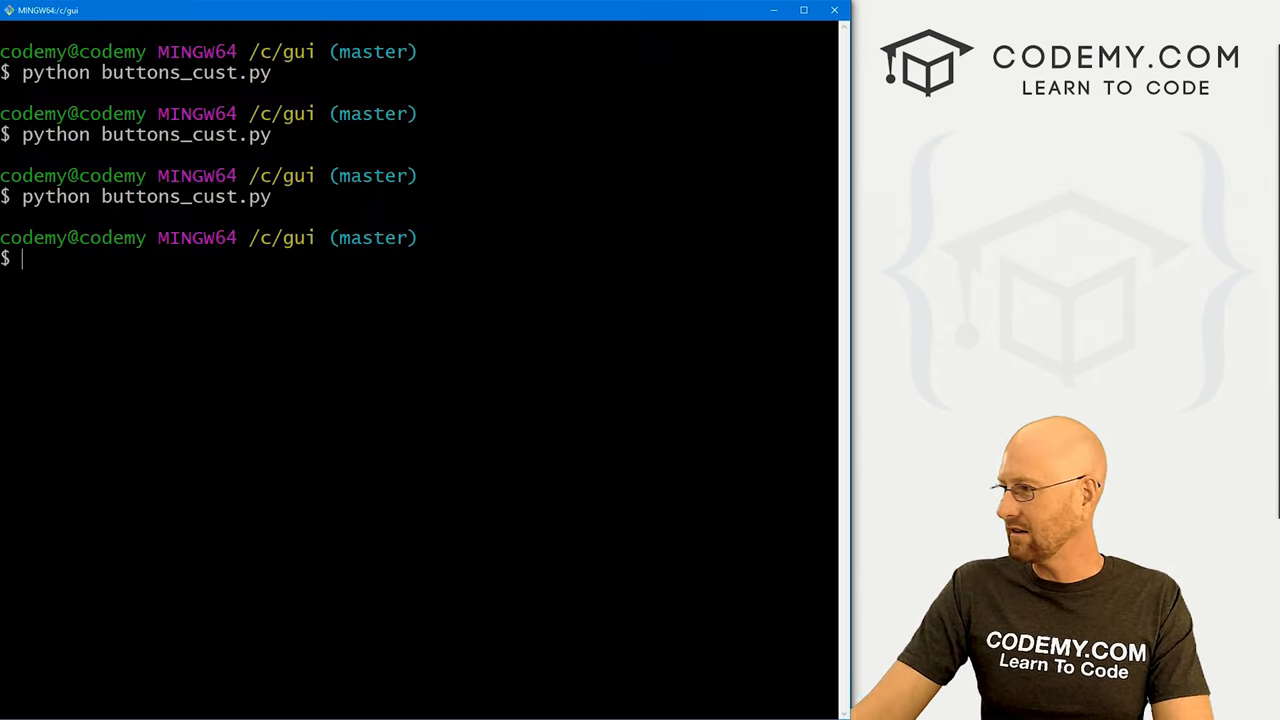
text(python buttons_cust.py)
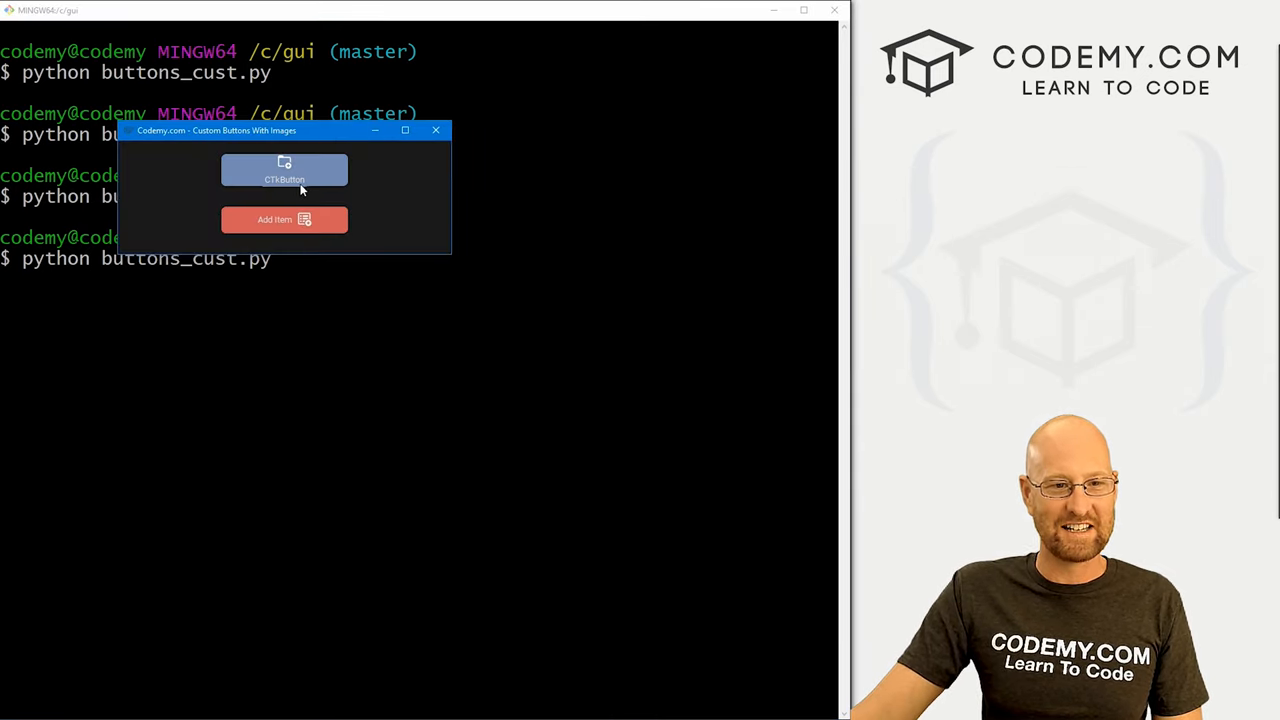
mouse_move(436, 130)
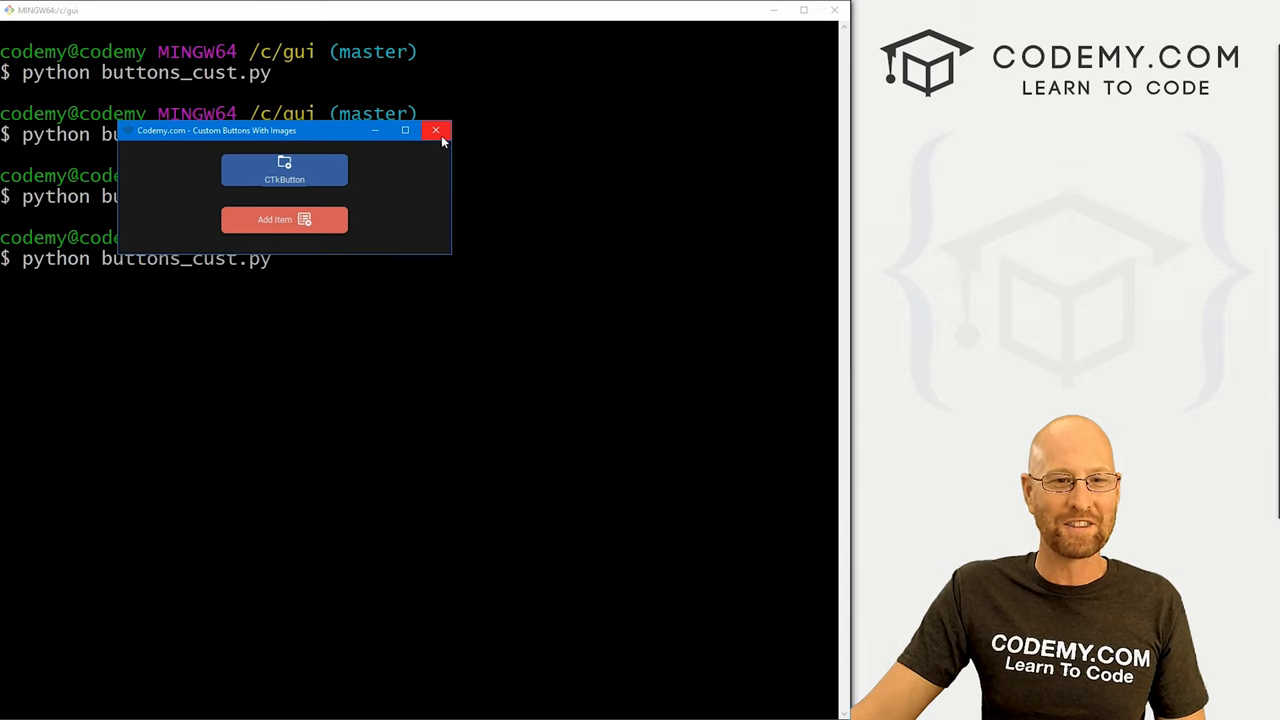
Close the test window and restore text="Add Folder" on line 21
click(437, 131)
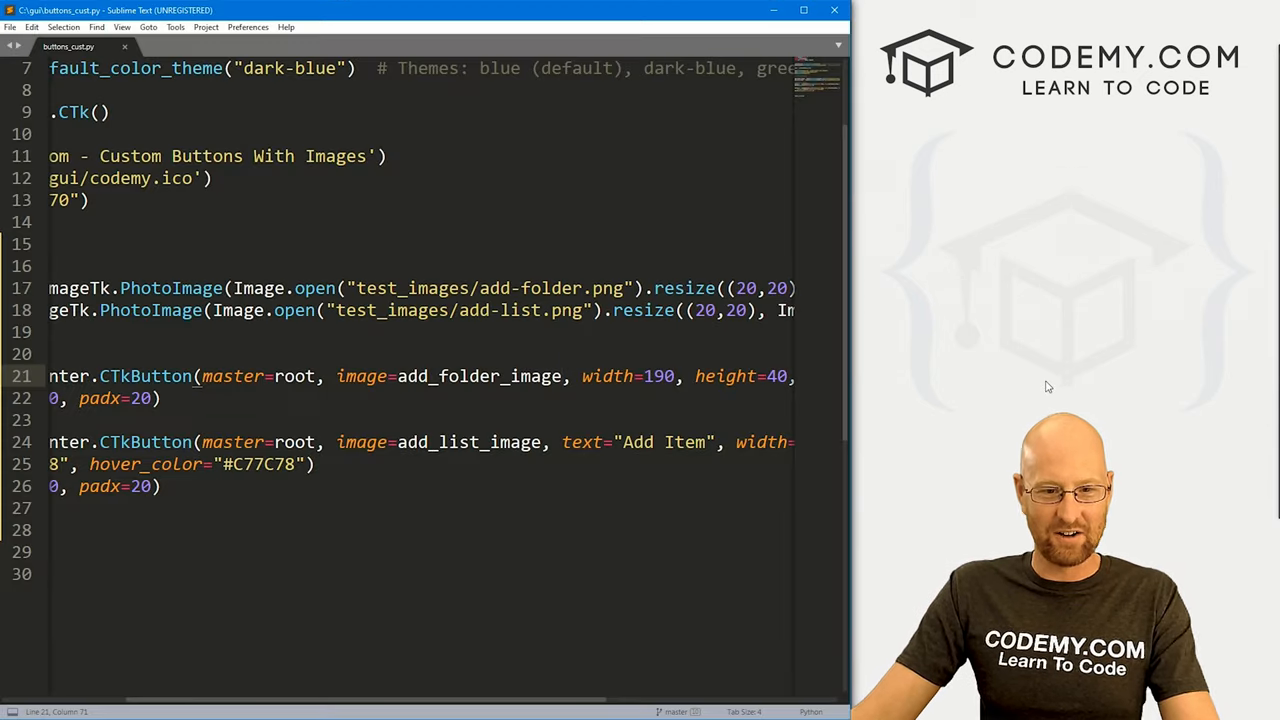
text(text="Add Folder",)
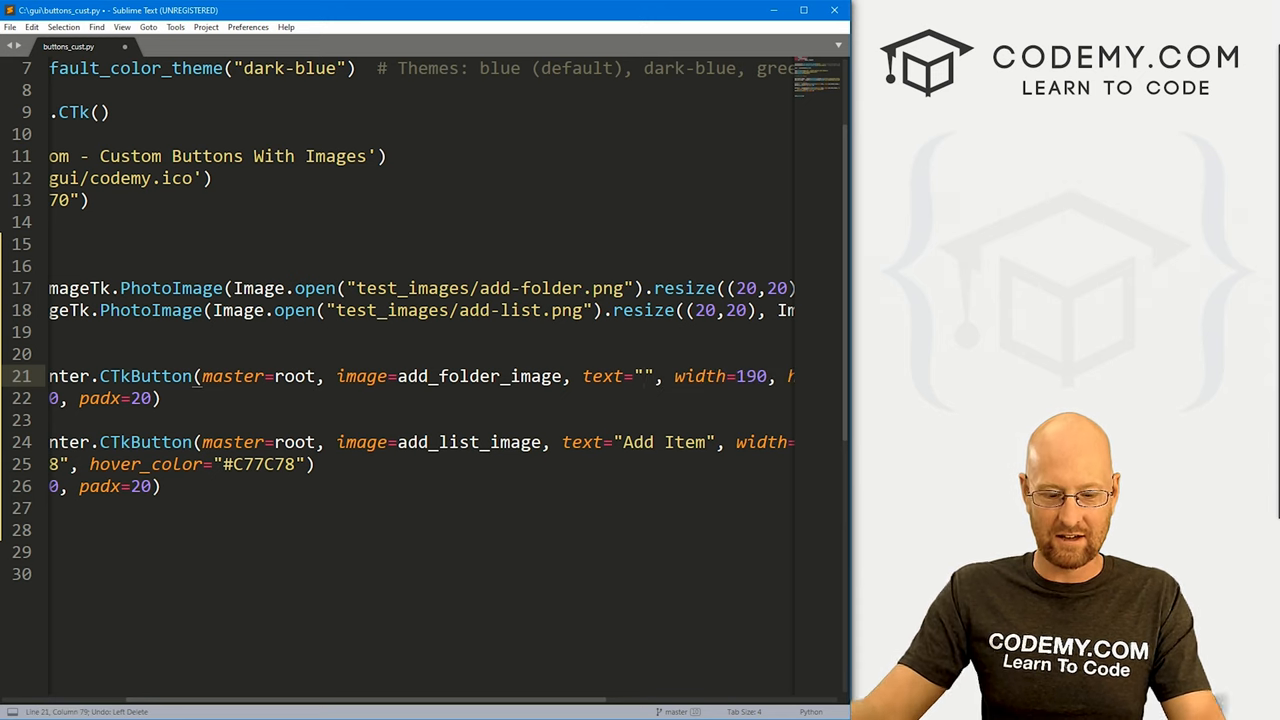
text(Add Folder)
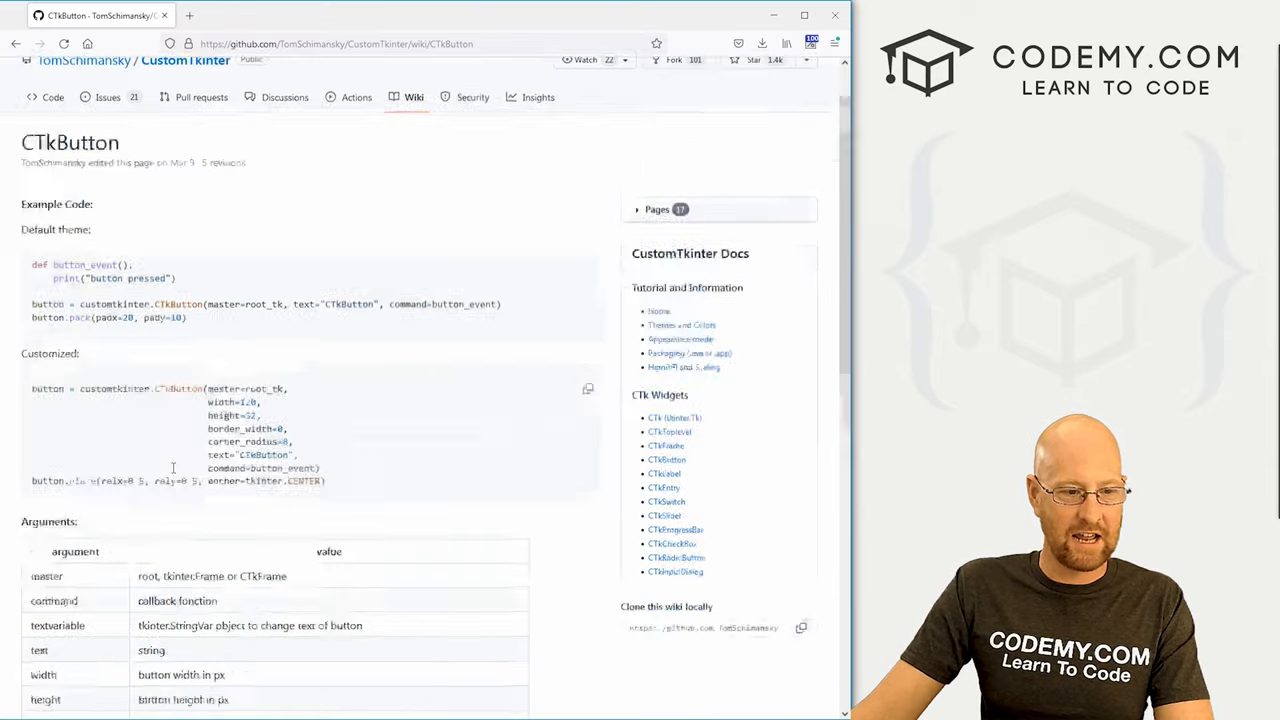
Scroll to the CTkButton Arguments table, highlighting corner_radius and the hover_color description
scroll(down, 3)
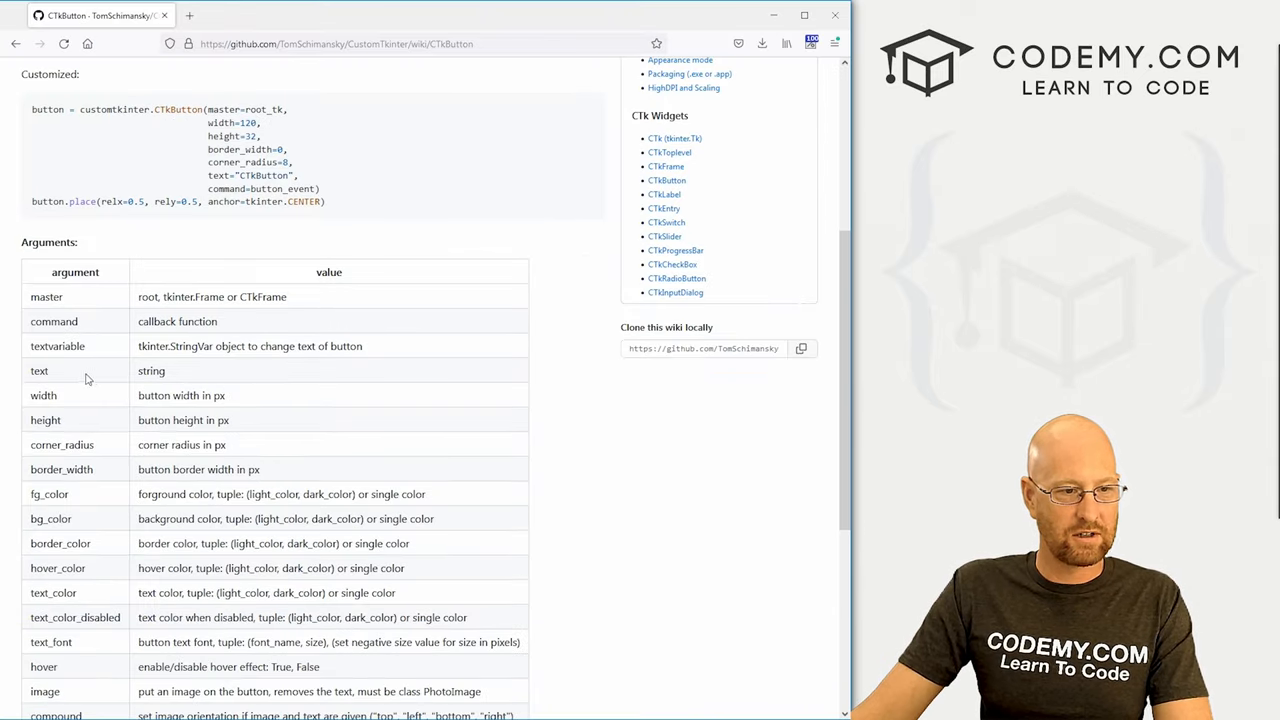
scroll(down, 3)
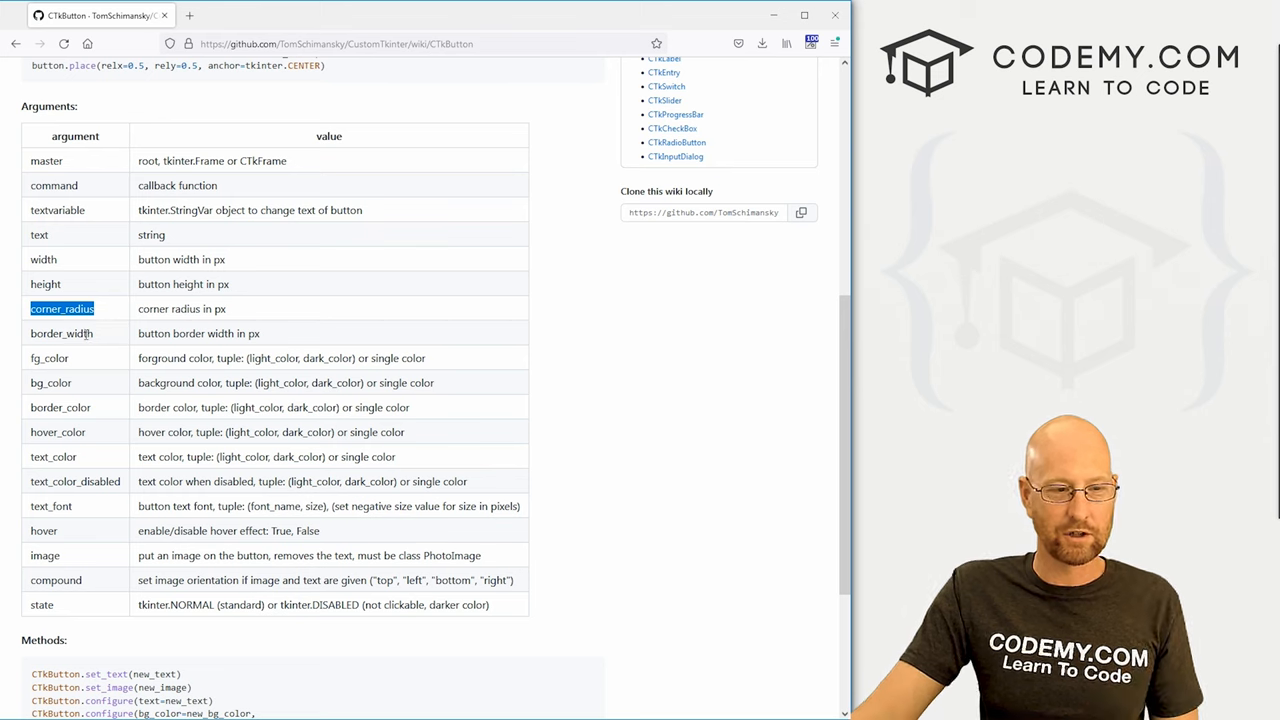
double_click(80, 333)
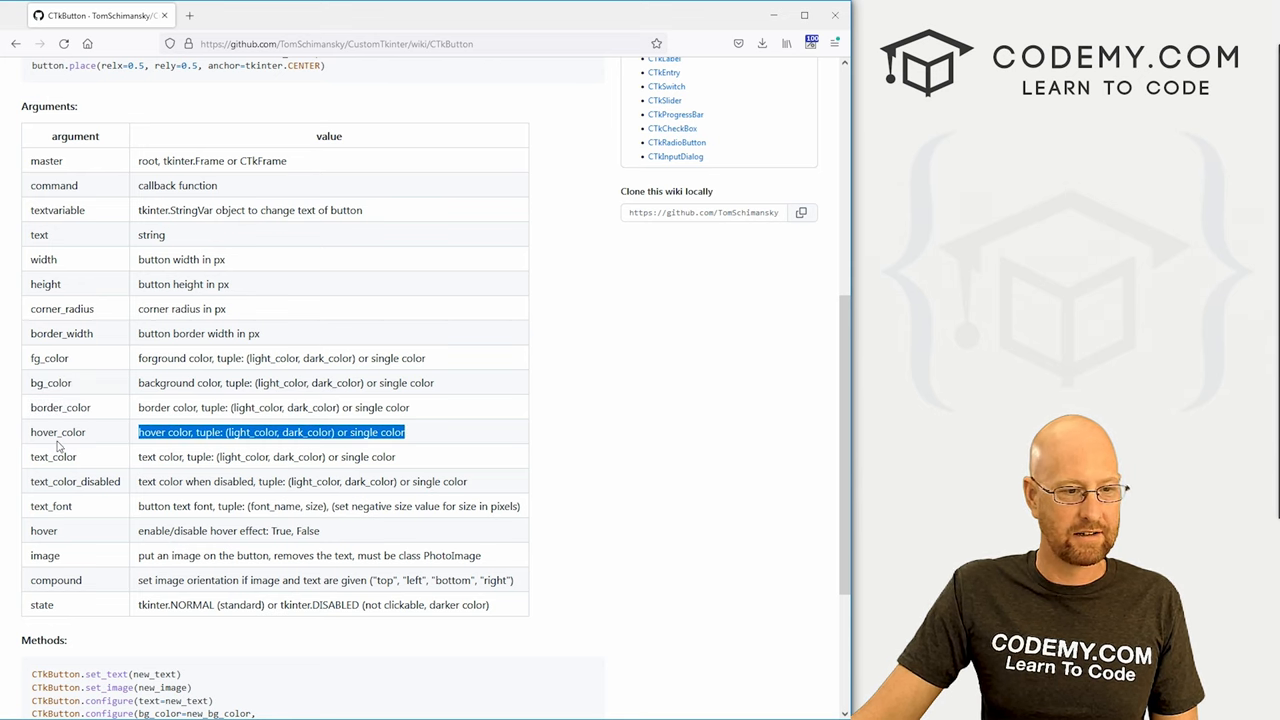
double_click(43, 530)
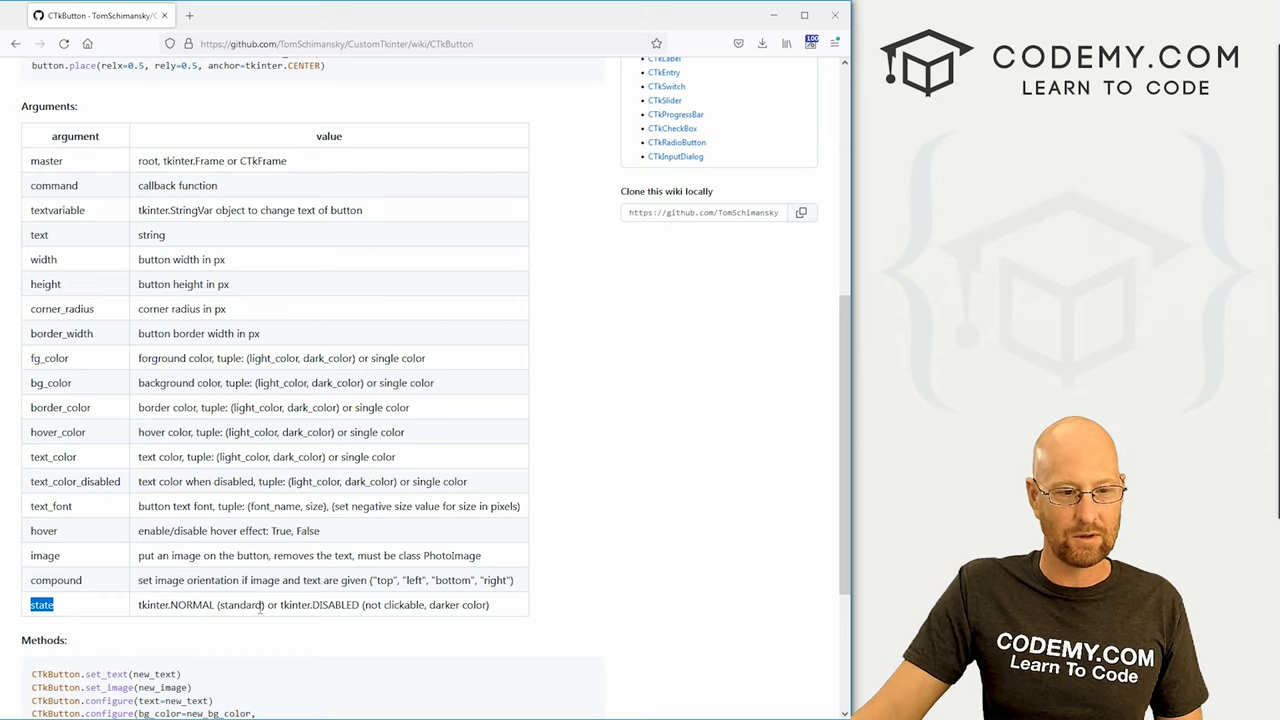
scroll(up, 3)
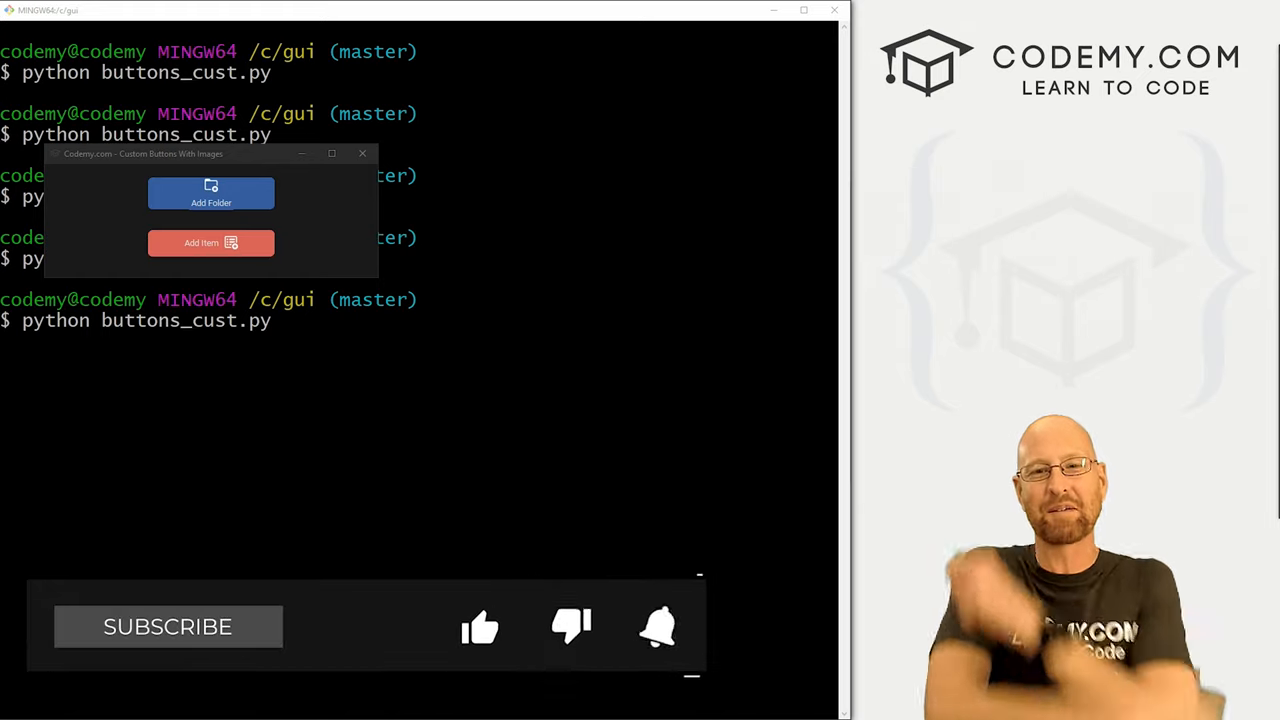
Launch the finished buttons_cust.py from Git Bash to view the Add Folder and Add Item buttons
click(480, 627)
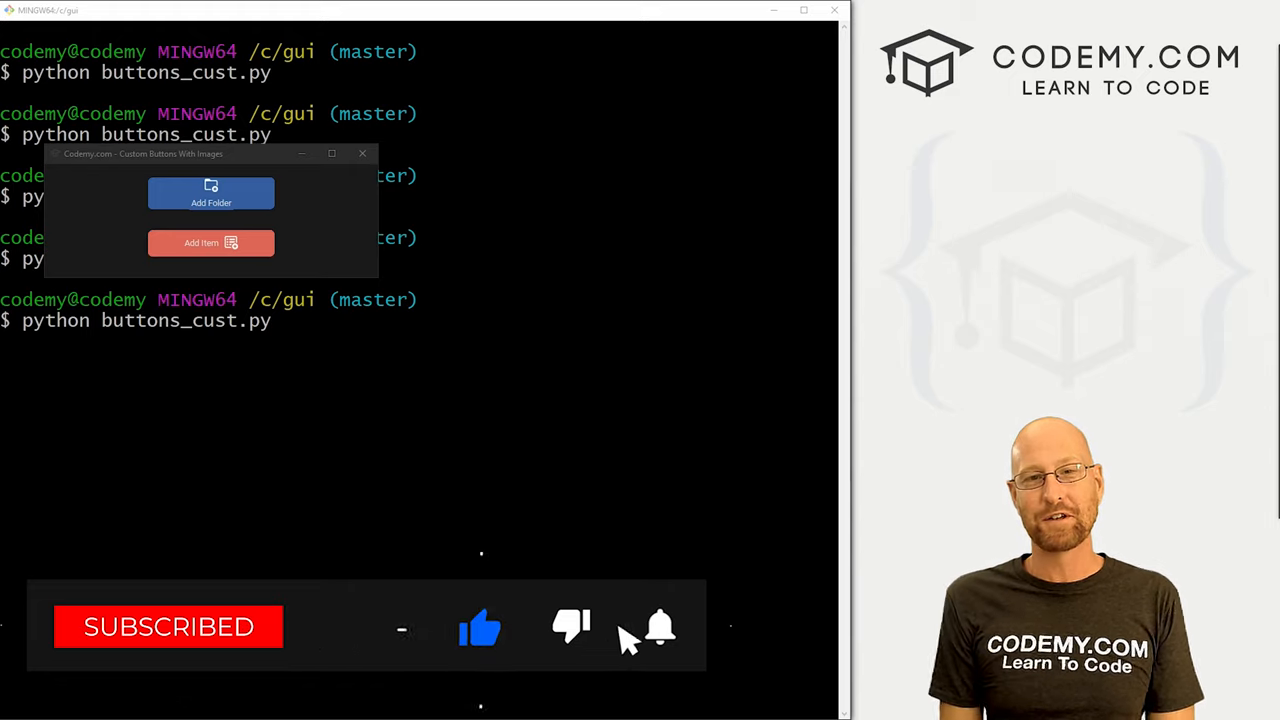